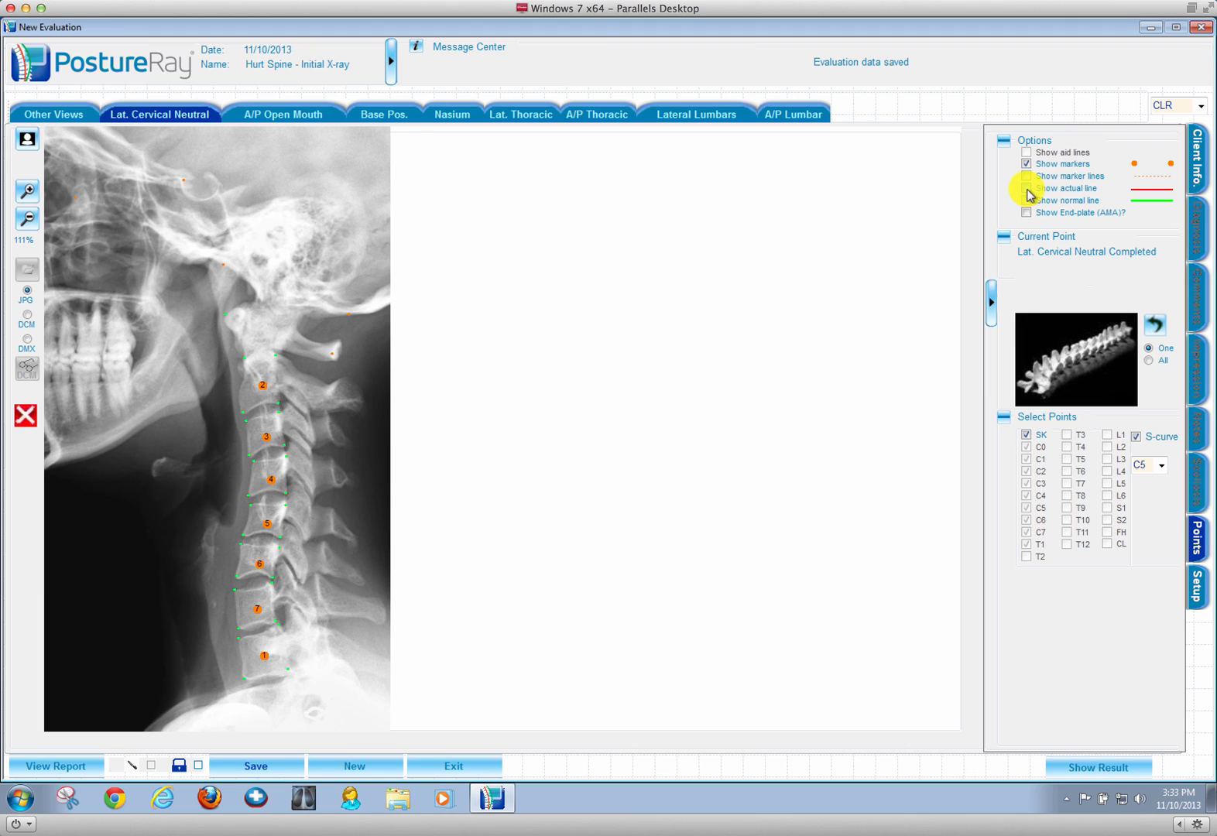
Step: Show actual and normal lines on the neutral cervical X-ray and list its evaluation measurements
{"action": "left_click", "coordinate": [1027, 188]}
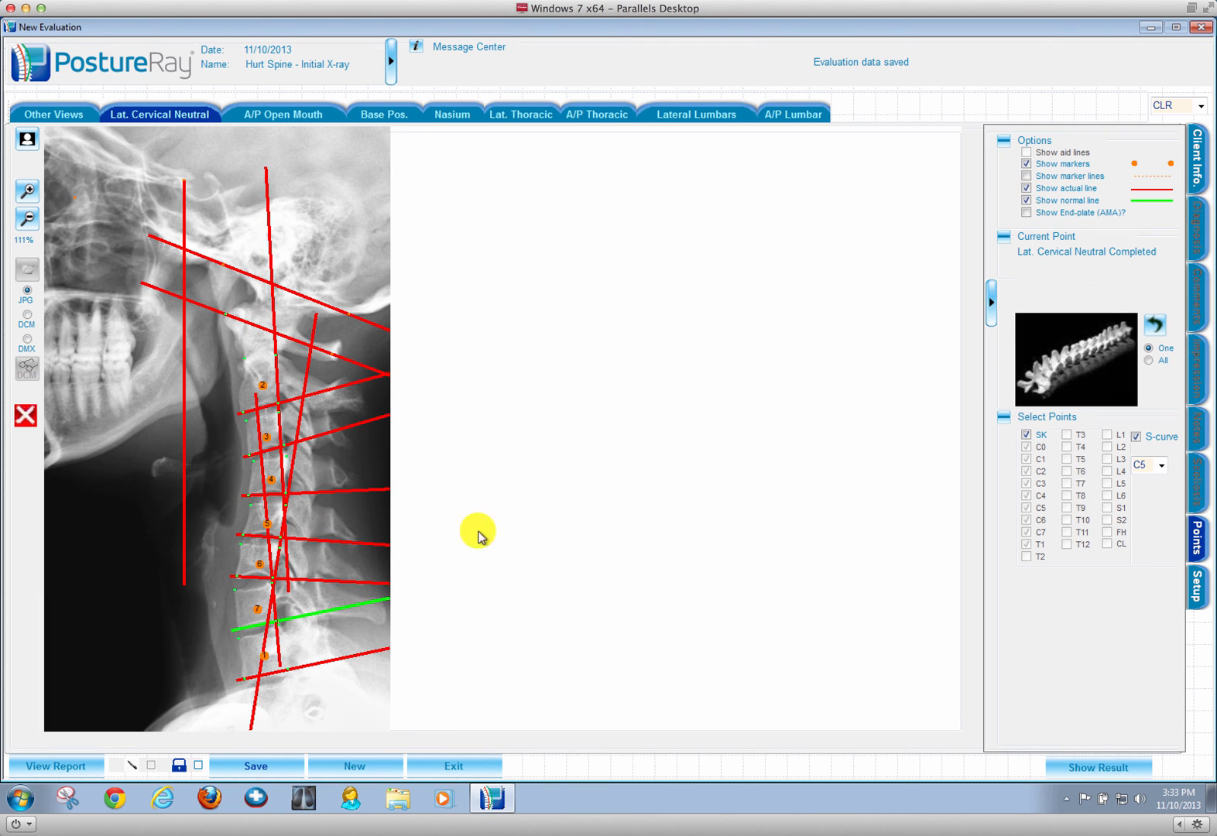
{"action": "mouse_move", "coordinate": [546, 642]}
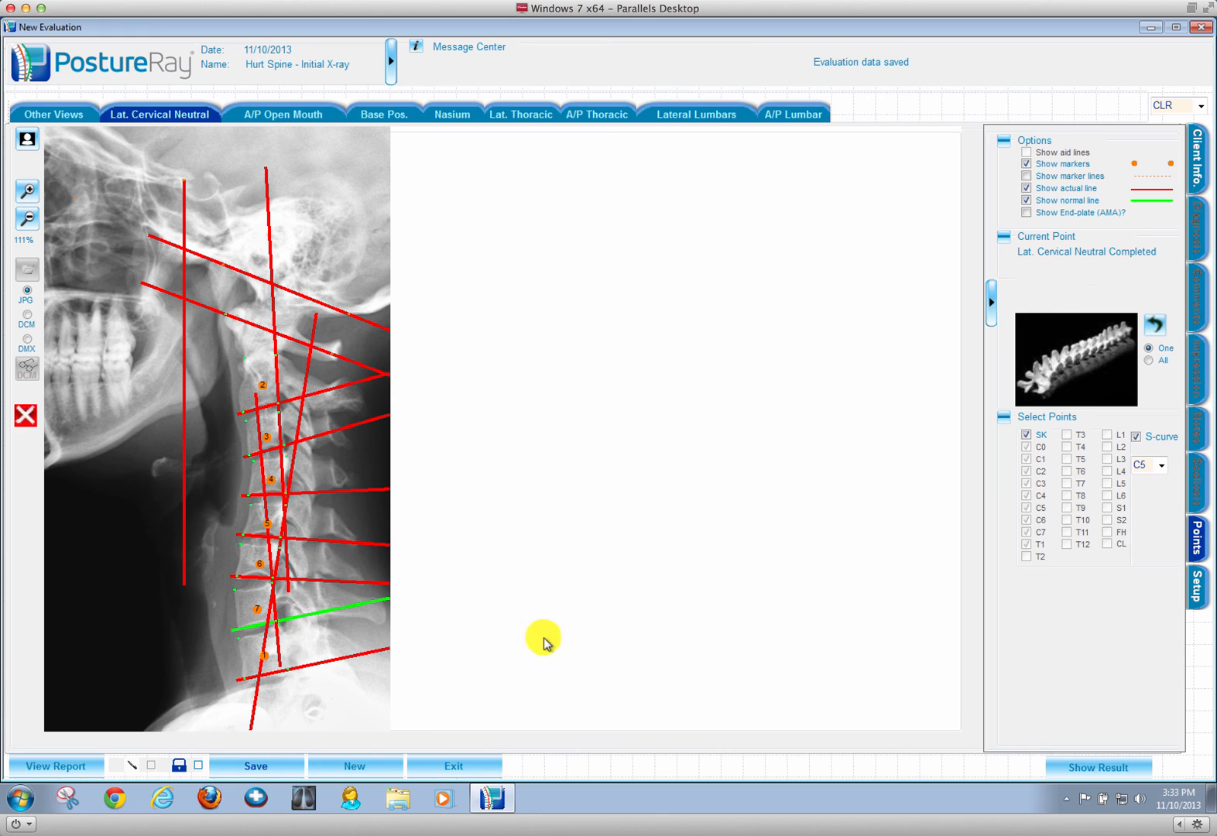
{"action": "left_click", "coordinate": [1098, 767]}
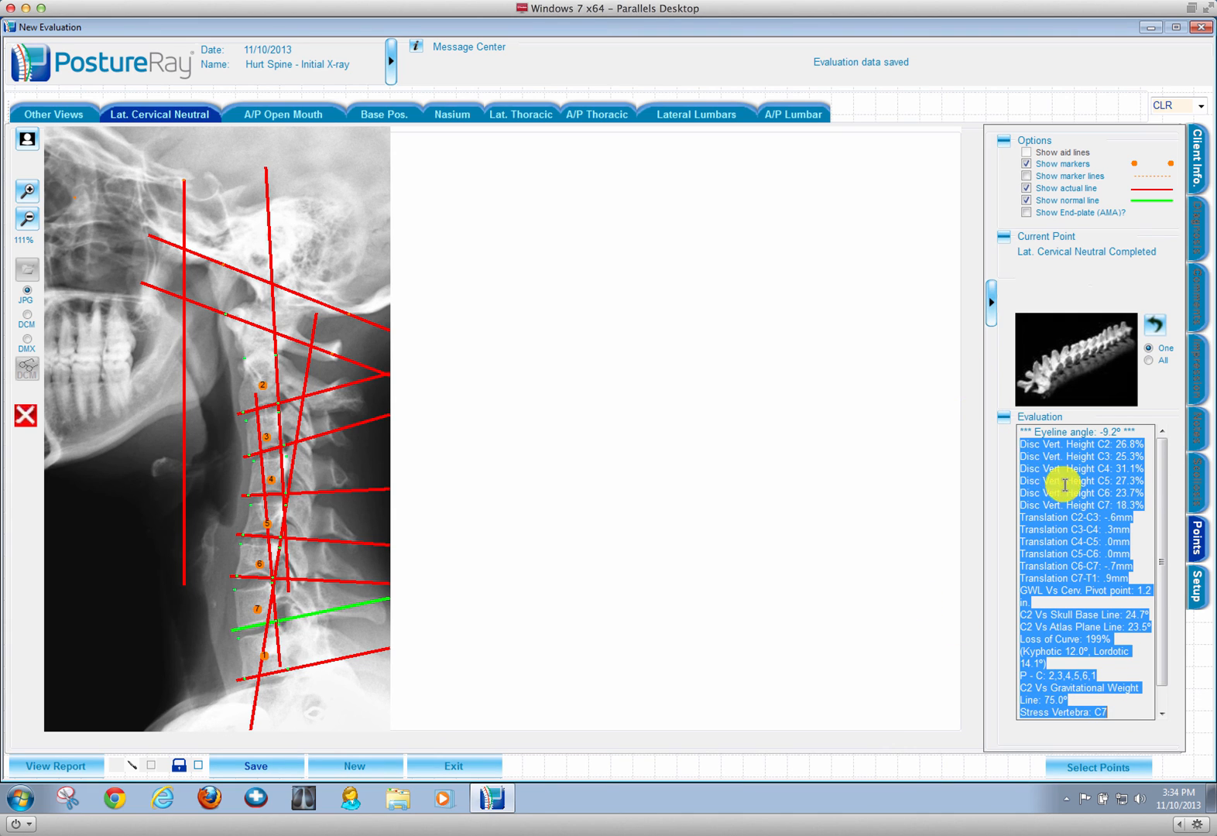
{"action": "left_click", "coordinate": [161, 113]}
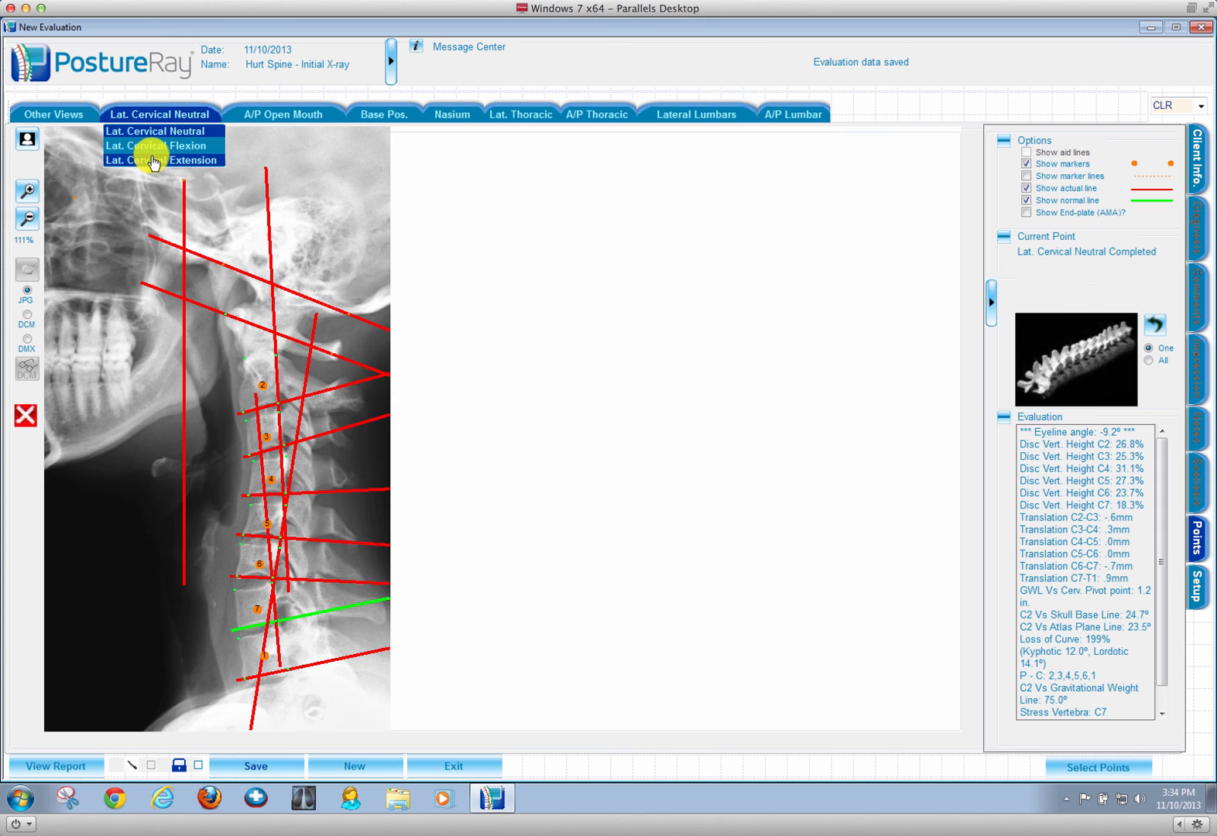
Step: Review cervical extension, flexion, open-mouth, base and nasium films, then list lateral thoracic measurements
{"action": "left_click", "coordinate": [164, 160]}
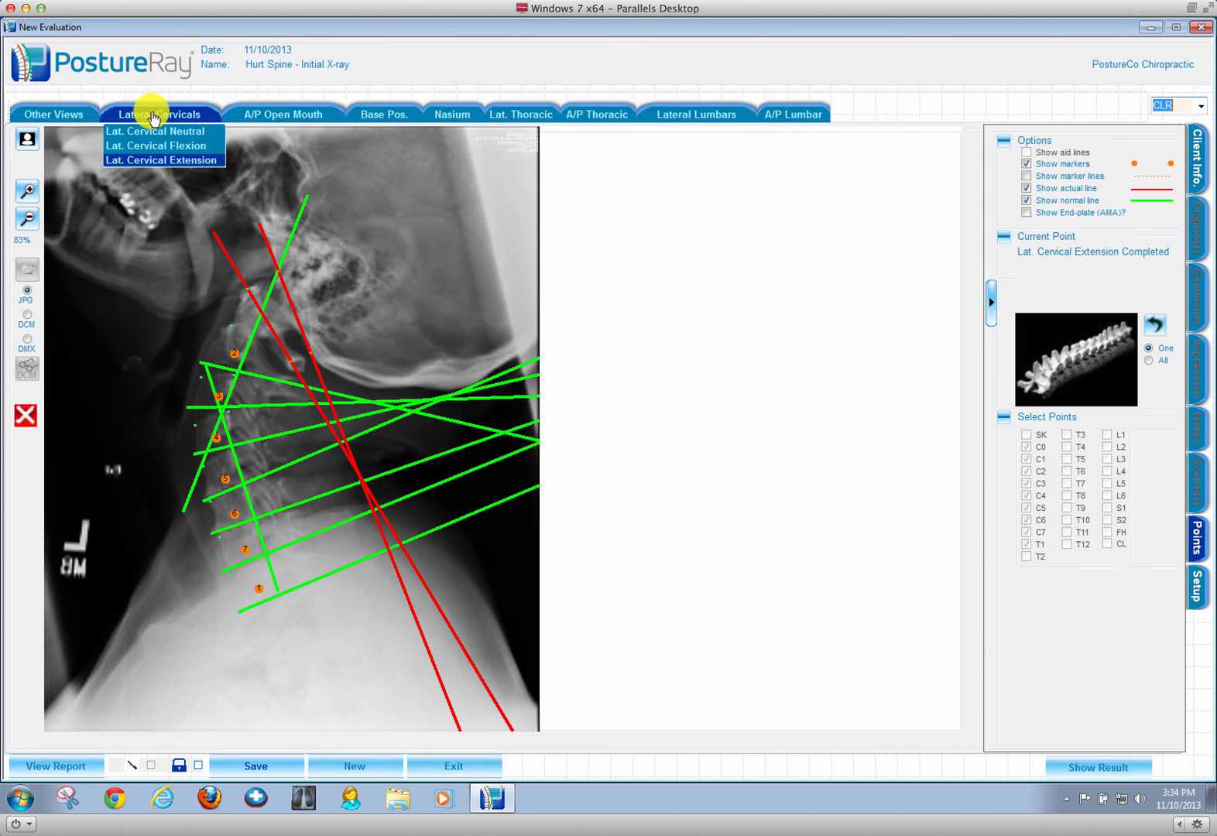
{"action": "left_click", "coordinate": [156, 146]}
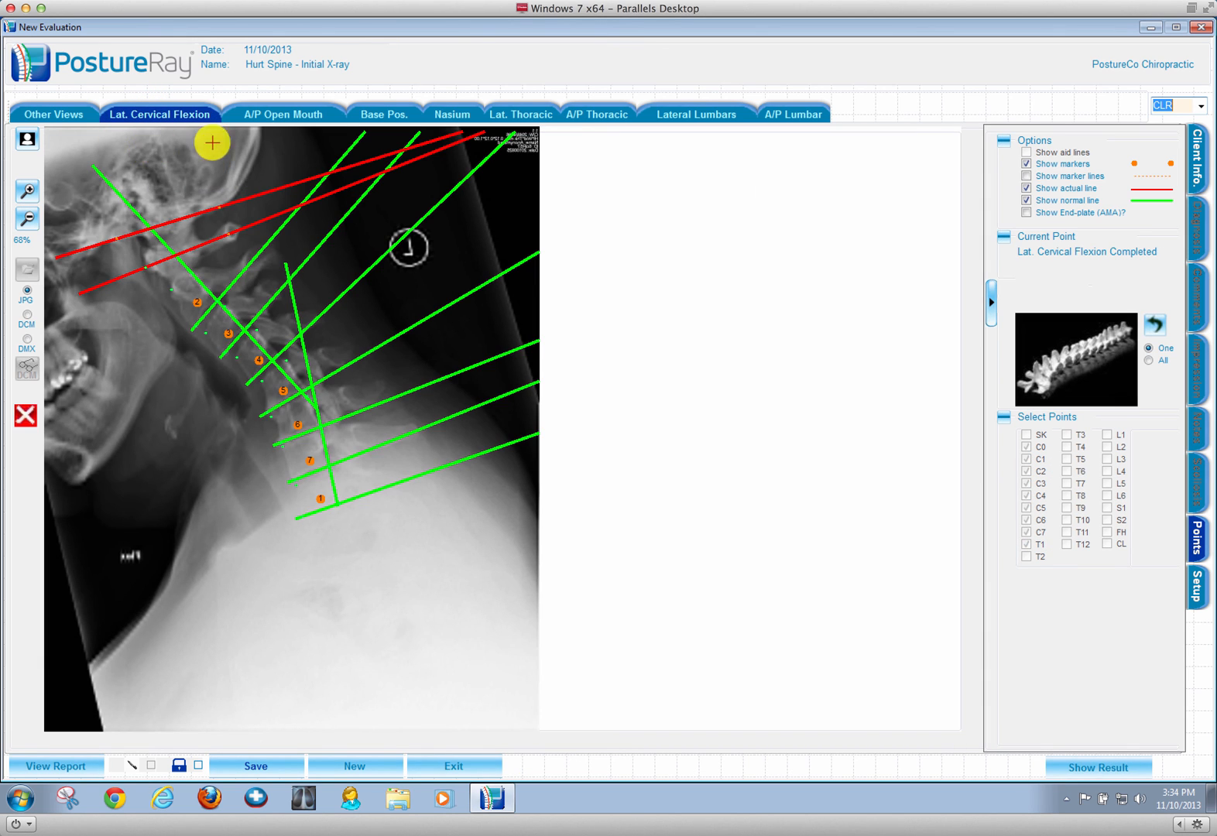
{"action": "left_click", "coordinate": [283, 114]}
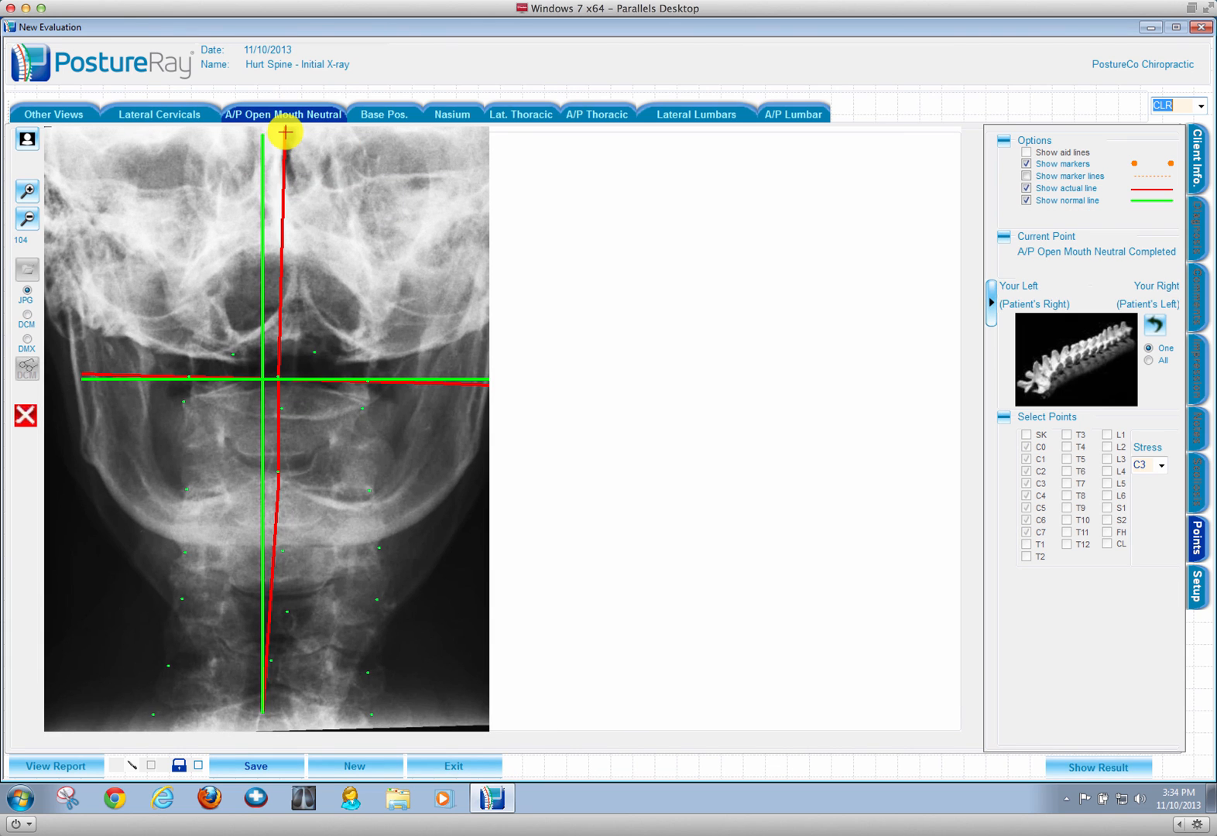
{"action": "mouse_move", "coordinate": [384, 114]}
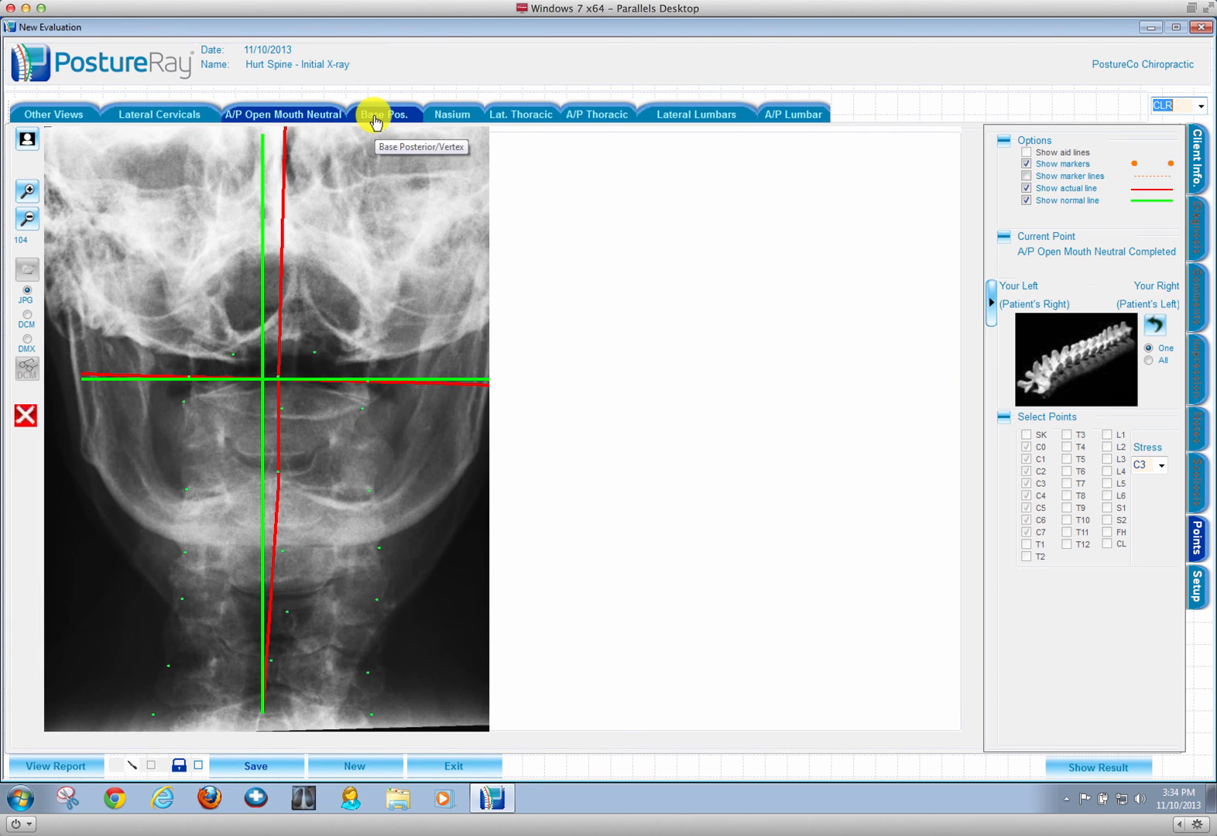
{"action": "left_click", "coordinate": [380, 114]}
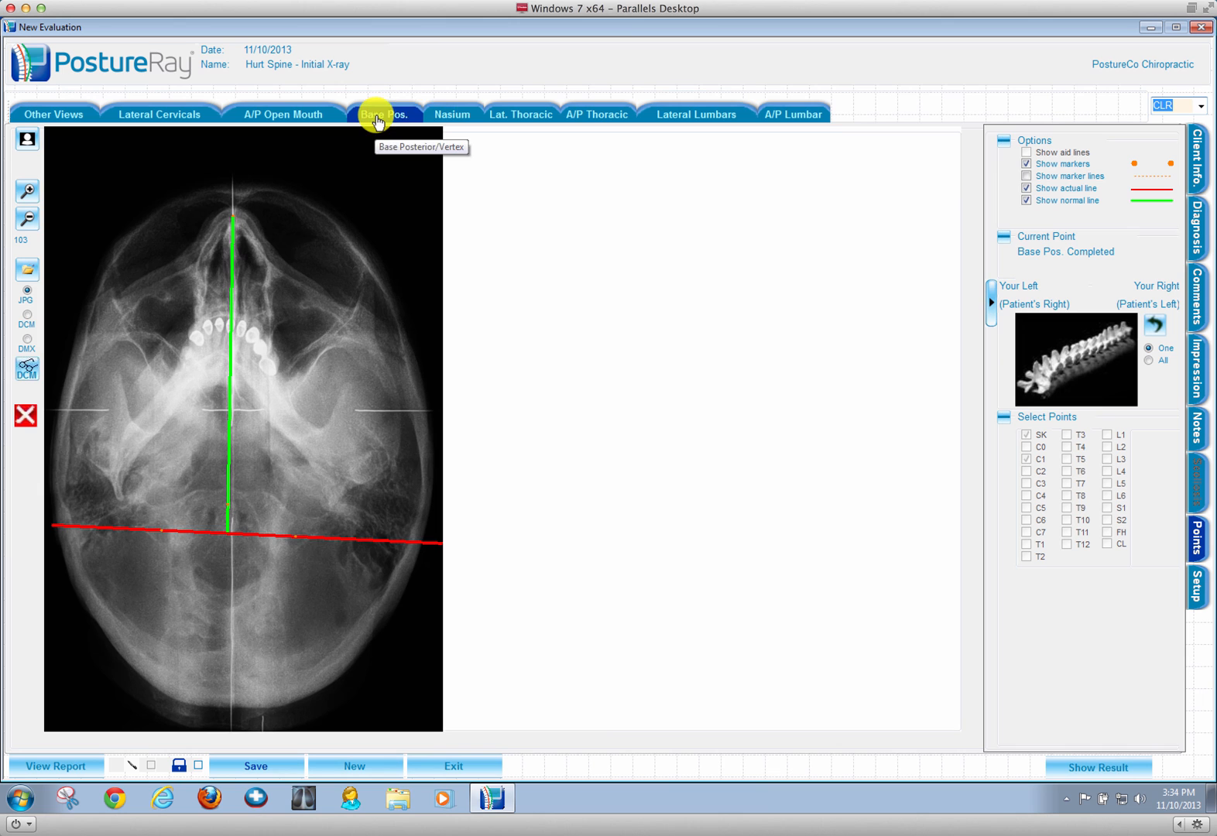
{"action": "left_click", "coordinate": [452, 114]}
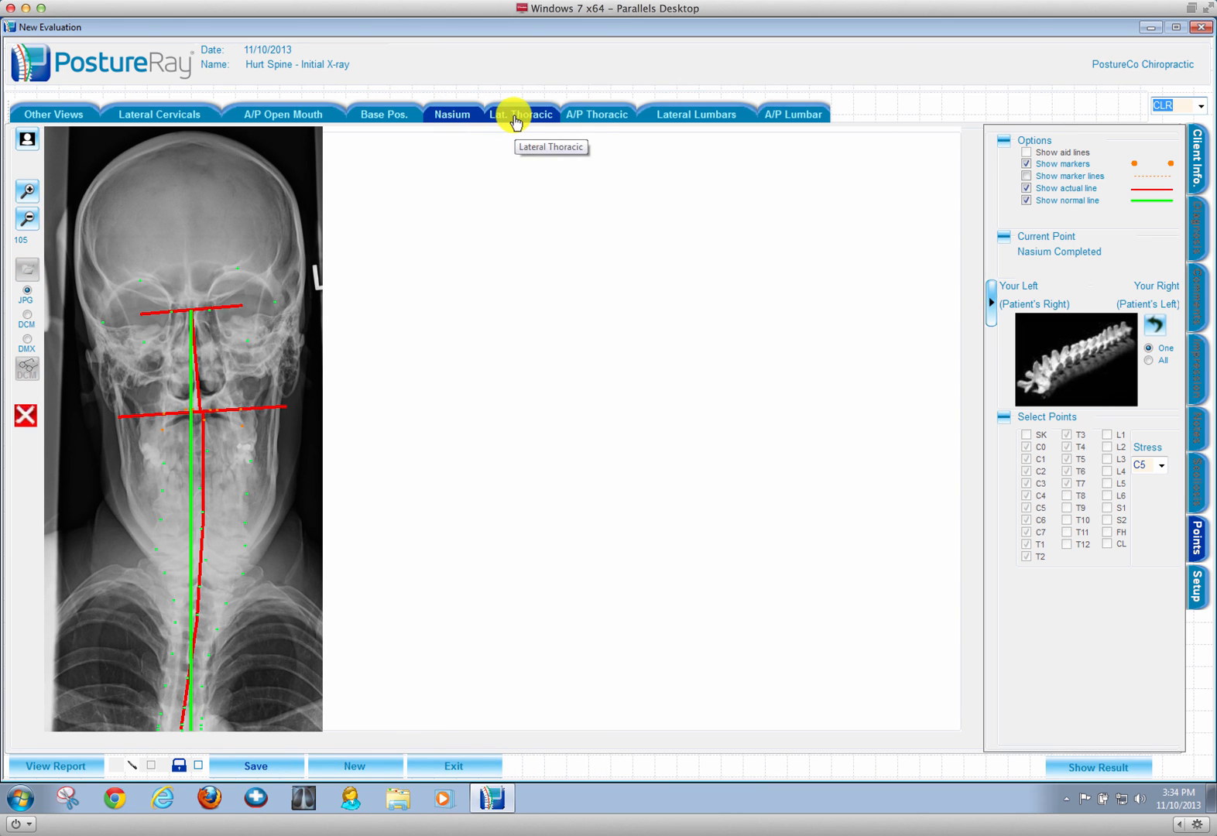
{"action": "left_click", "coordinate": [521, 114]}
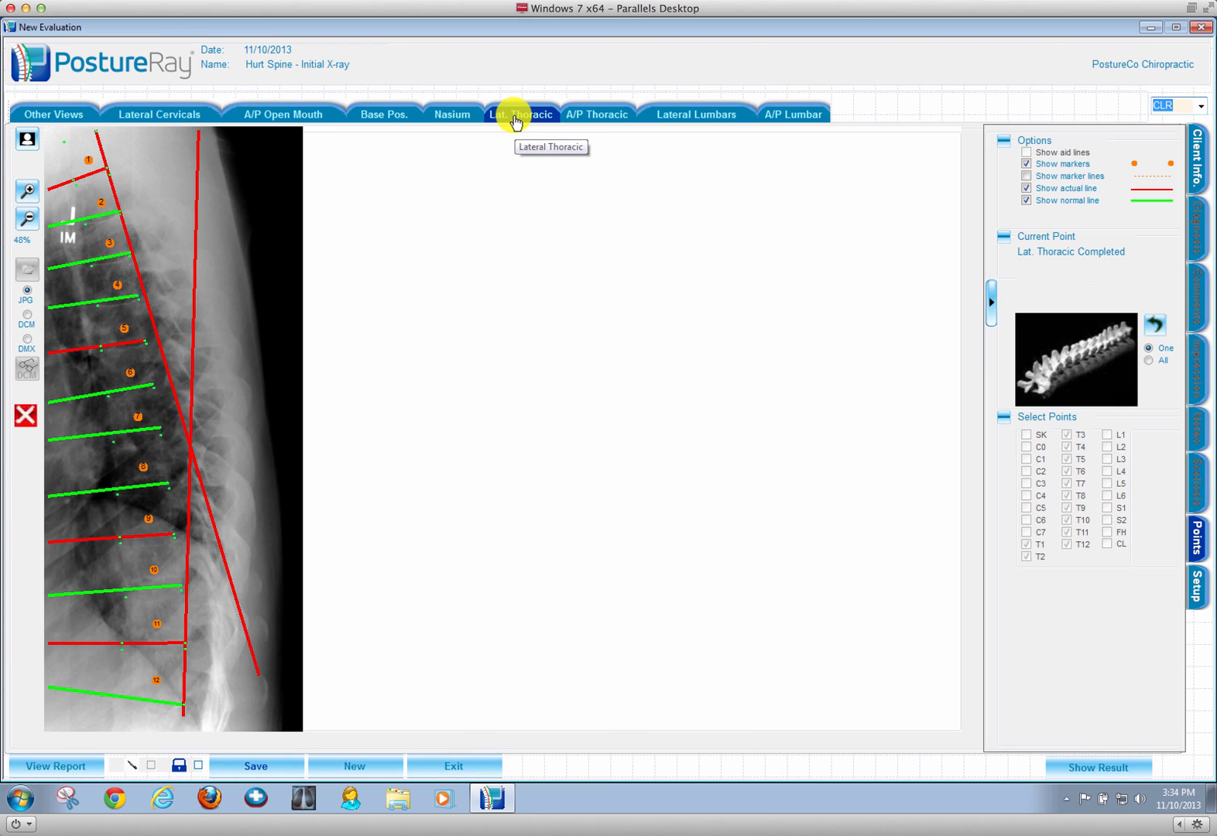
{"action": "mouse_move", "coordinate": [1060, 752]}
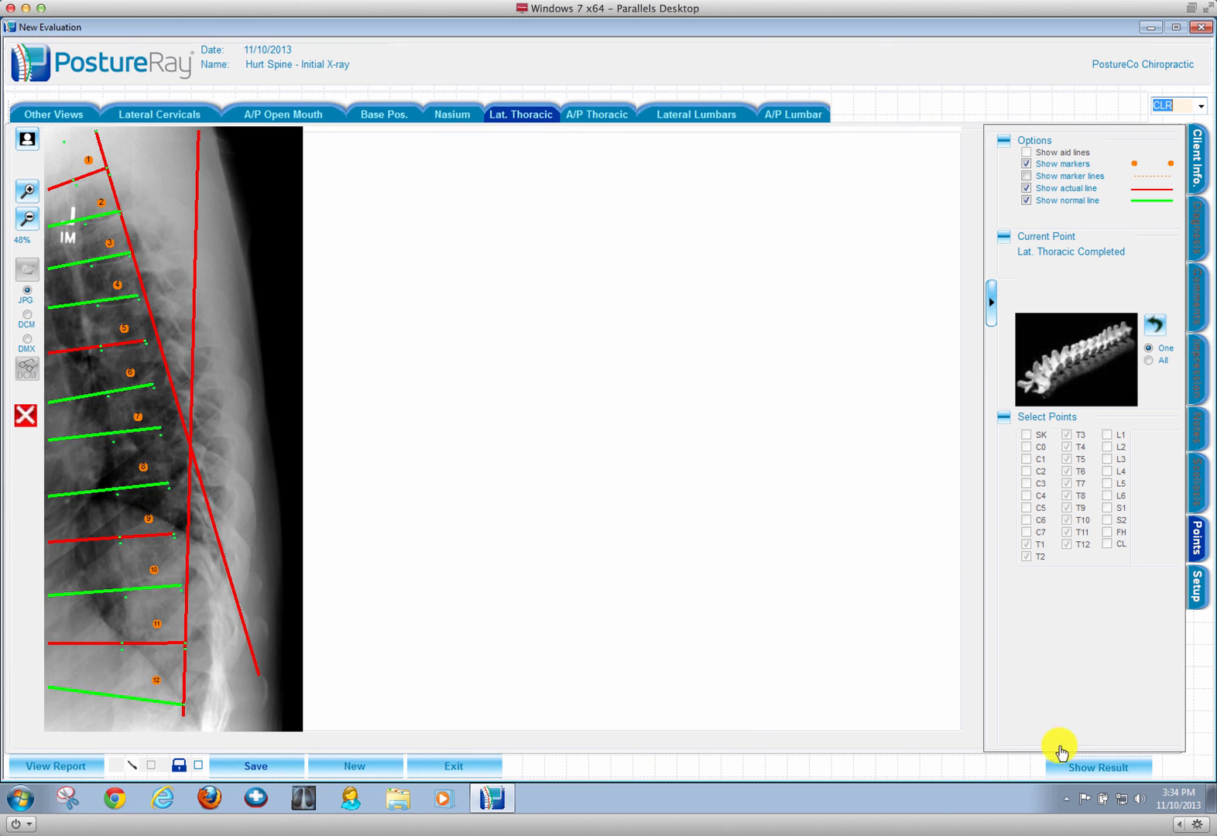
{"action": "left_click", "coordinate": [1098, 767]}
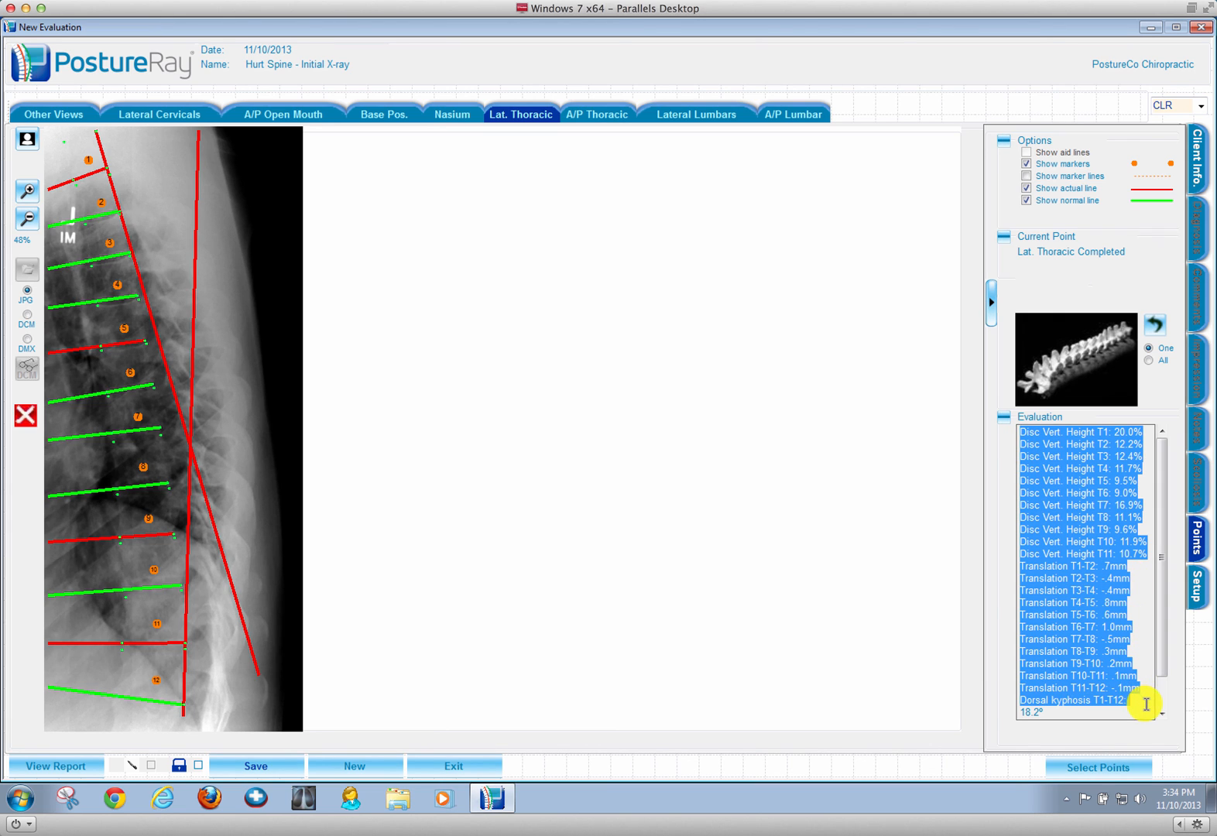
{"action": "mouse_move", "coordinate": [595, 130]}
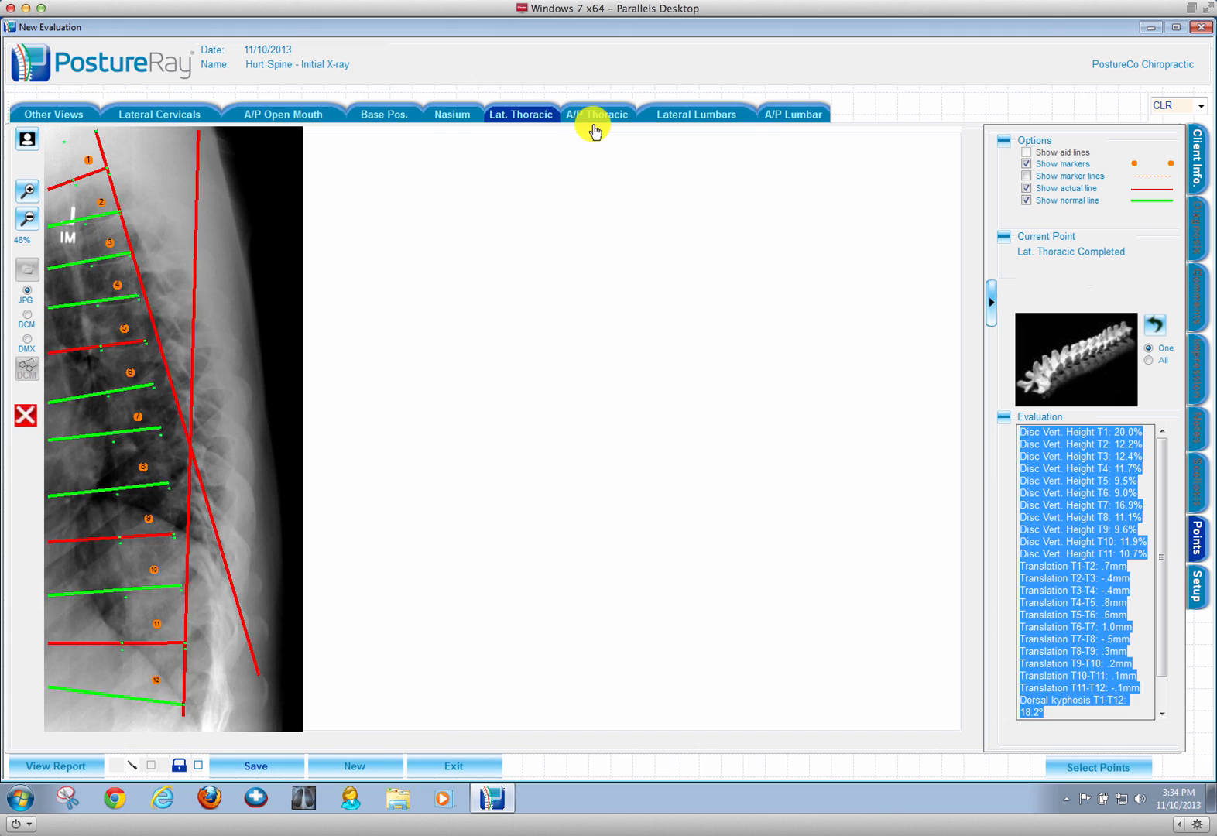
Step: Review the A/P thoracic, lateral lumbar neutral/flexion/extension and A/P lumbar films
{"action": "left_click", "coordinate": [597, 114]}
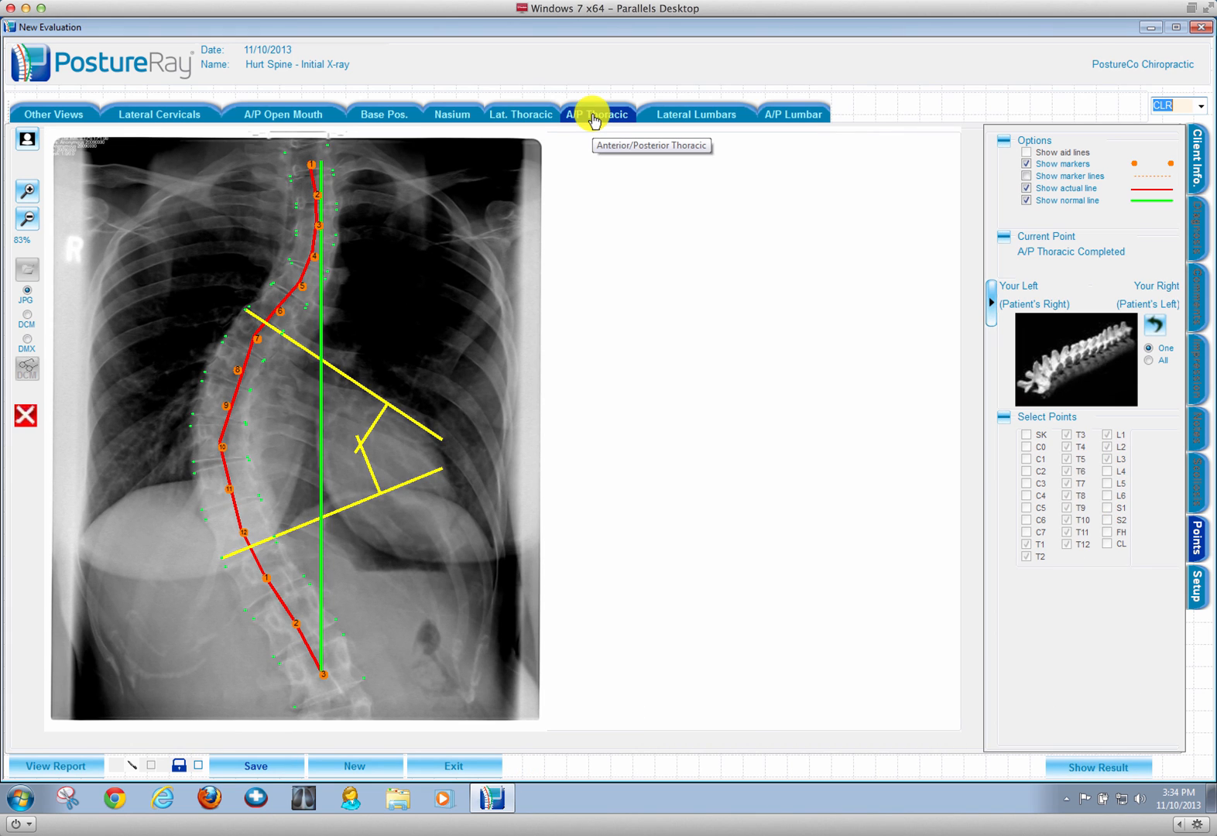
{"action": "left_click", "coordinate": [694, 113]}
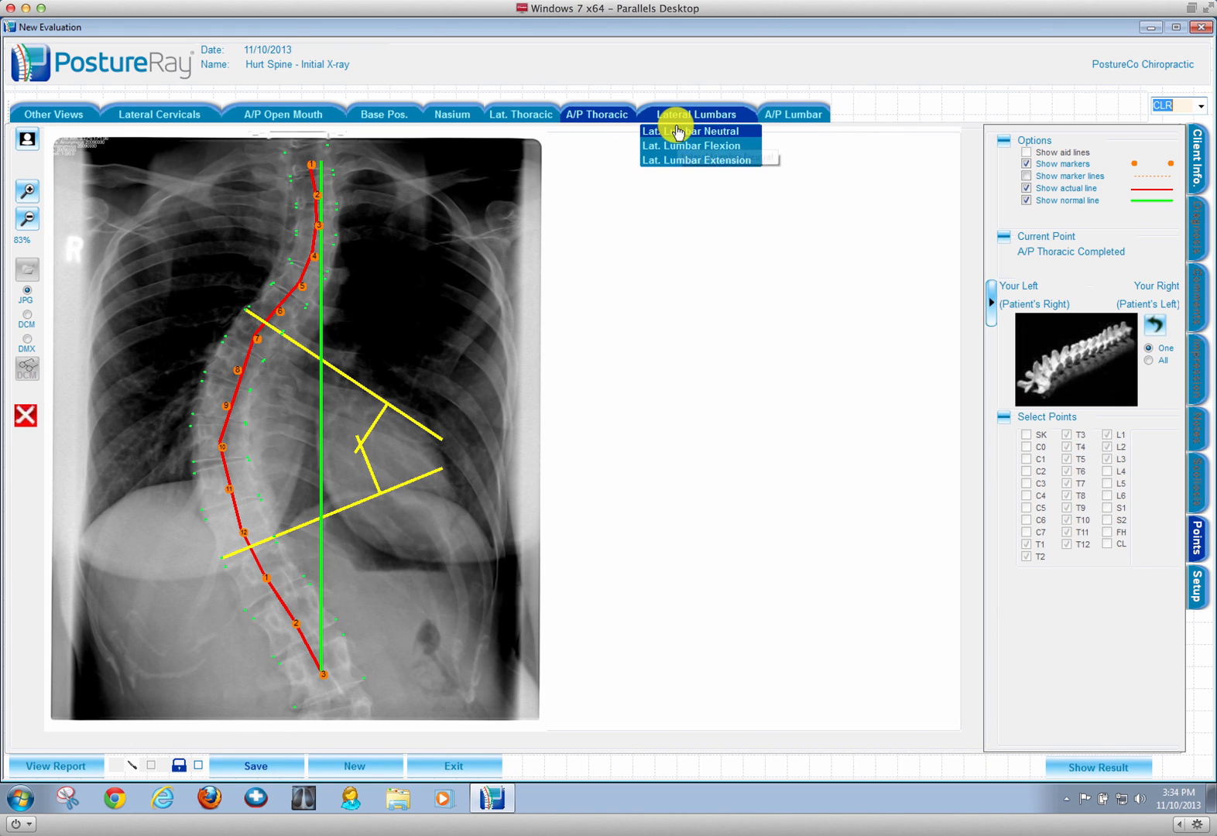
{"action": "left_click", "coordinate": [696, 130]}
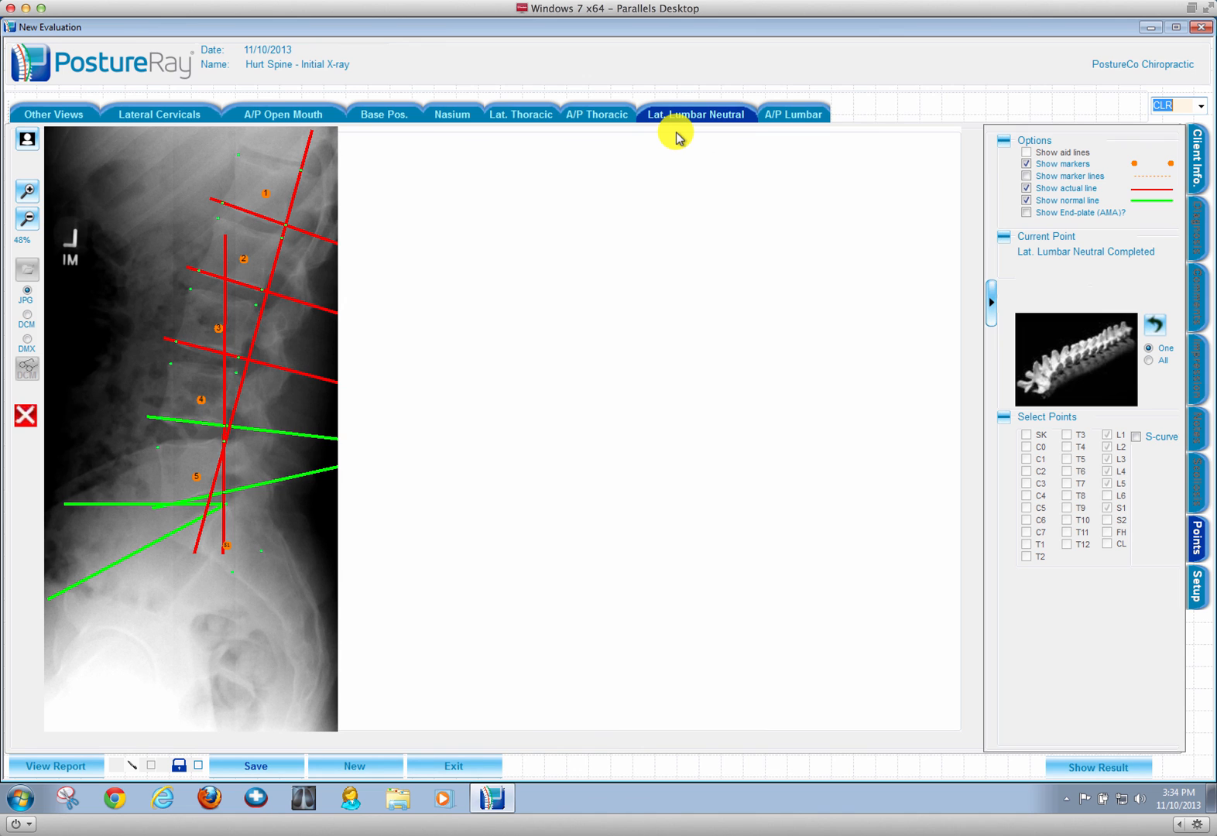
{"action": "left_click", "coordinate": [695, 114]}
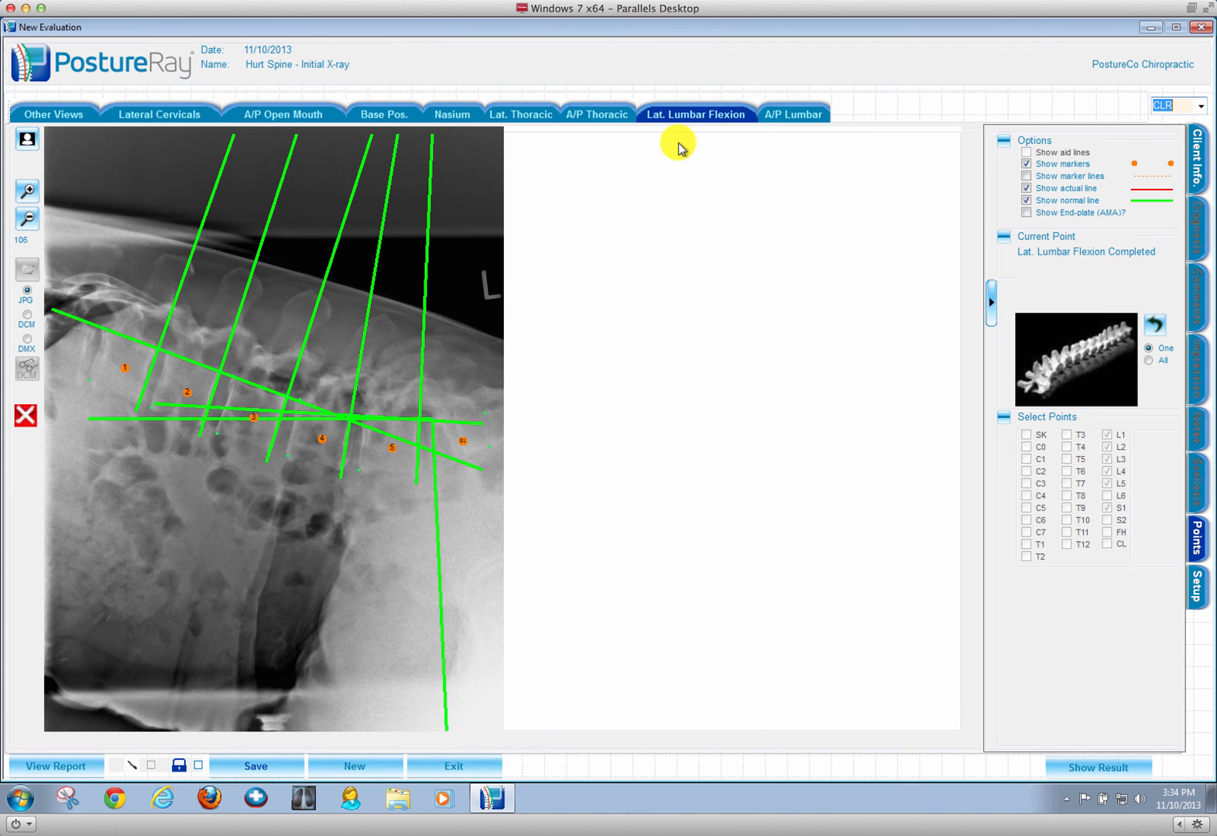
{"action": "left_click", "coordinate": [696, 114]}
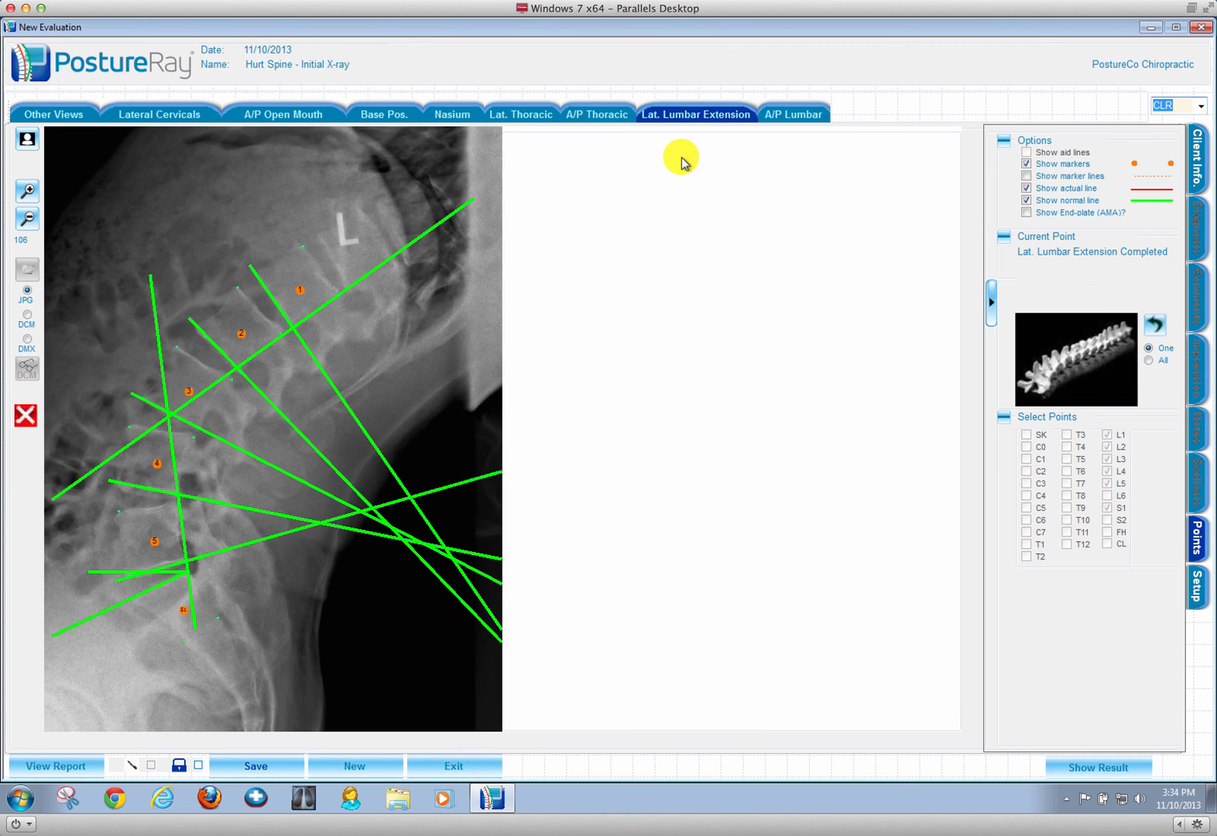
{"action": "left_click", "coordinate": [793, 114]}
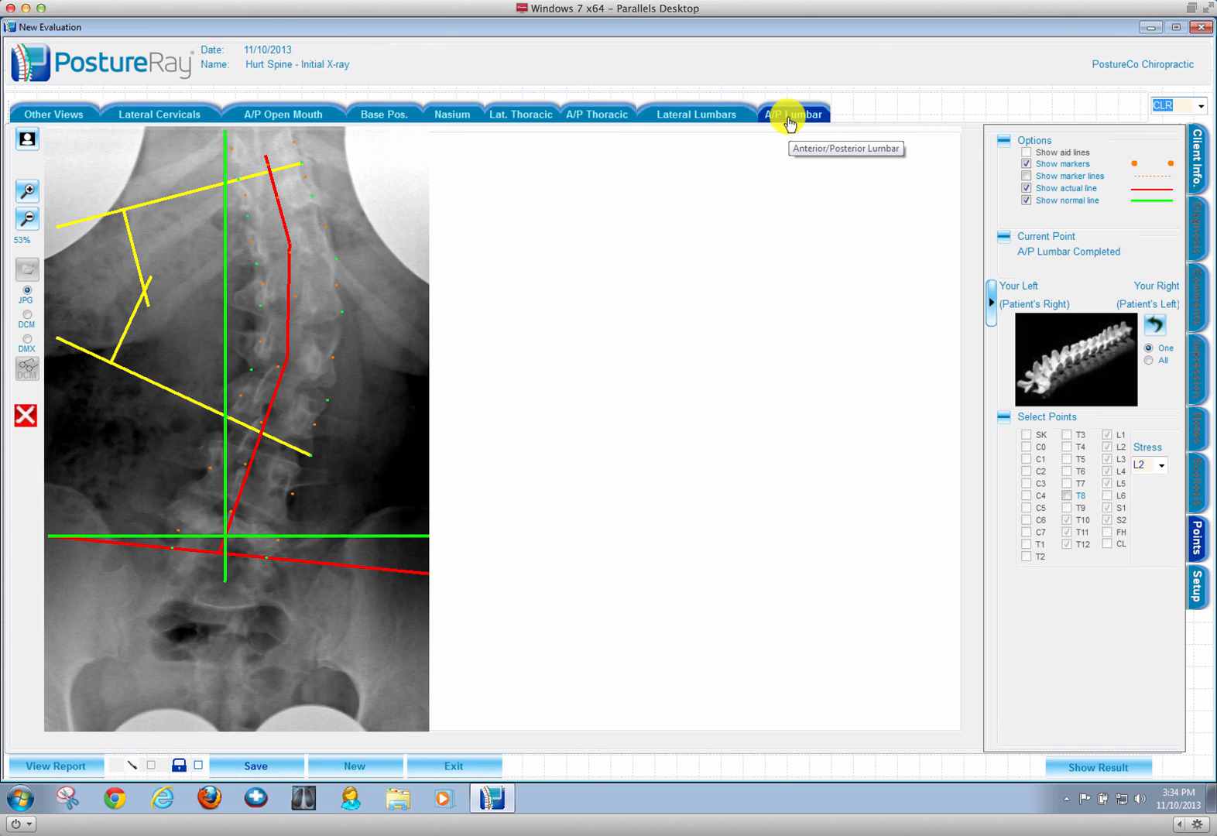
Step: Review the AP and lateral posture photos and save the evaluation data
{"action": "left_click", "coordinate": [53, 114]}
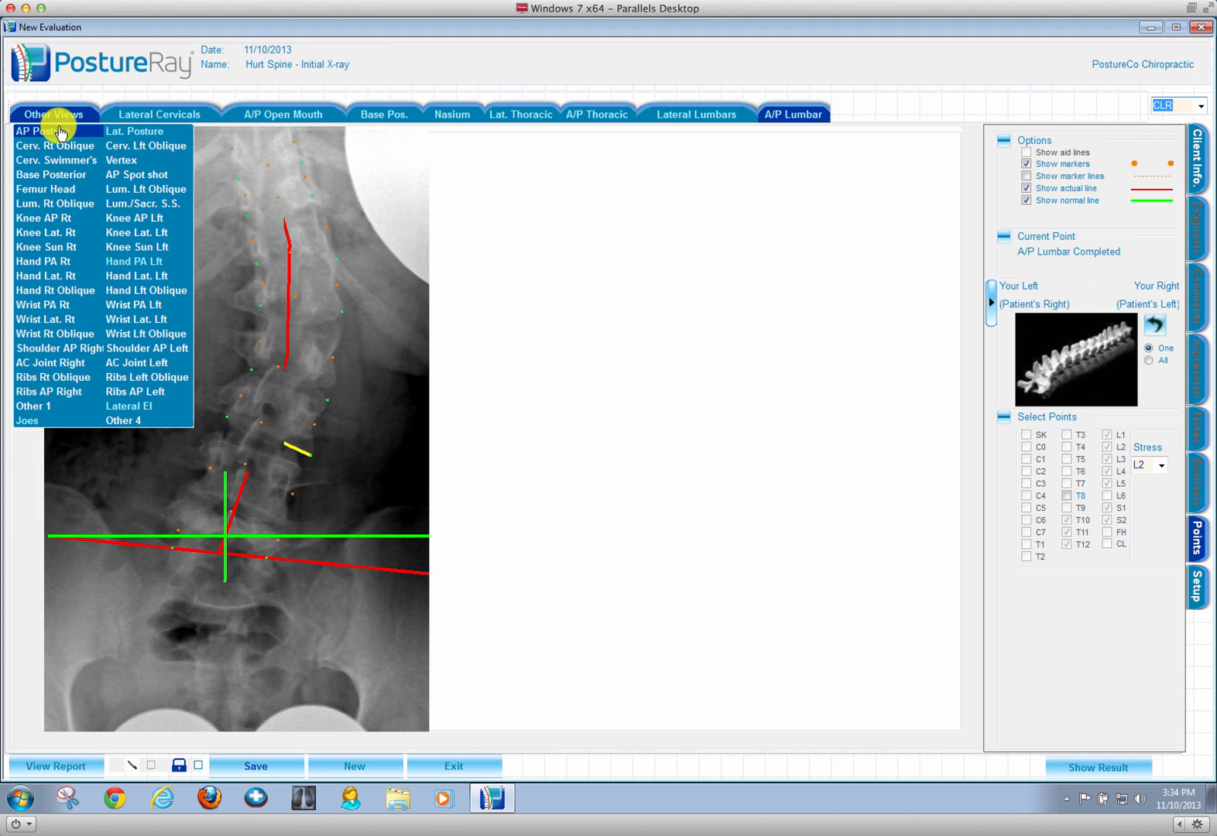
{"action": "left_click", "coordinate": [42, 130]}
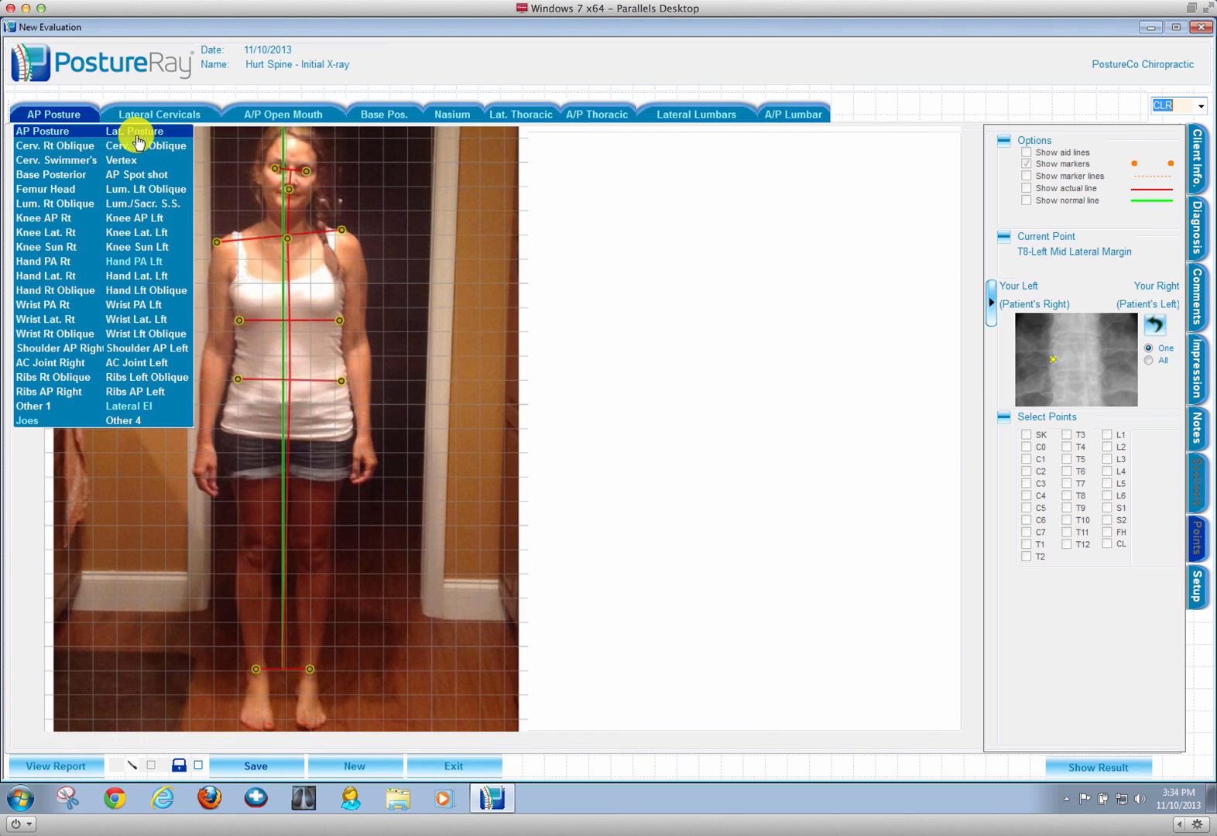
{"action": "left_click", "coordinate": [137, 130]}
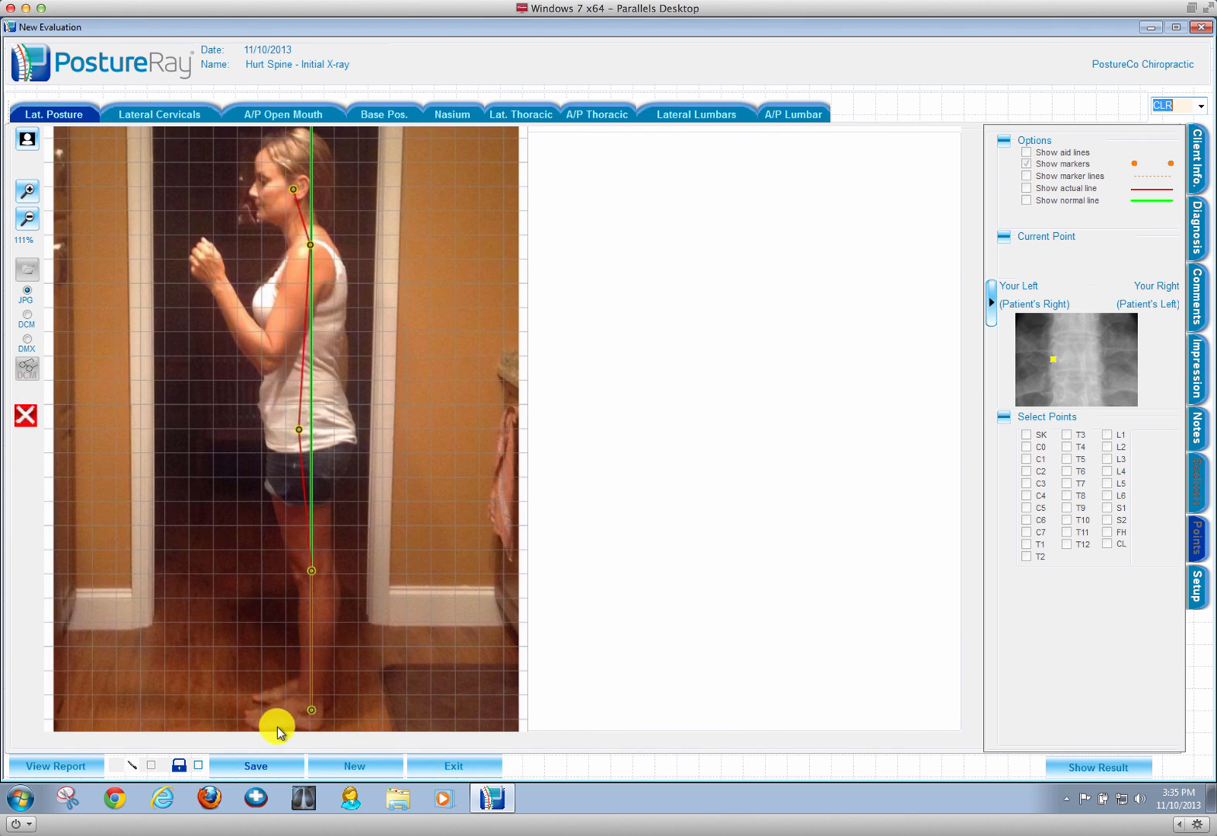
{"action": "left_click", "coordinate": [255, 766]}
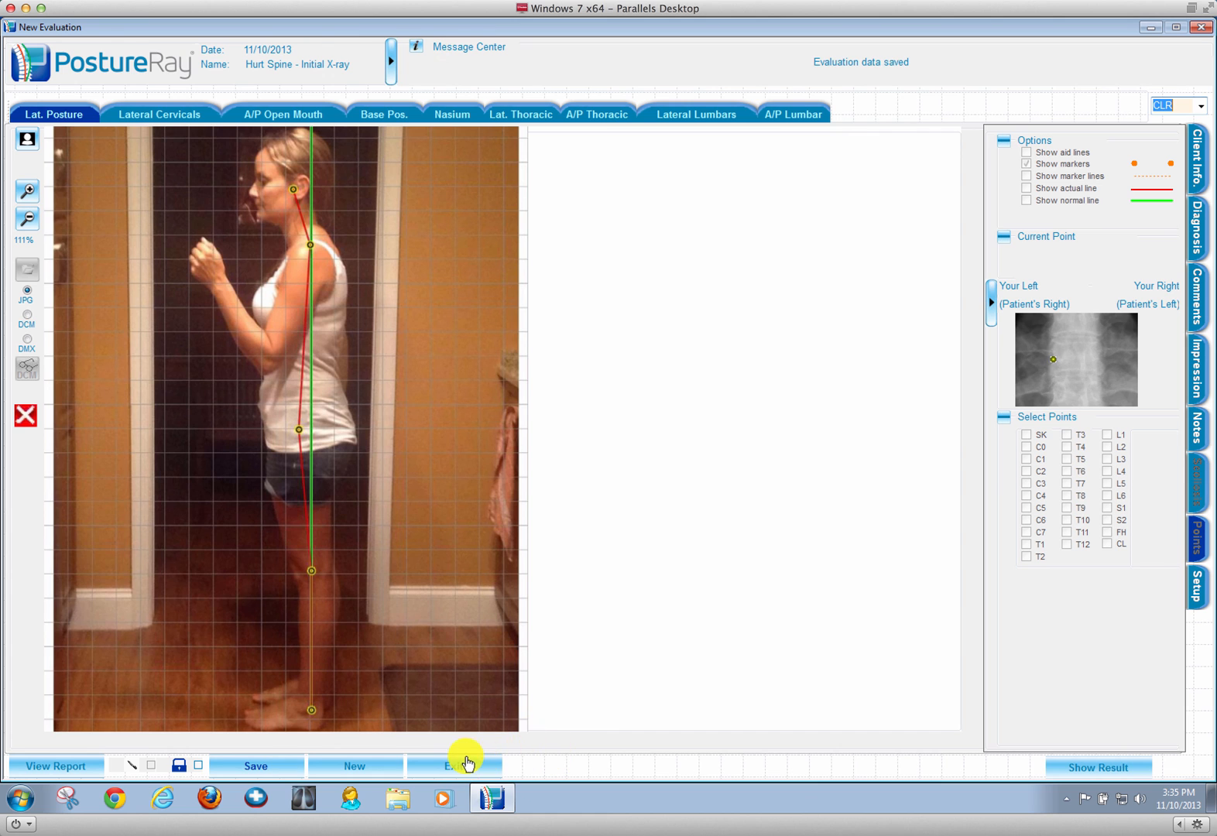
Step: Exit the evaluation, open the Viewbox and find Hurt Spine's images by last name 'spi'
{"action": "left_click", "coordinate": [466, 766]}
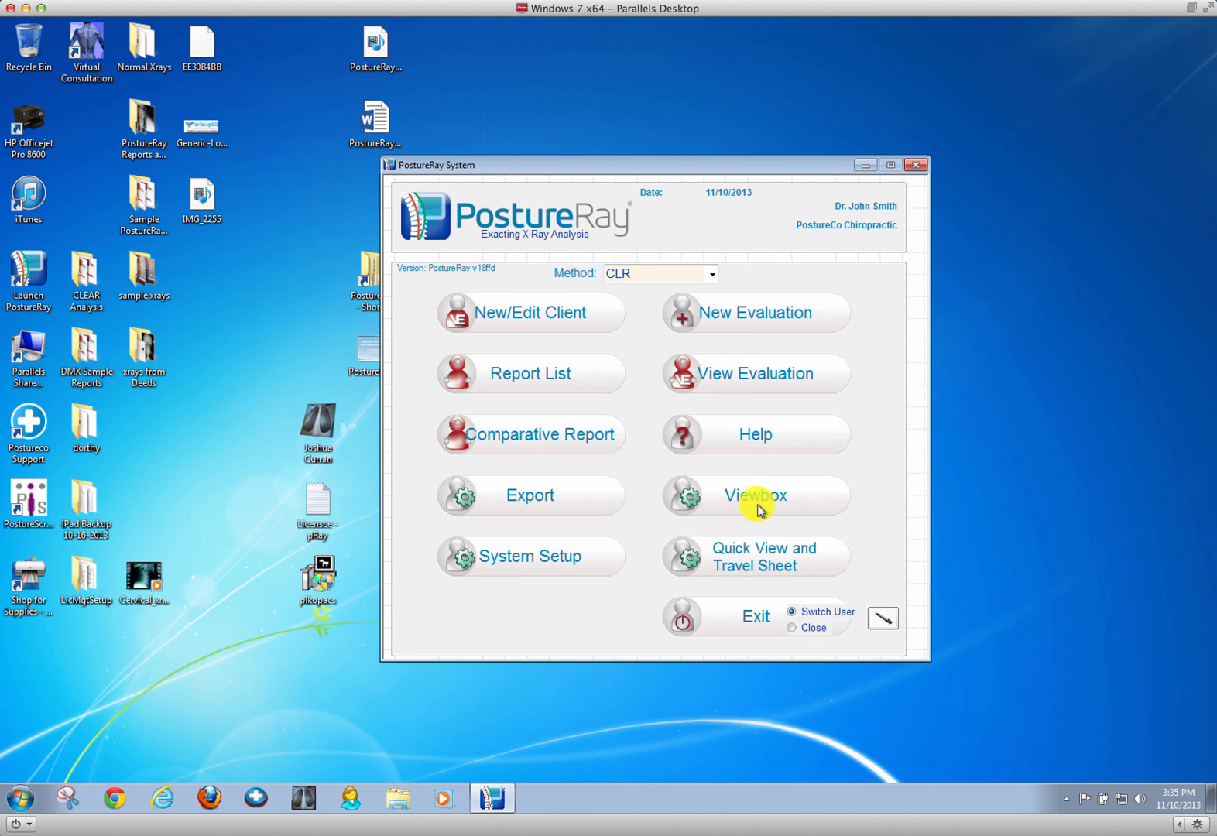
{"action": "left_click", "coordinate": [754, 496]}
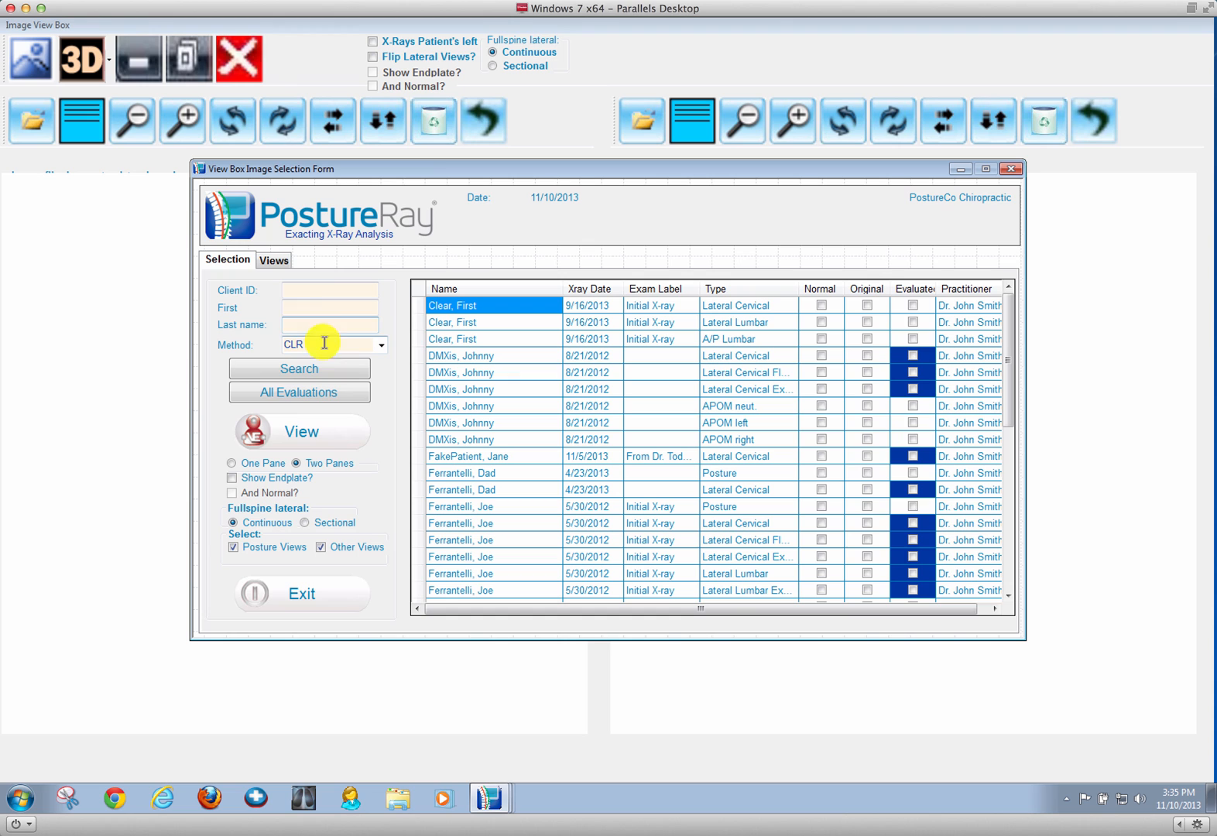
{"action": "type", "text": "spin"}
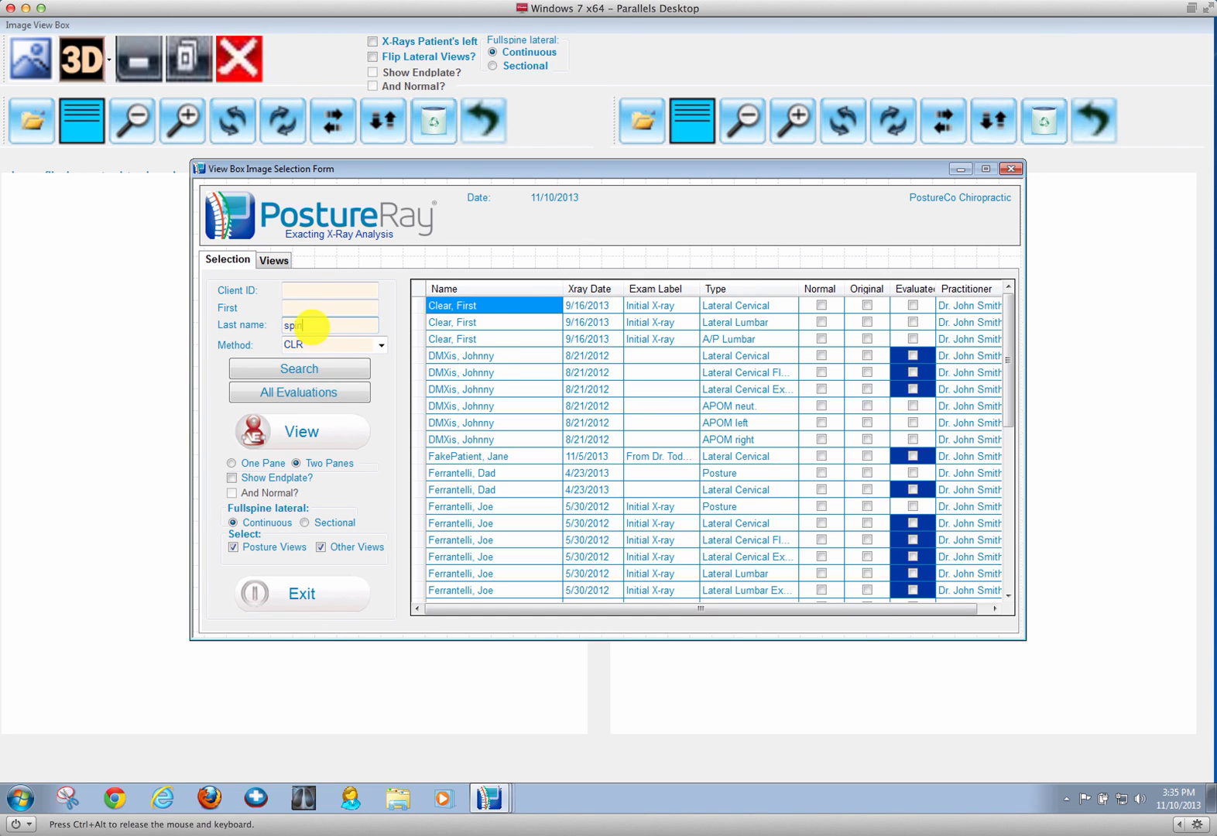
{"action": "left_click", "coordinate": [298, 368]}
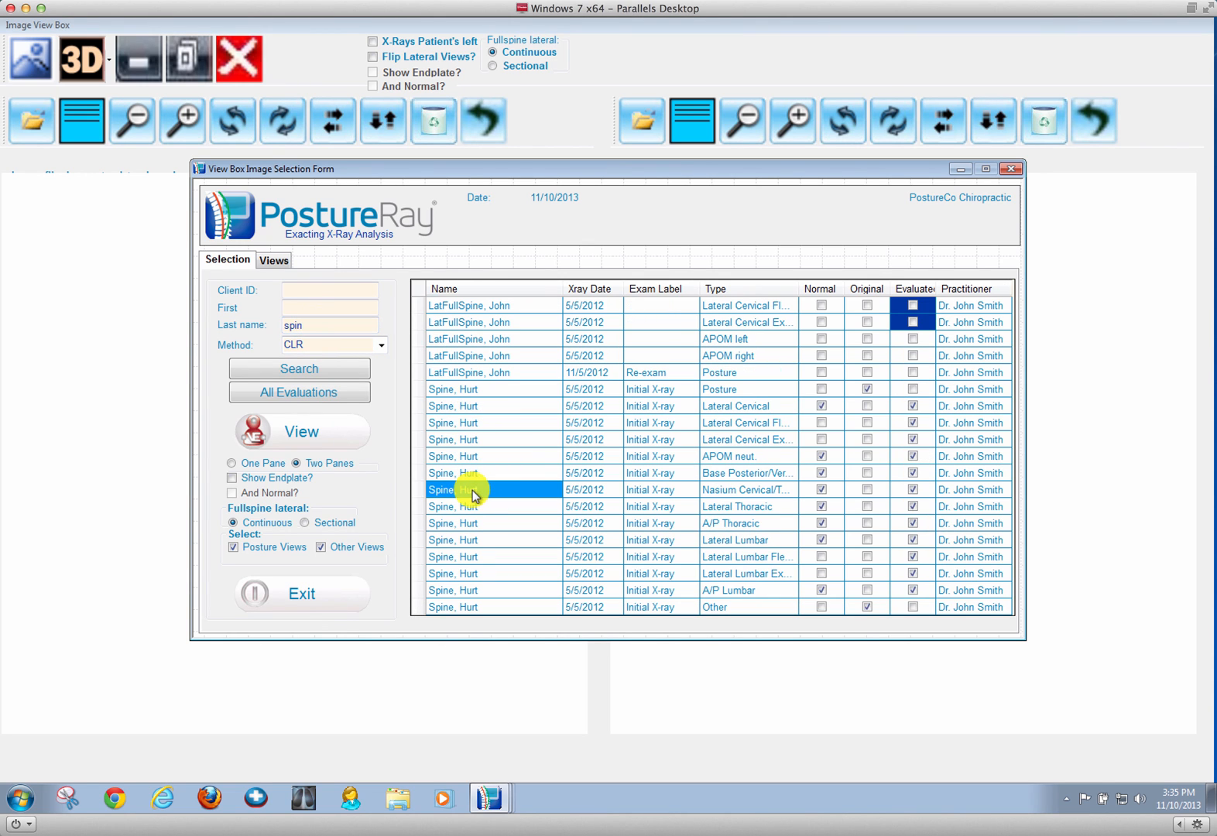
{"action": "left_click", "coordinate": [299, 432]}
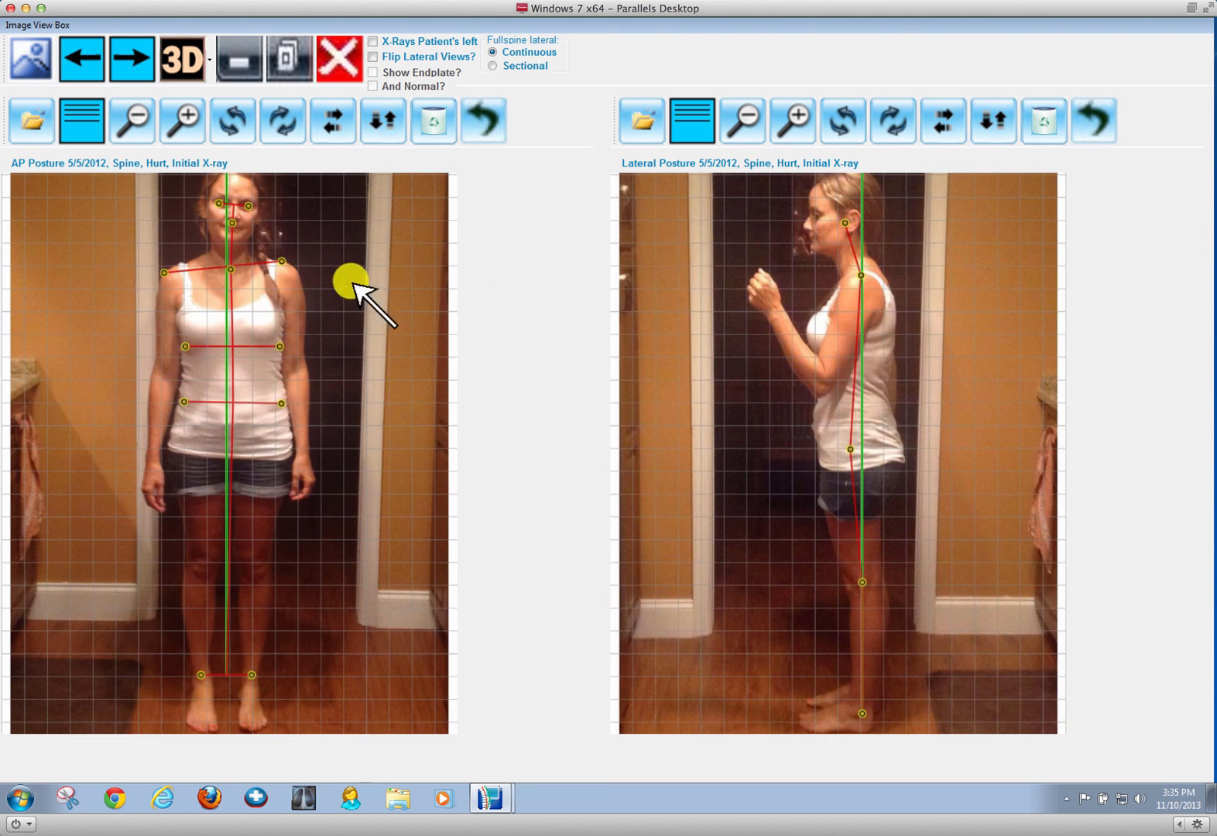
{"action": "mouse_move", "coordinate": [433, 119]}
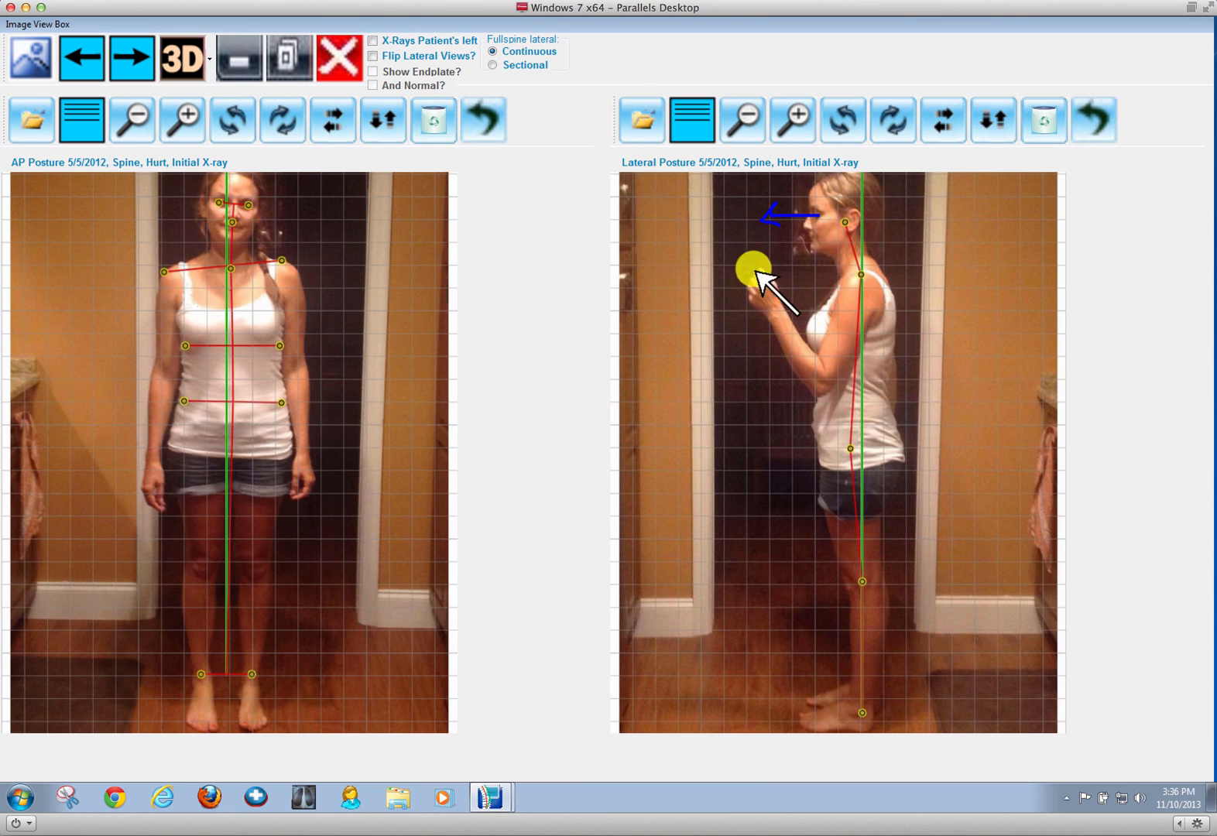
Step: Check the lateral cervical measurement results, then step to the flexion/extension comparison
{"action": "left_click", "coordinate": [131, 57]}
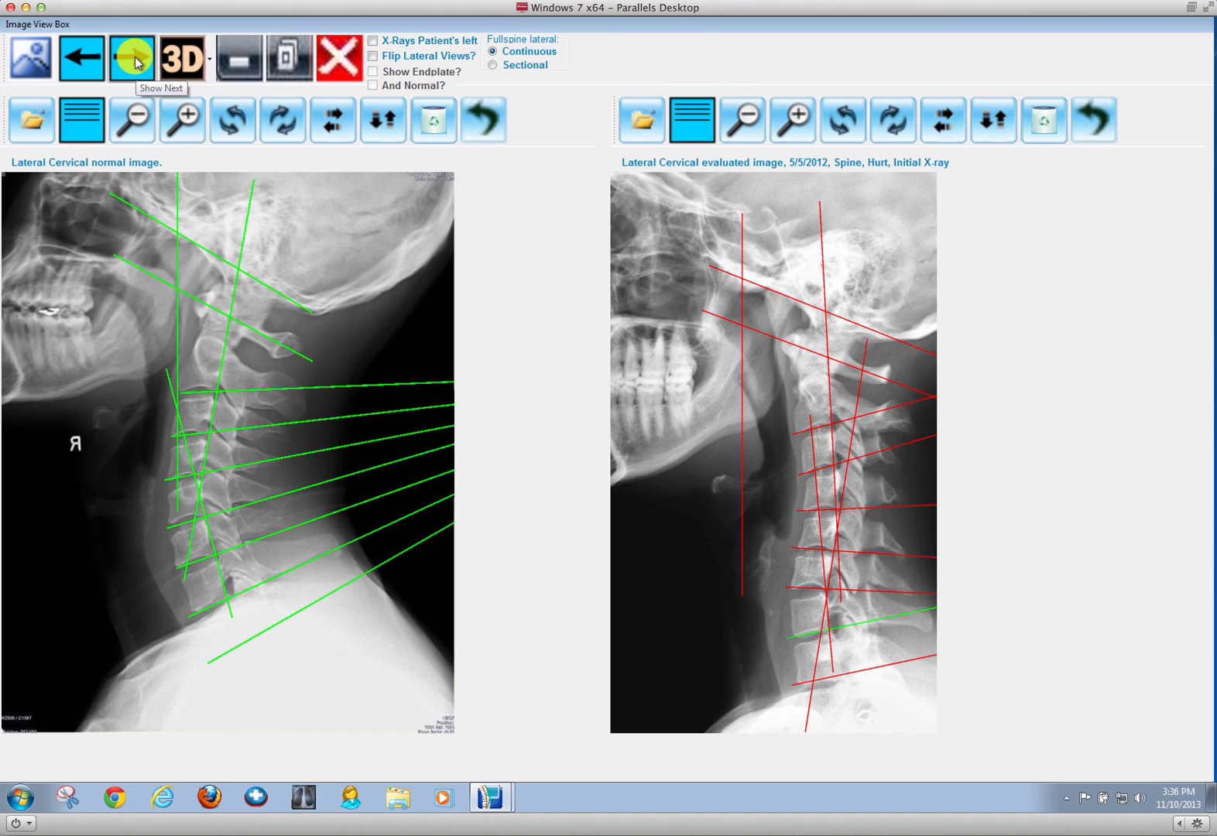
{"action": "left_click", "coordinate": [131, 58]}
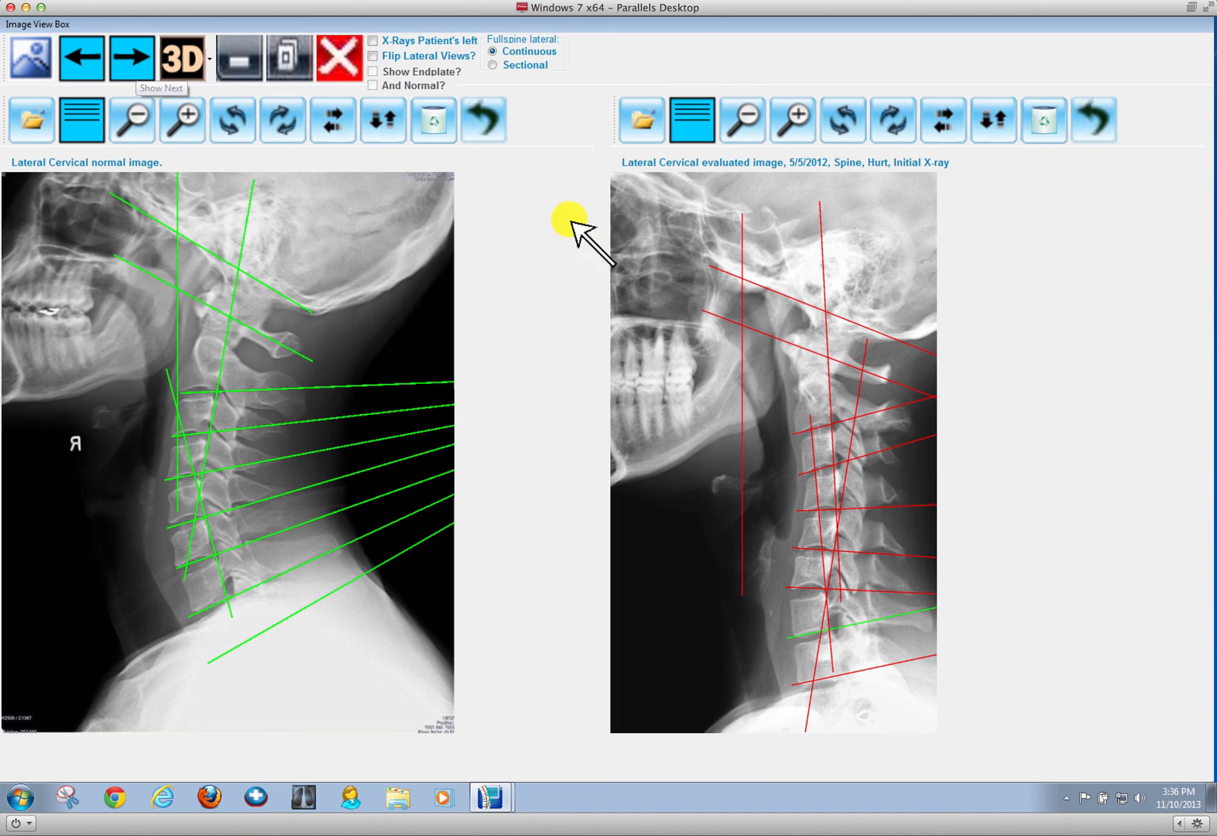
{"action": "mouse_move", "coordinate": [746, 215]}
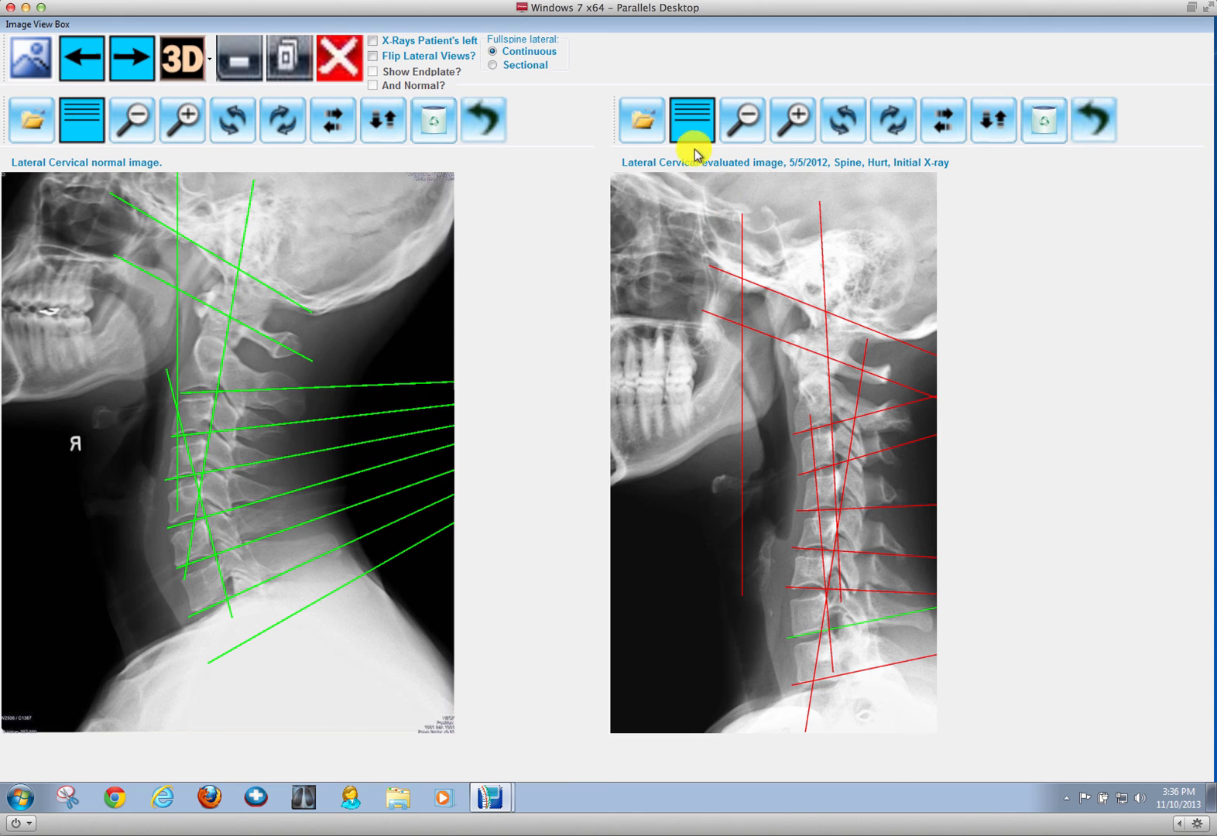
{"action": "left_click", "coordinate": [690, 118]}
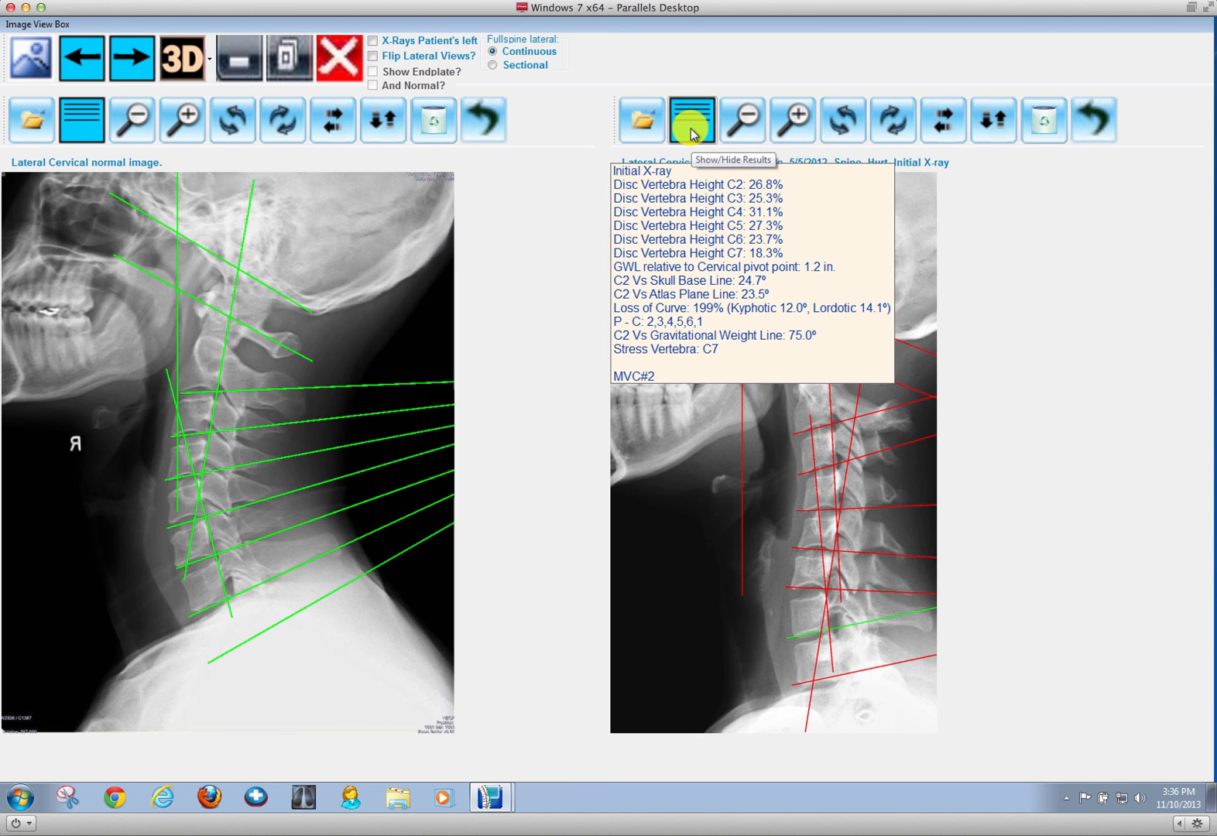
{"action": "left_click", "coordinate": [689, 119]}
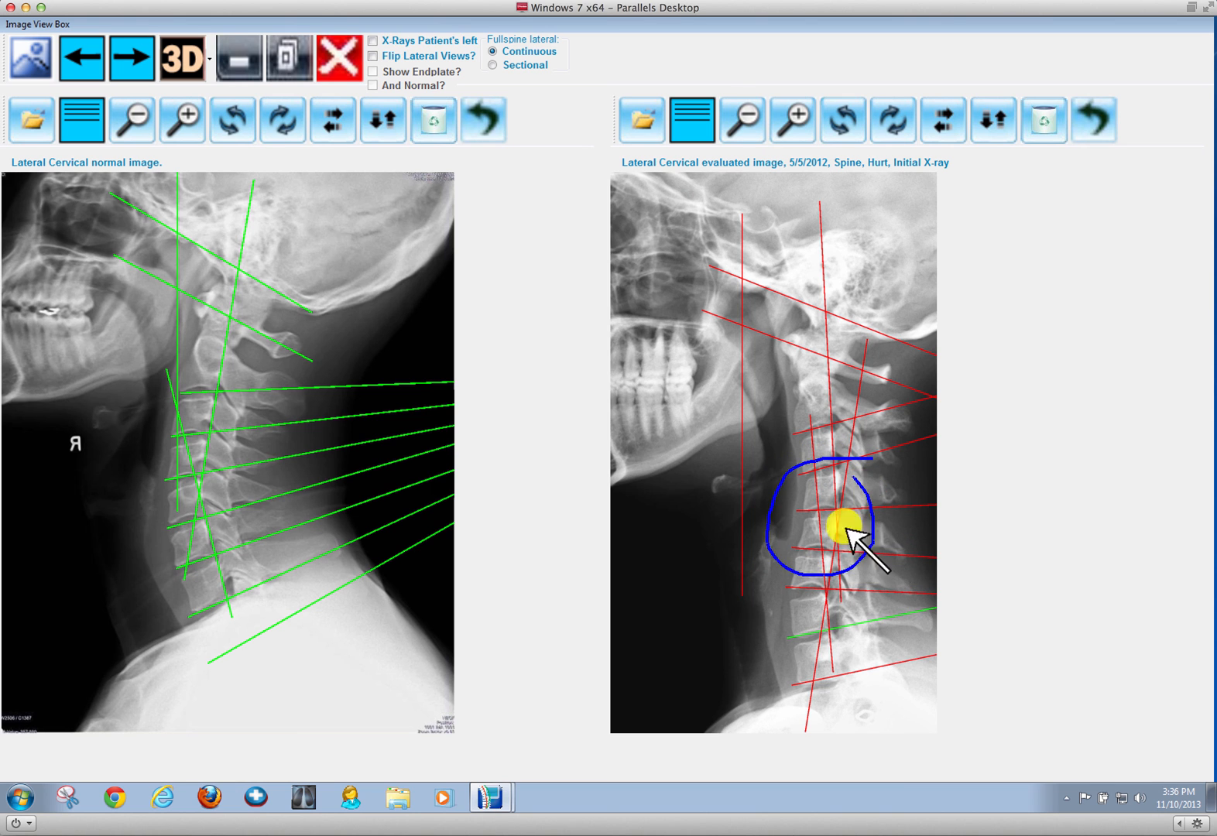
{"action": "left_click", "coordinate": [130, 58]}
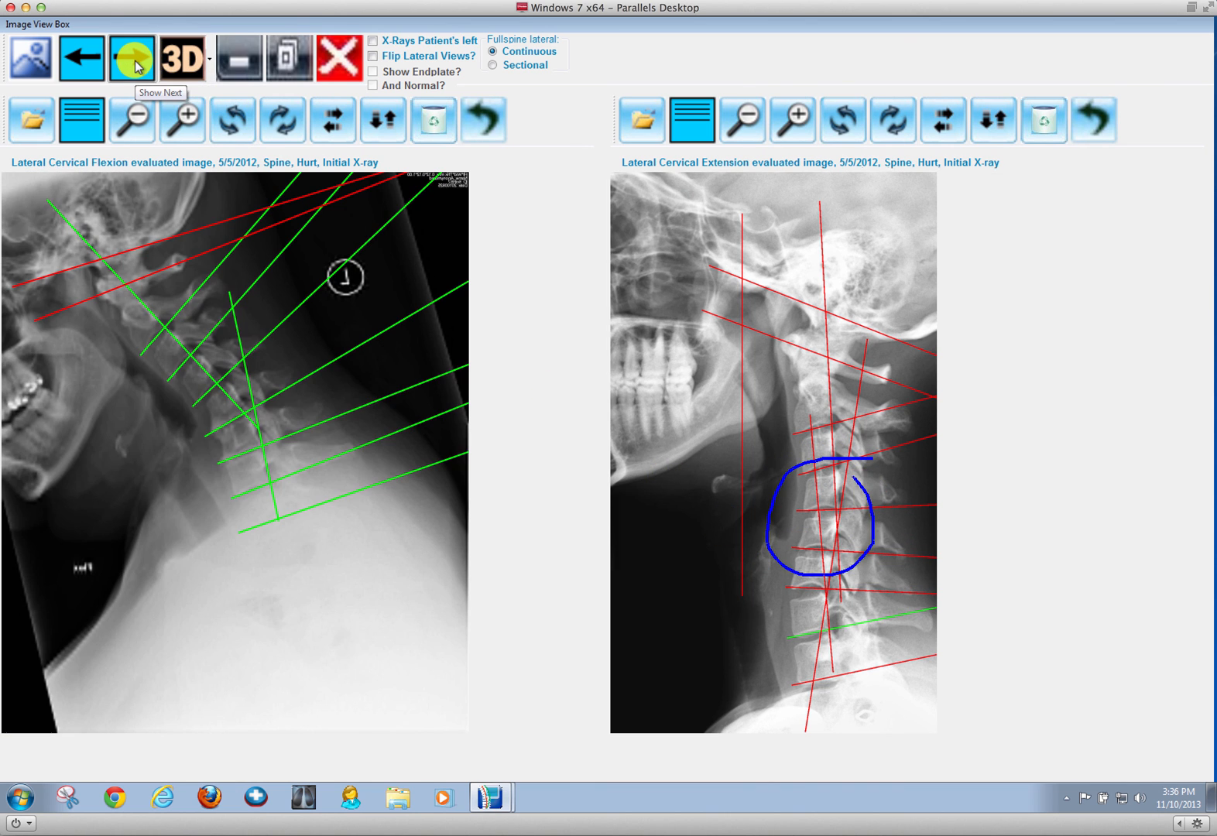
Step: Page through APOM, Nasium and A/P Lumbar comparisons, list lumbar results, and exit the viewer
{"action": "left_click", "coordinate": [130, 58]}
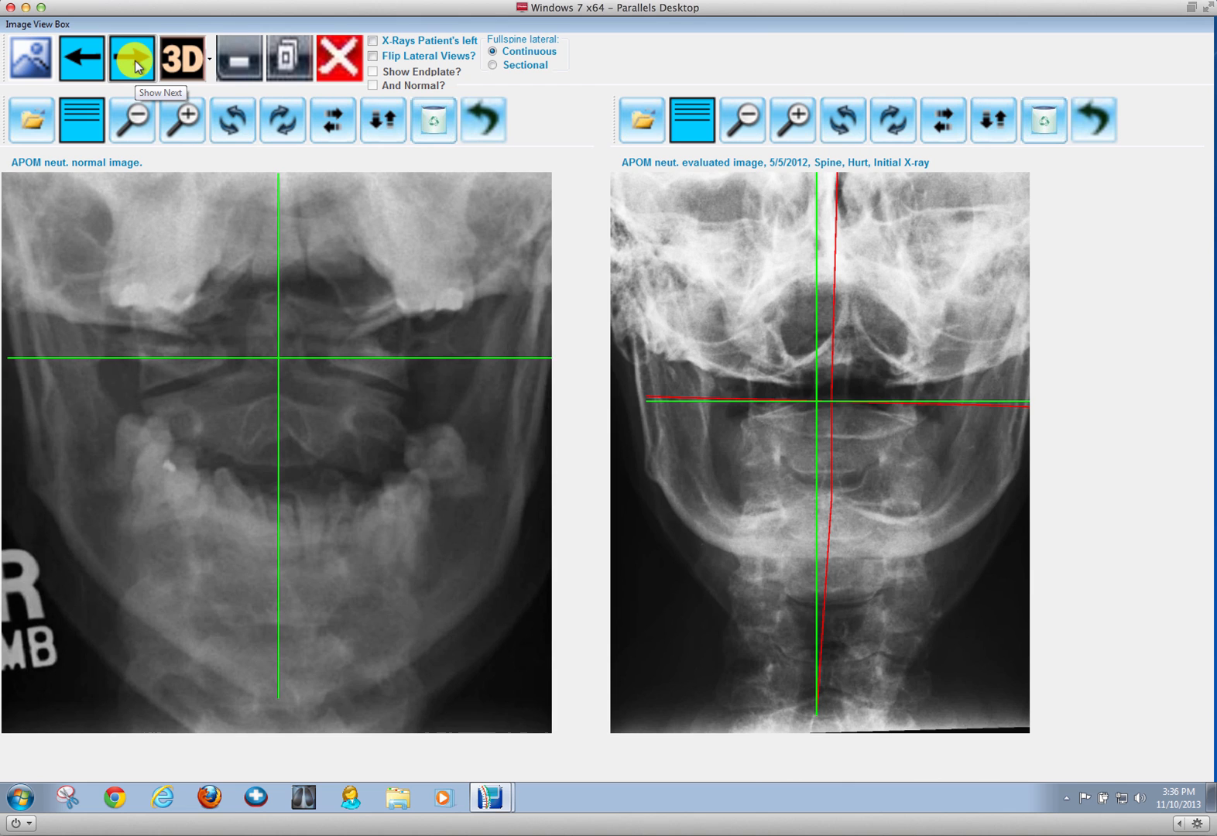
{"action": "left_click", "coordinate": [131, 58]}
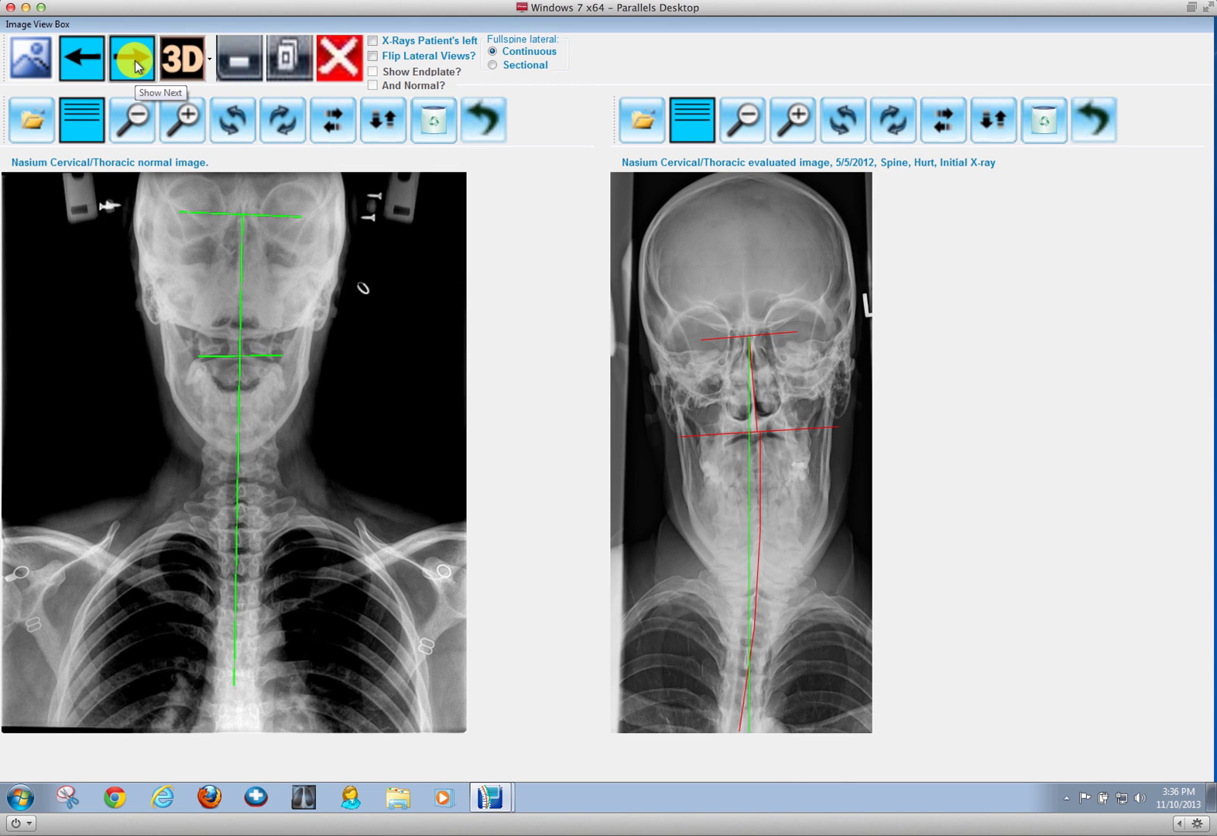
{"action": "left_click", "coordinate": [131, 59]}
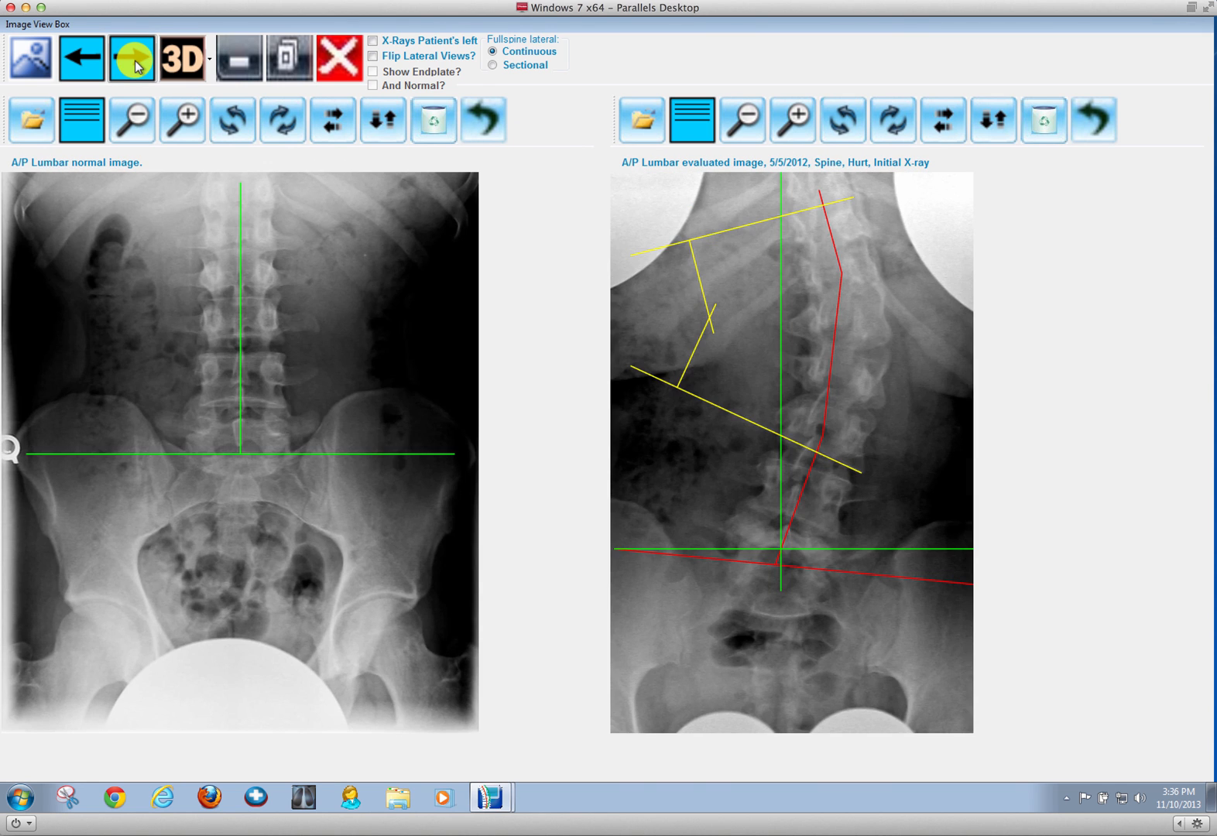
{"action": "left_click", "coordinate": [131, 58]}
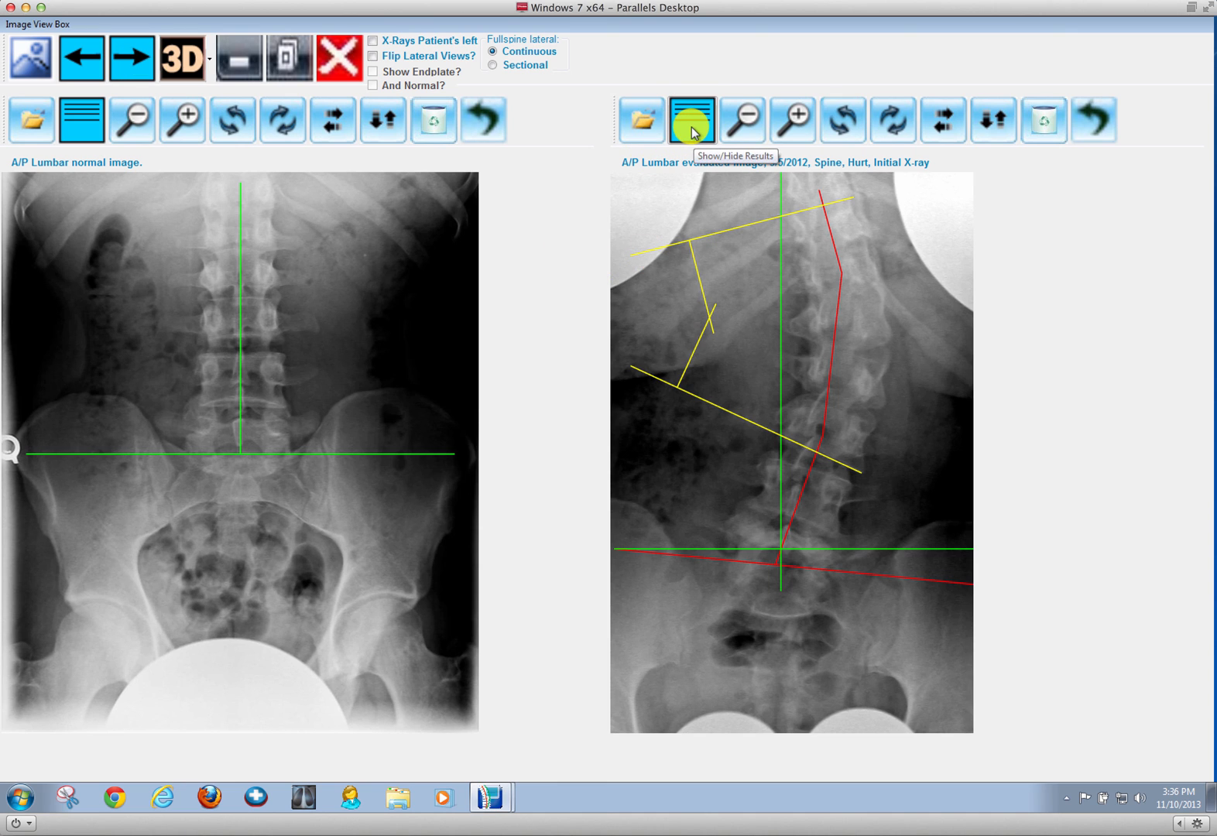
{"action": "left_click", "coordinate": [690, 119]}
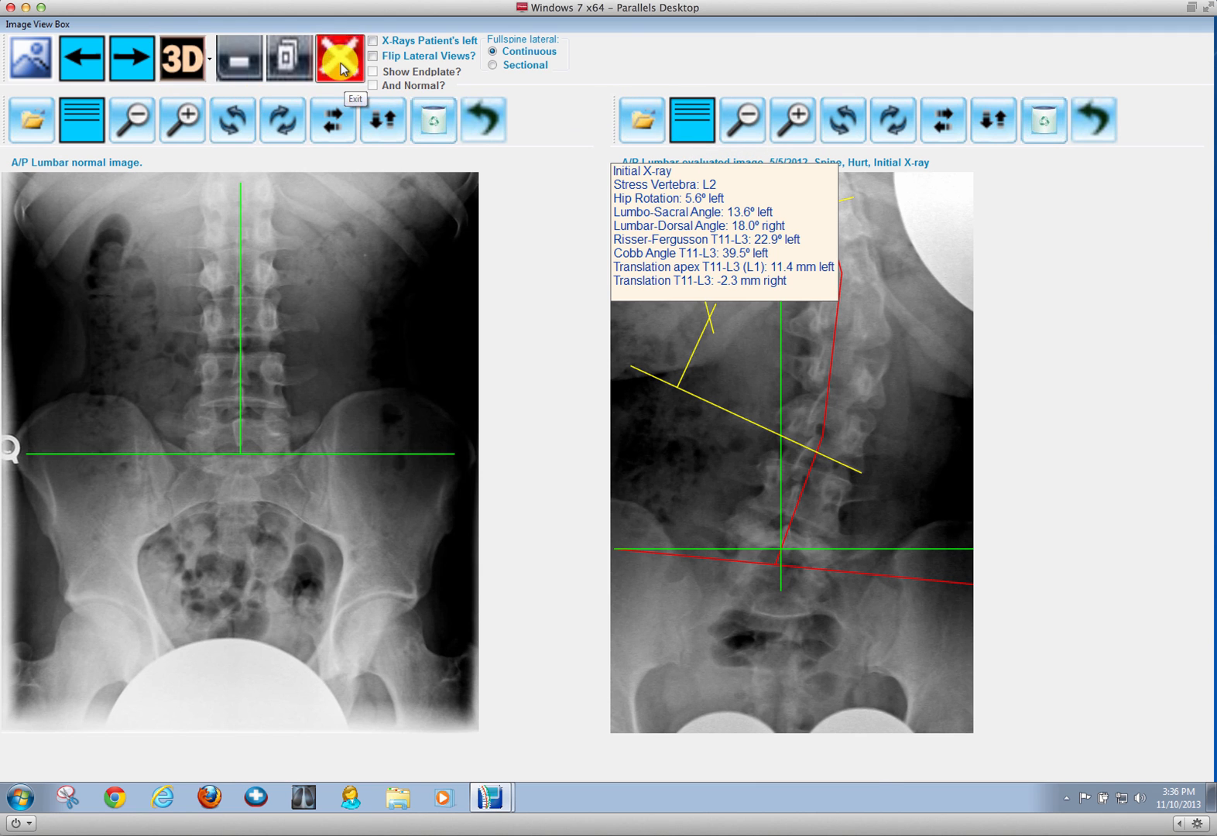
{"action": "left_click", "coordinate": [338, 57]}
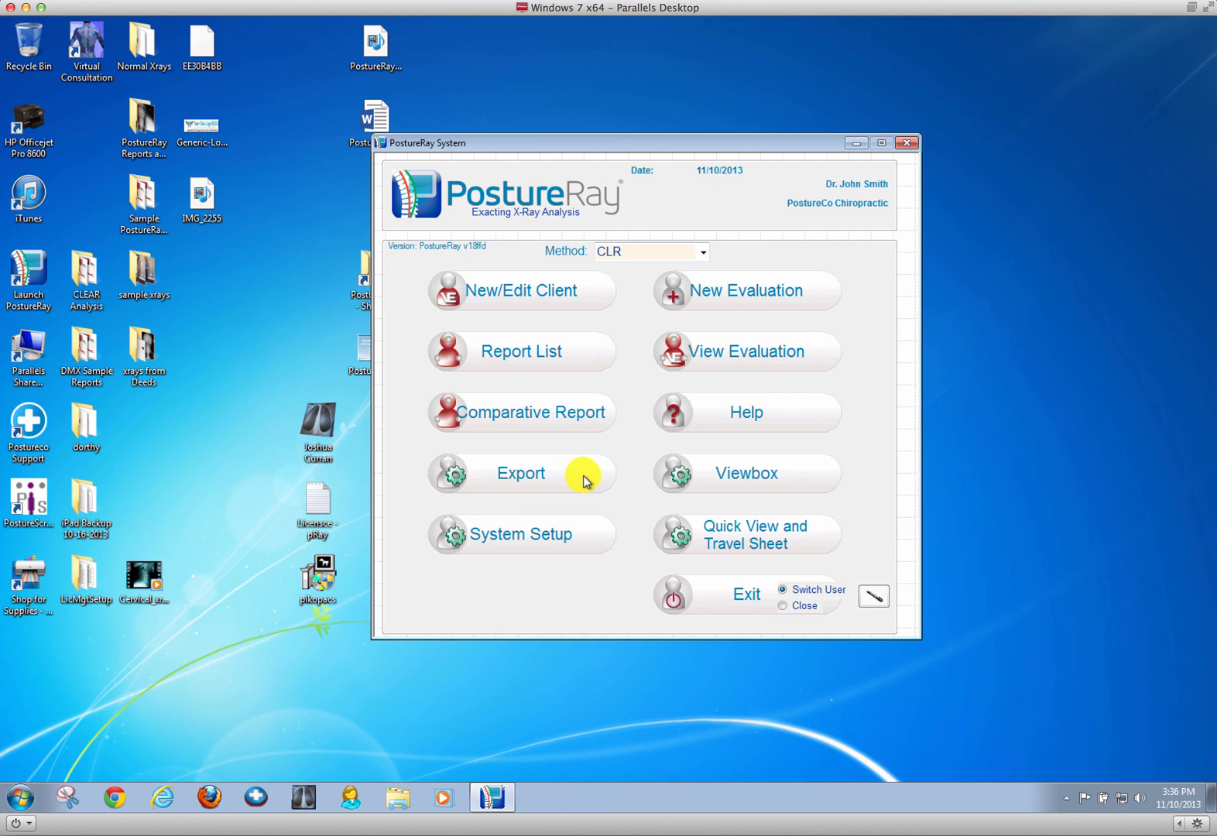
{"action": "mouse_move", "coordinate": [578, 343]}
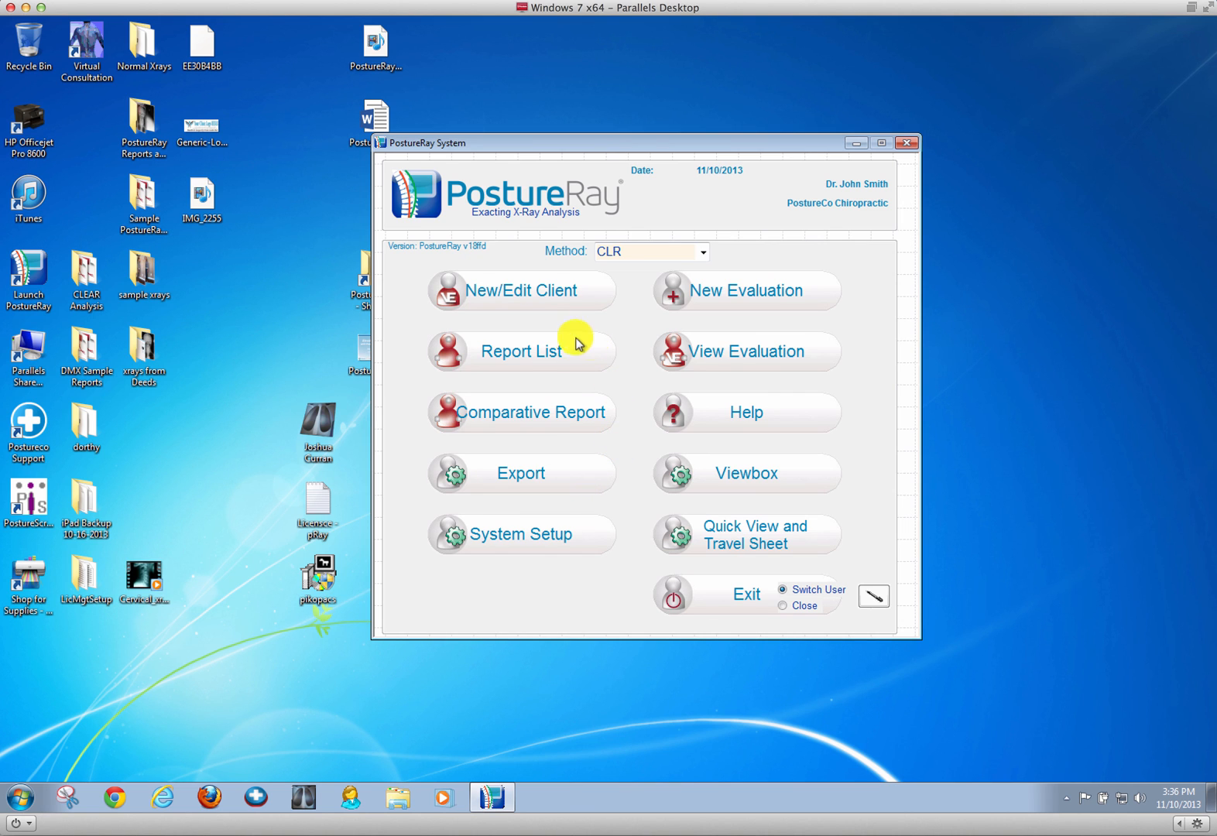
Step: Select the patient's 5/5/2012 Initial X-ray evaluation in the Report List and go to Options
{"action": "left_click", "coordinate": [520, 351]}
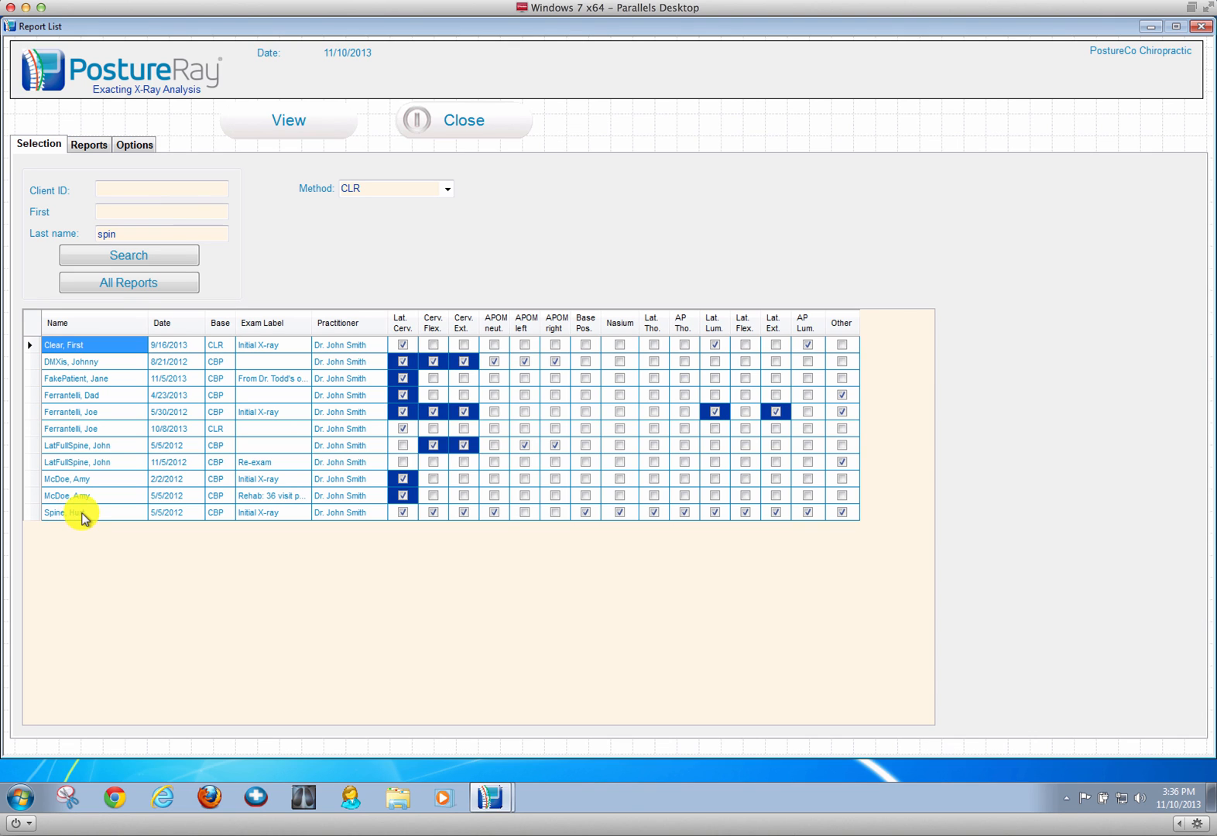
{"action": "left_click", "coordinate": [63, 513]}
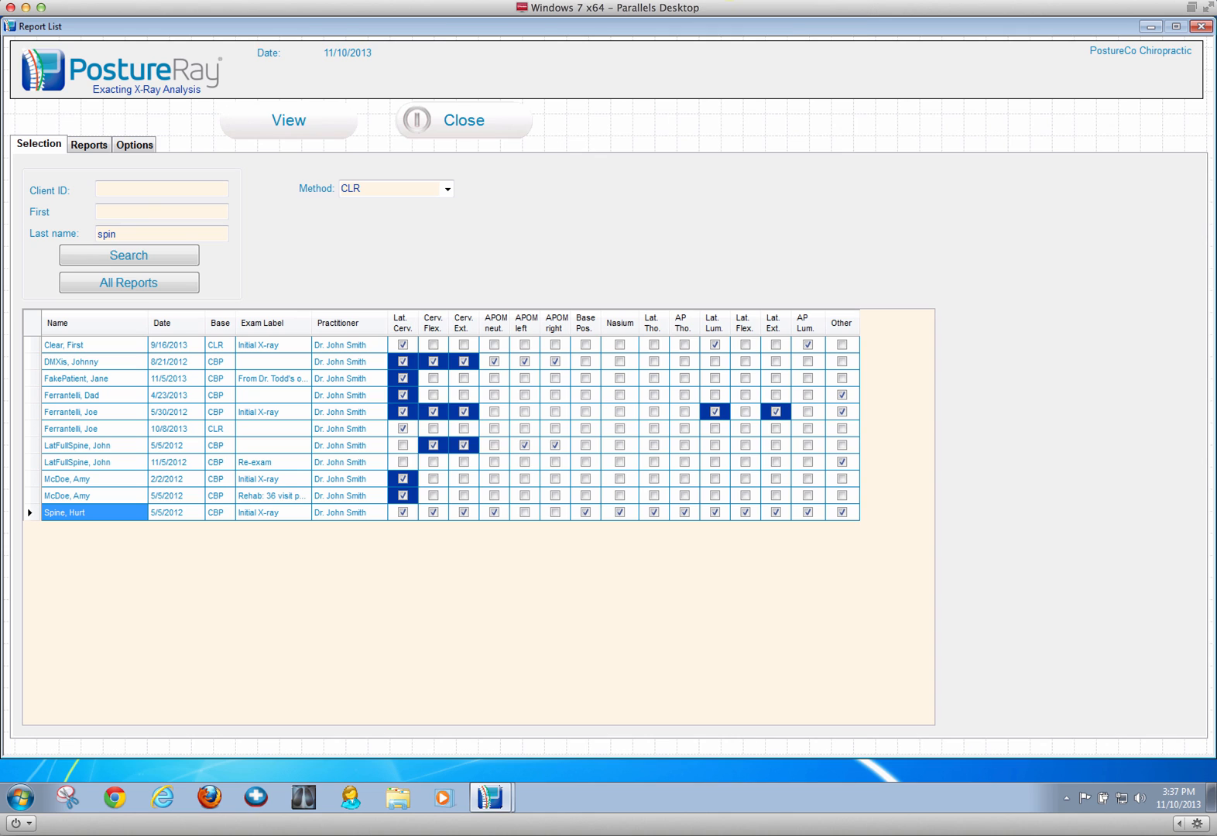
{"action": "left_click", "coordinate": [134, 146]}
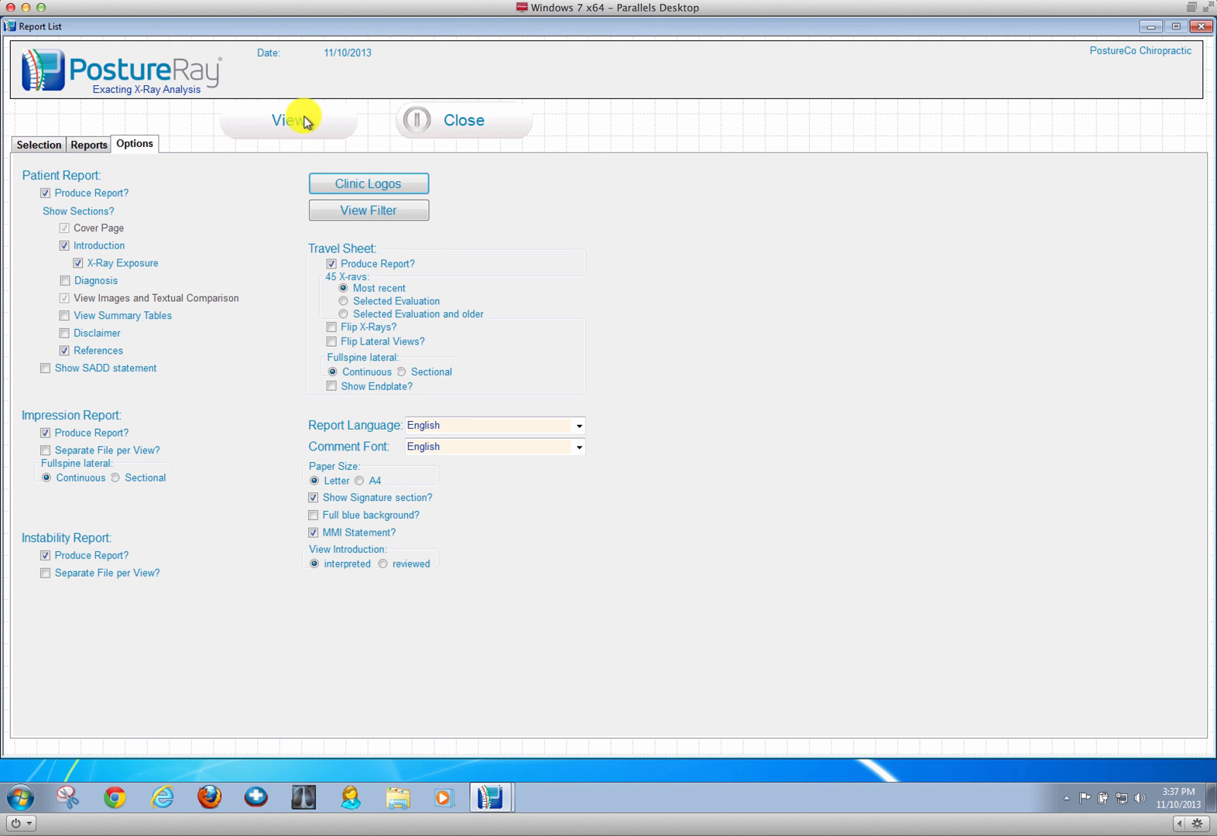
{"action": "left_click", "coordinate": [38, 145]}
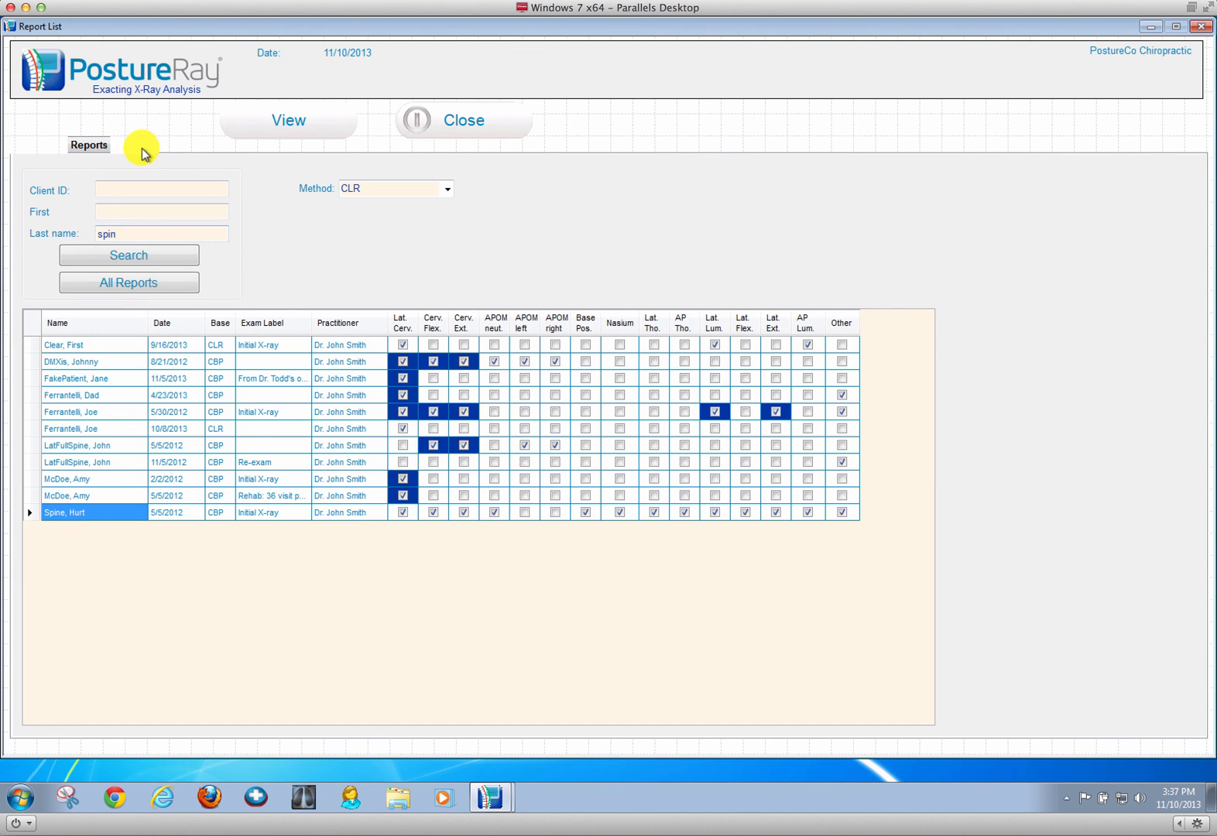
{"action": "left_click", "coordinate": [133, 145]}
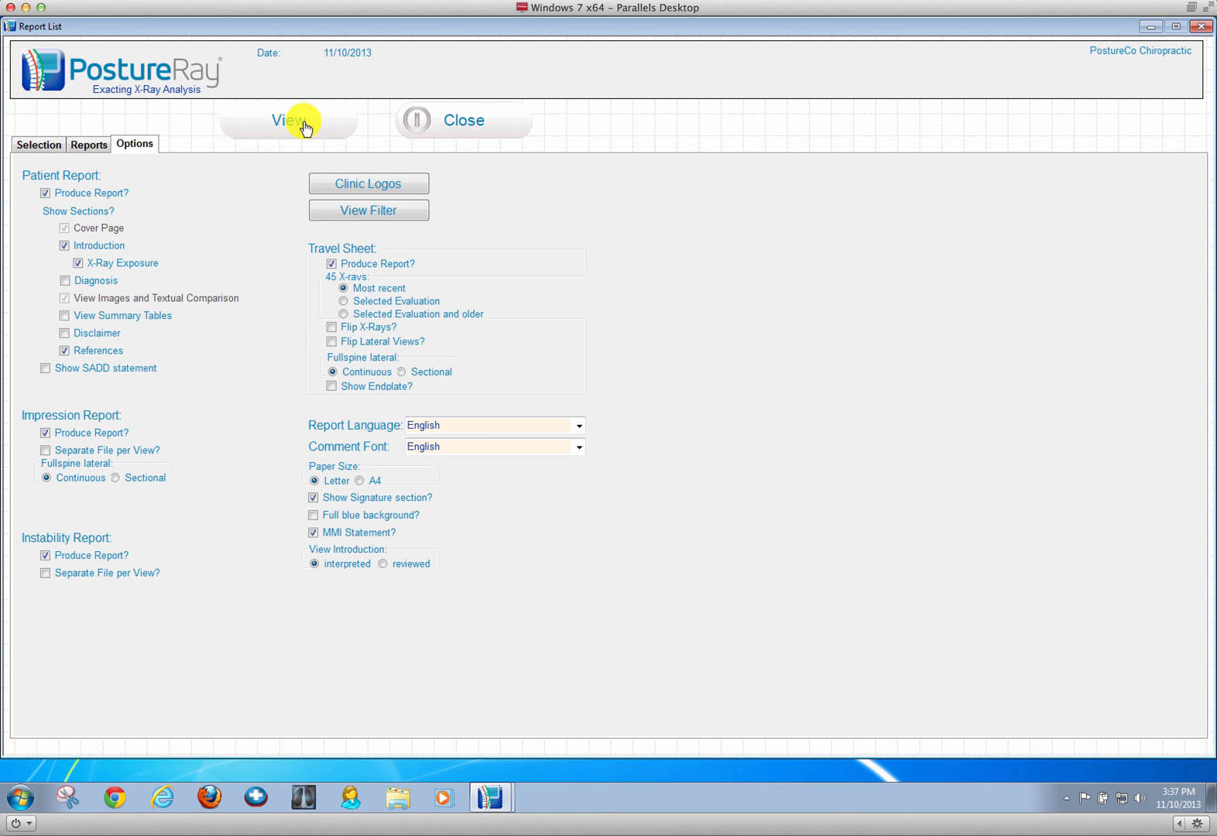
Step: Generate the reports for the chosen evaluation with View
{"action": "left_click", "coordinate": [289, 120]}
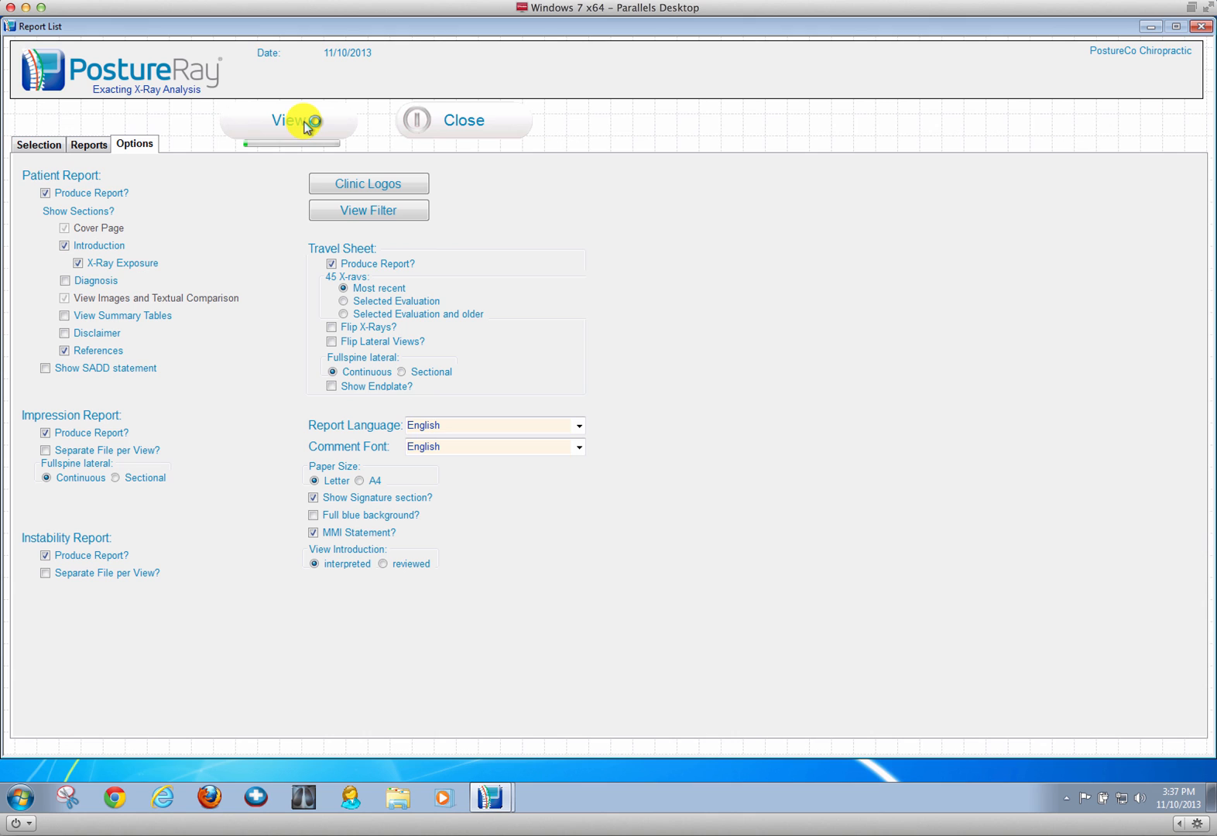
{"action": "left_click", "coordinate": [292, 120]}
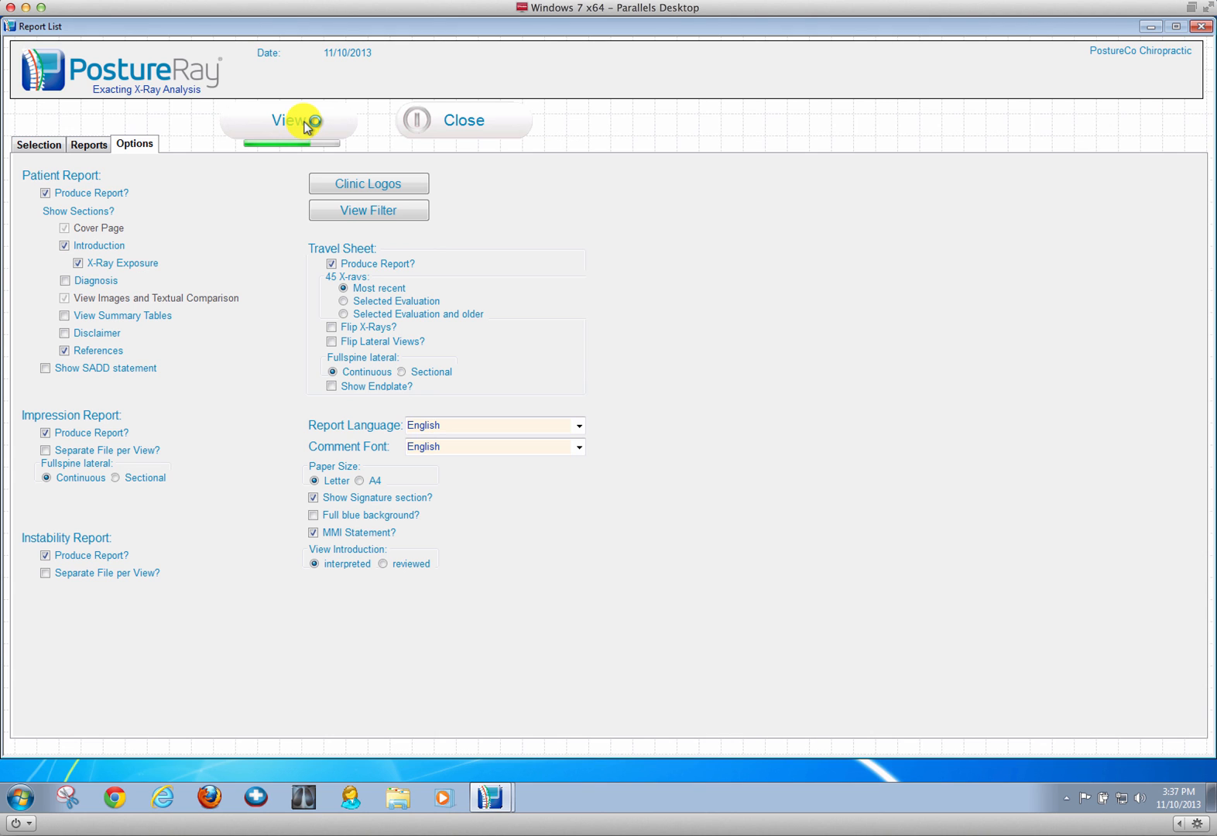
{"action": "left_click", "coordinate": [289, 120]}
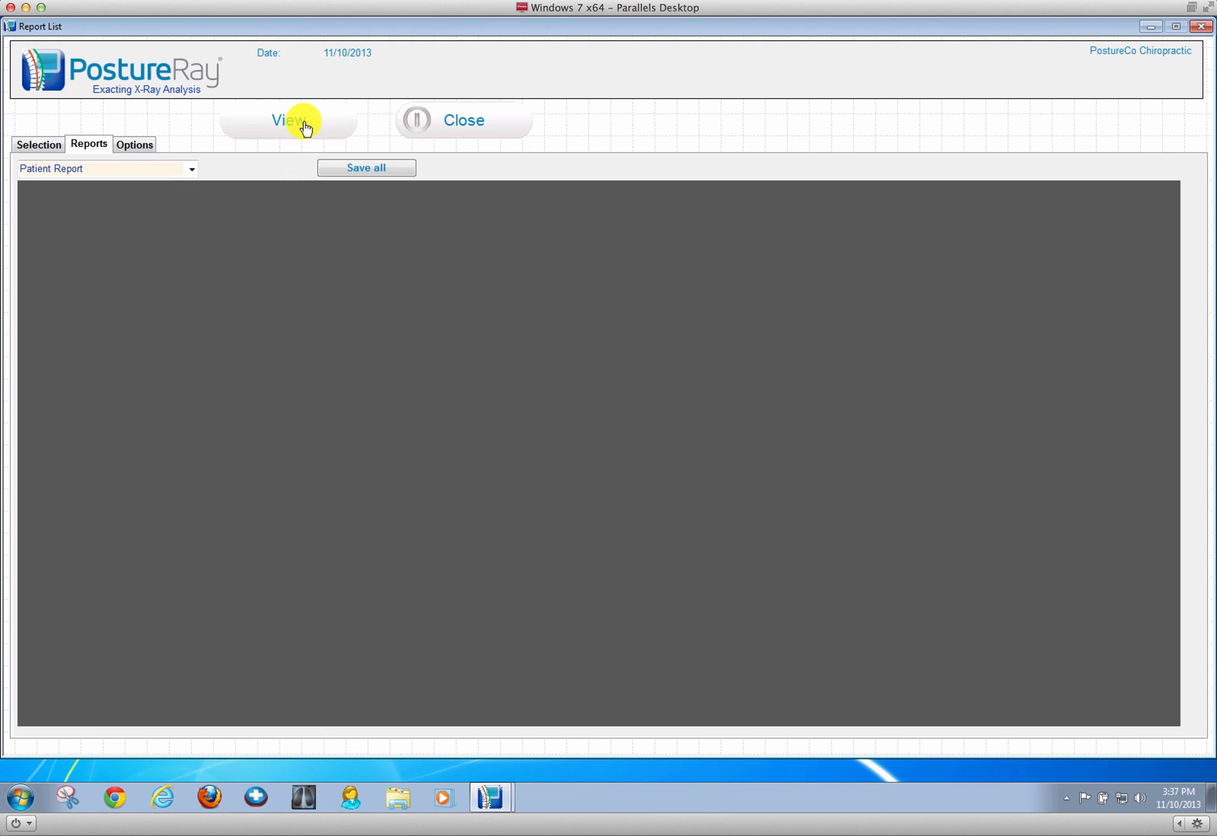
Step: Open the Patient Report, page to the page-8 neck side-view comparison and select the abnormal curve note
{"action": "left_click", "coordinate": [288, 120]}
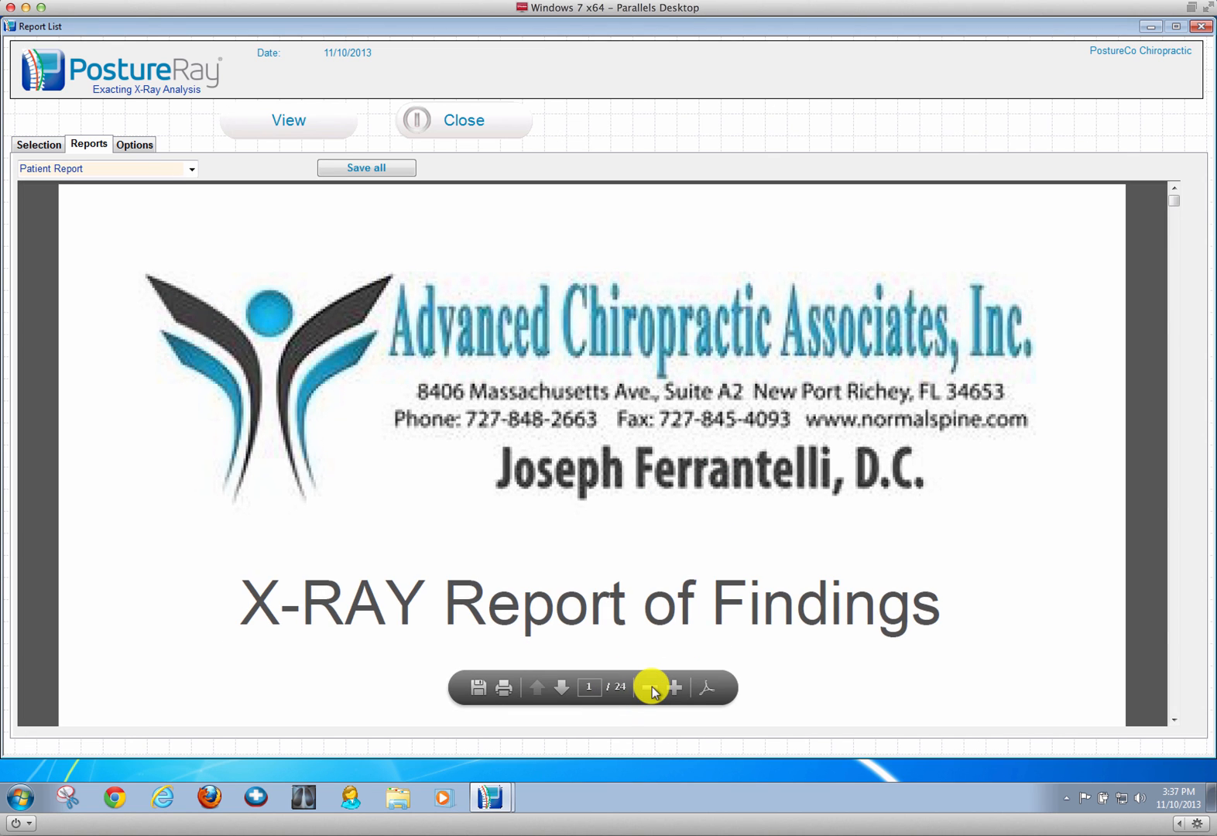
{"action": "left_click", "coordinate": [649, 688]}
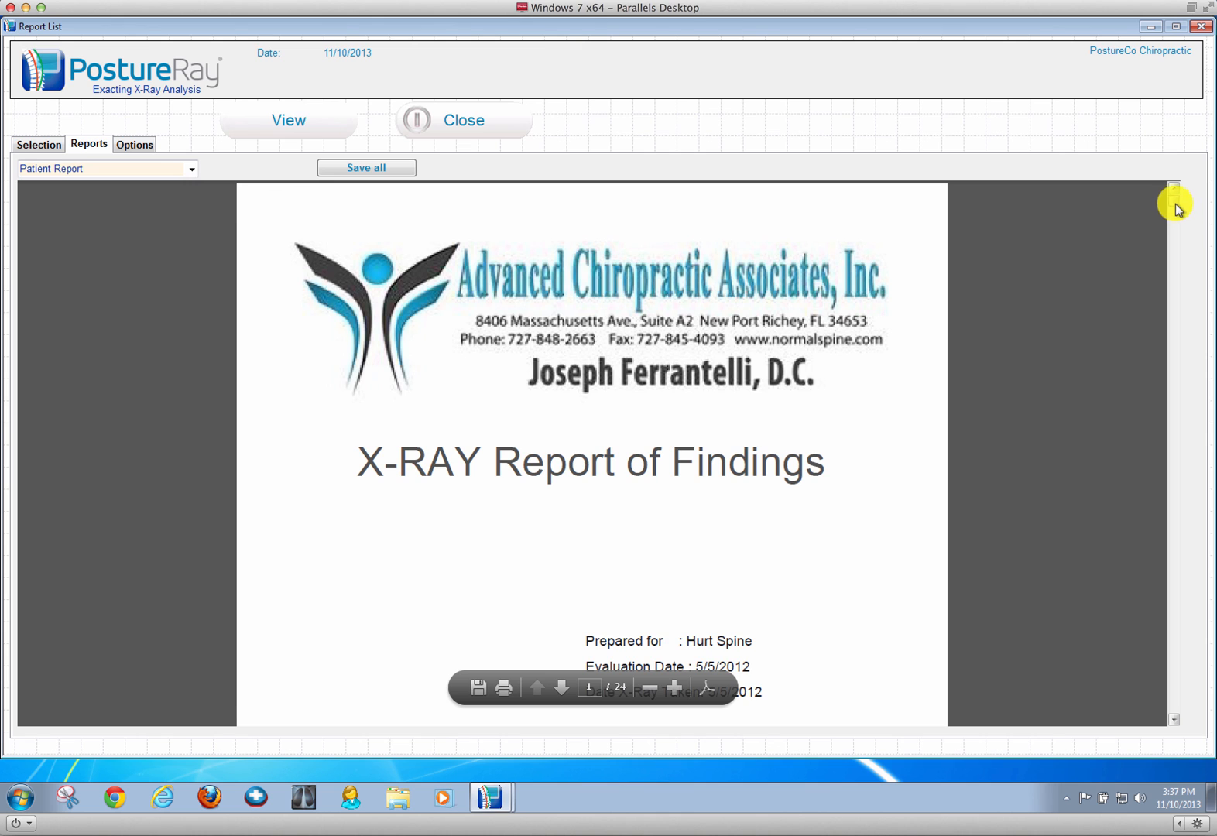
{"action": "scroll", "scroll_direction": "down", "scroll_amount": 3}
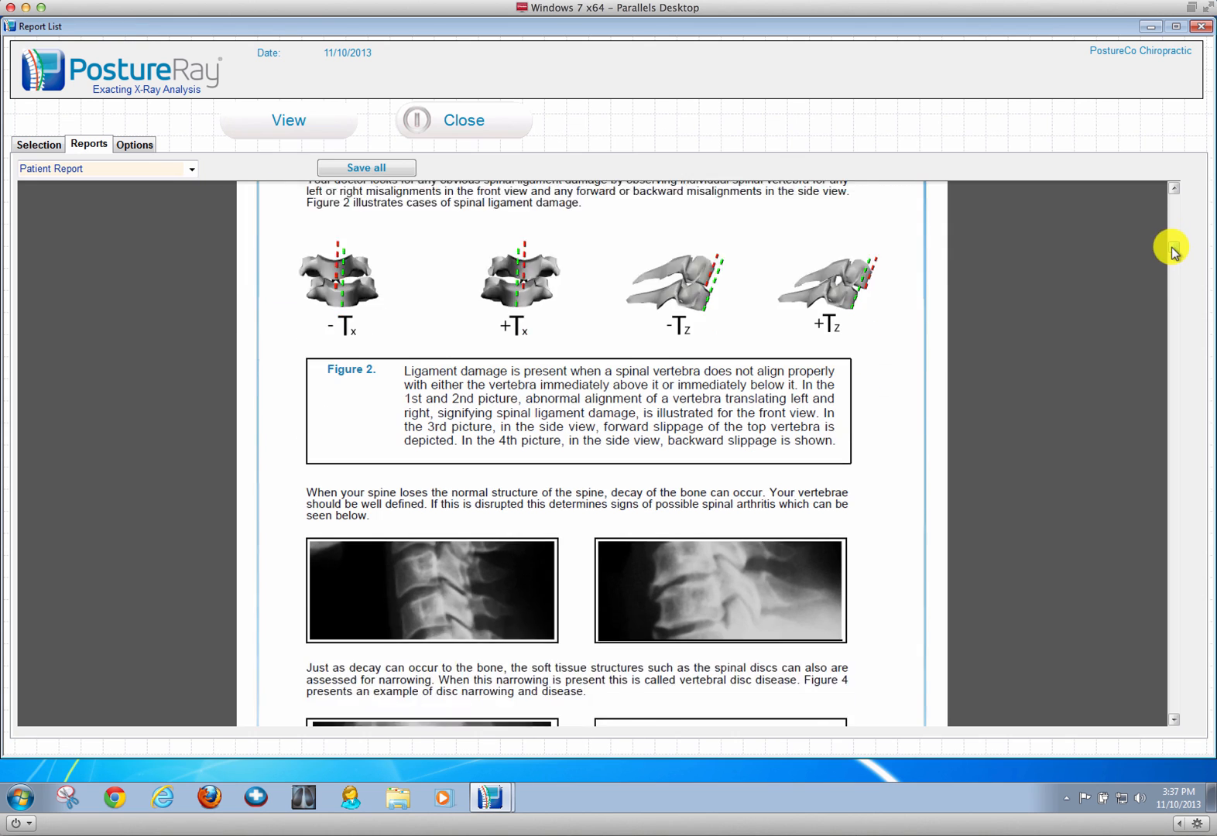
{"action": "scroll", "scroll_direction": "down", "scroll_amount": 3}
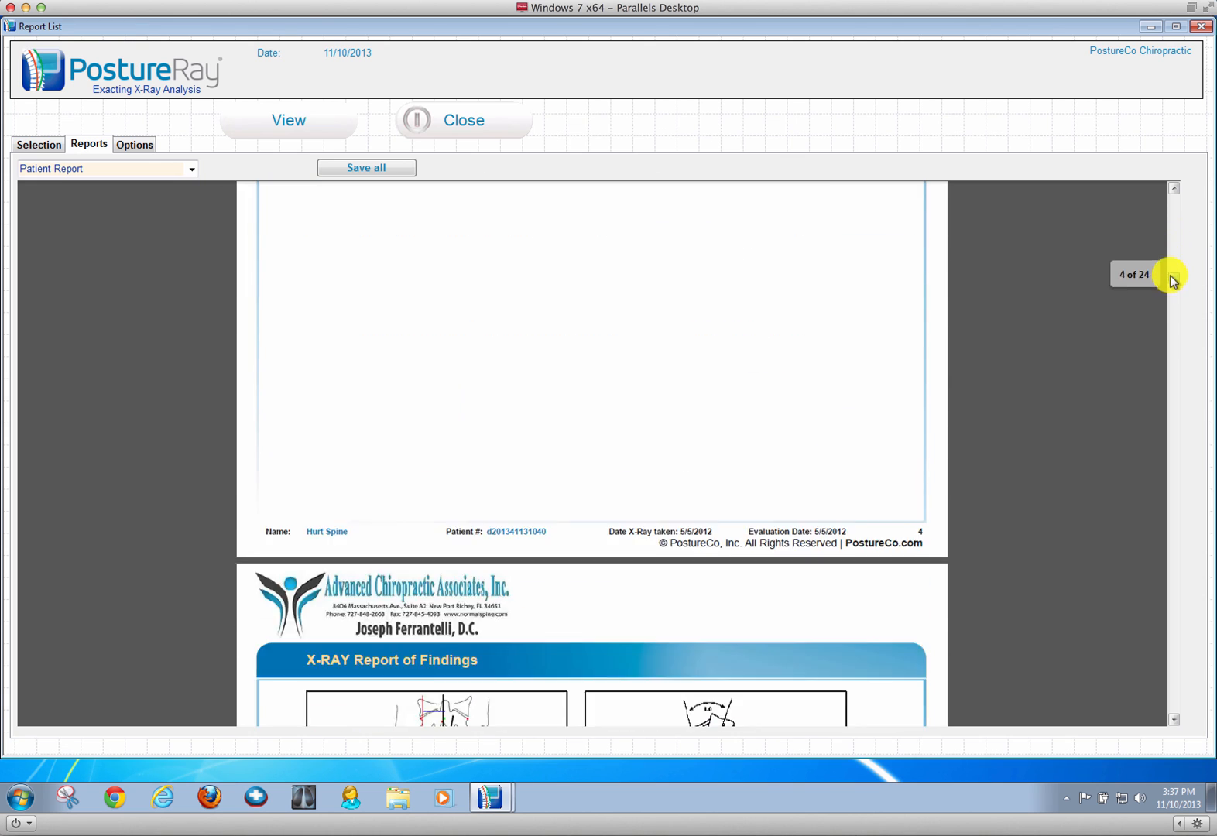
{"action": "scroll", "scroll_direction": "down", "scroll_amount": 3}
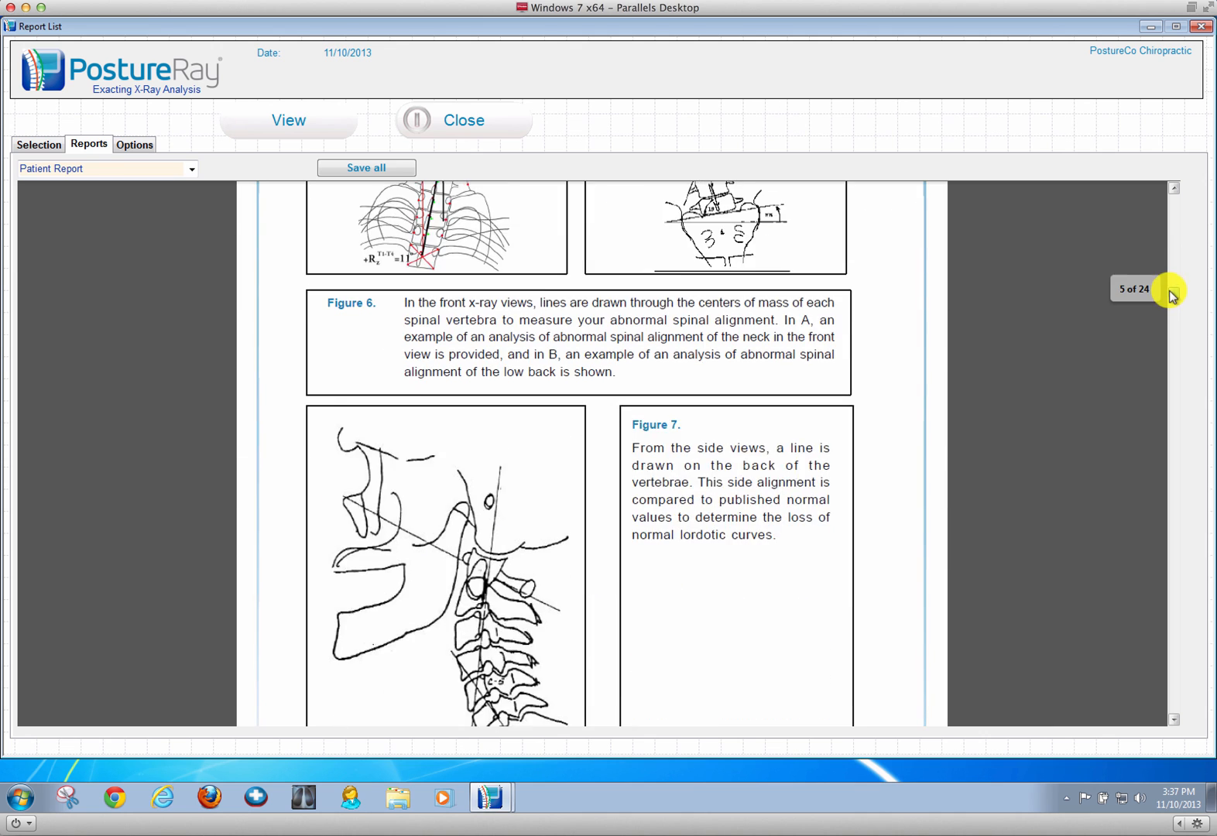
{"action": "scroll", "scroll_direction": "down", "scroll_amount": 3}
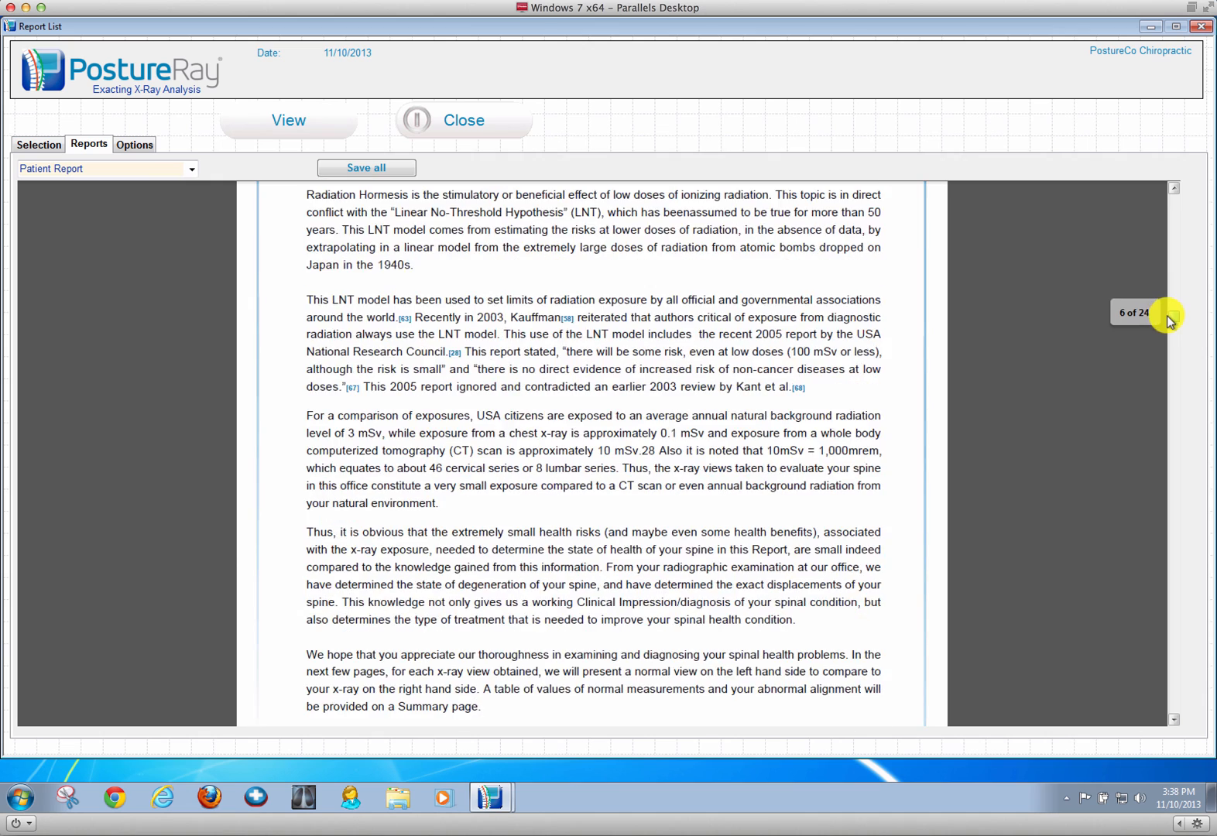
{"action": "scroll", "scroll_direction": "down", "scroll_amount": 3}
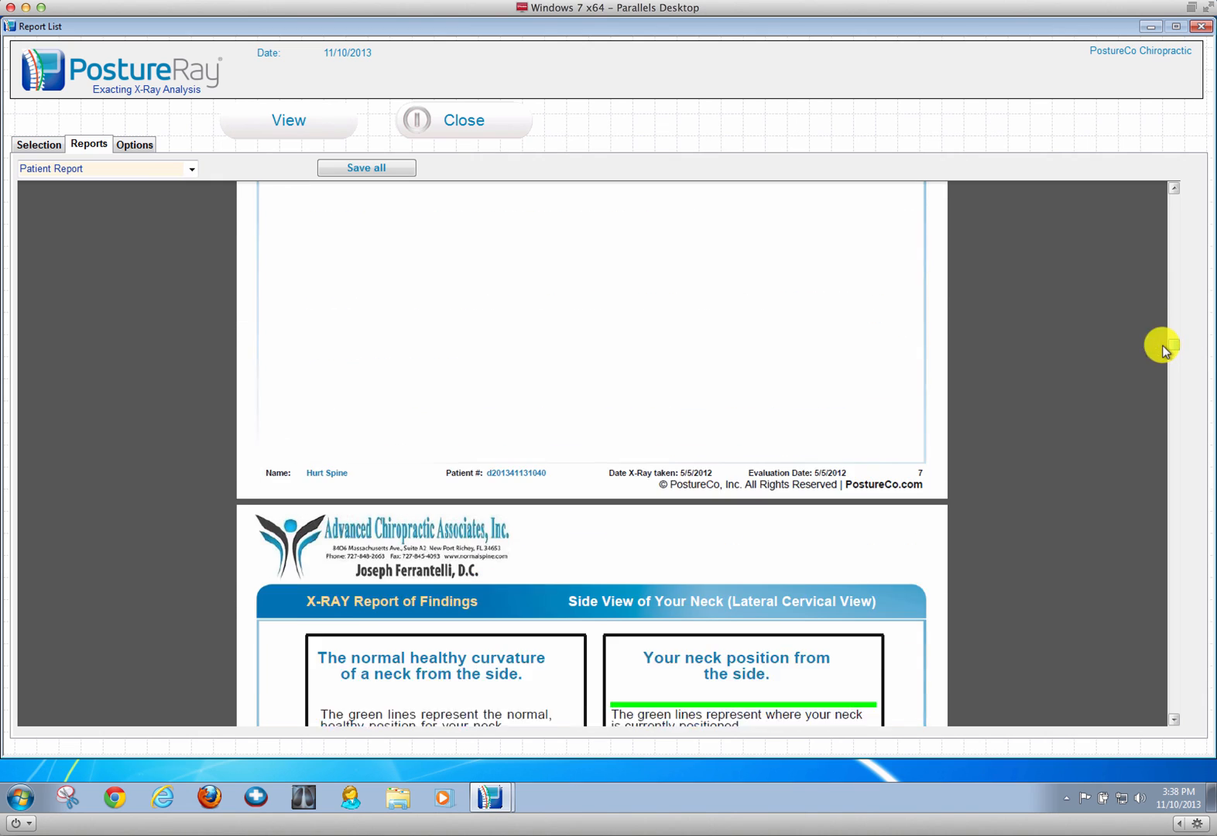
{"action": "scroll", "scroll_direction": "down", "scroll_amount": 3}
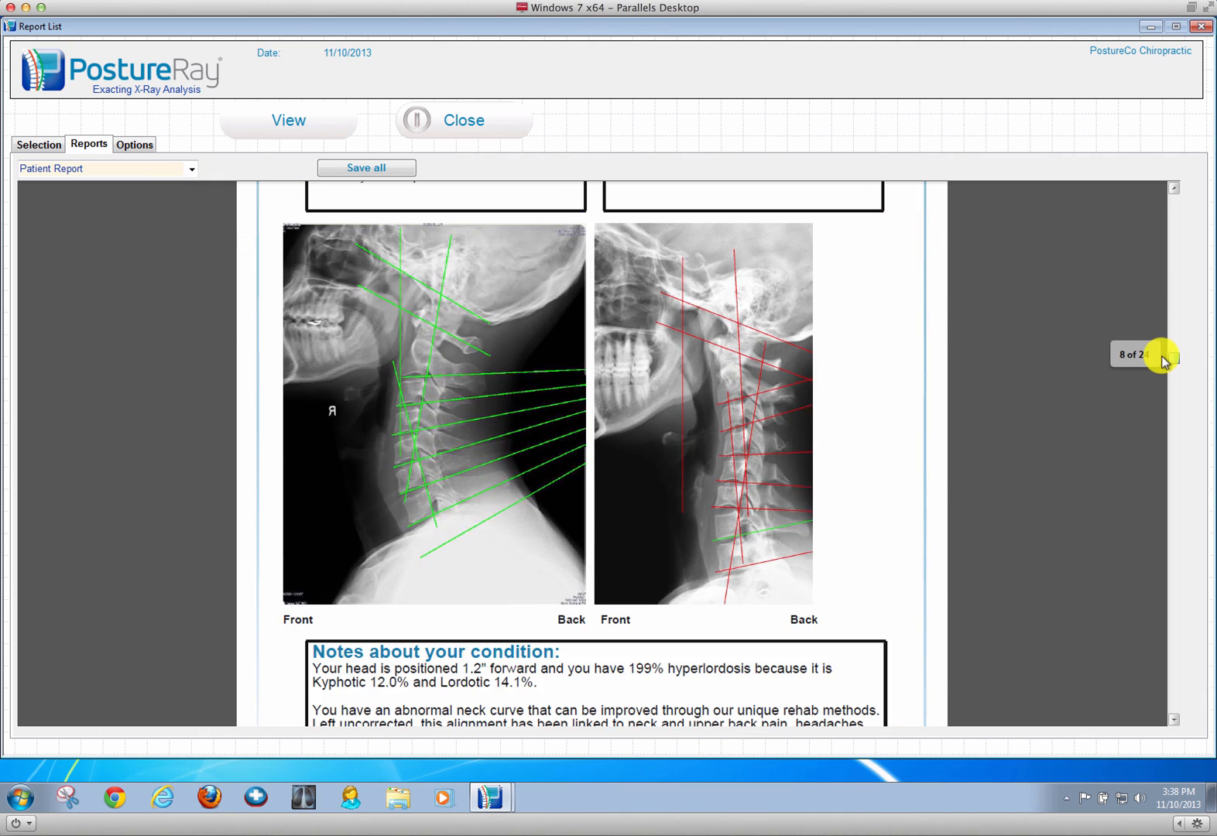
{"action": "scroll", "scroll_direction": "down", "scroll_amount": 3}
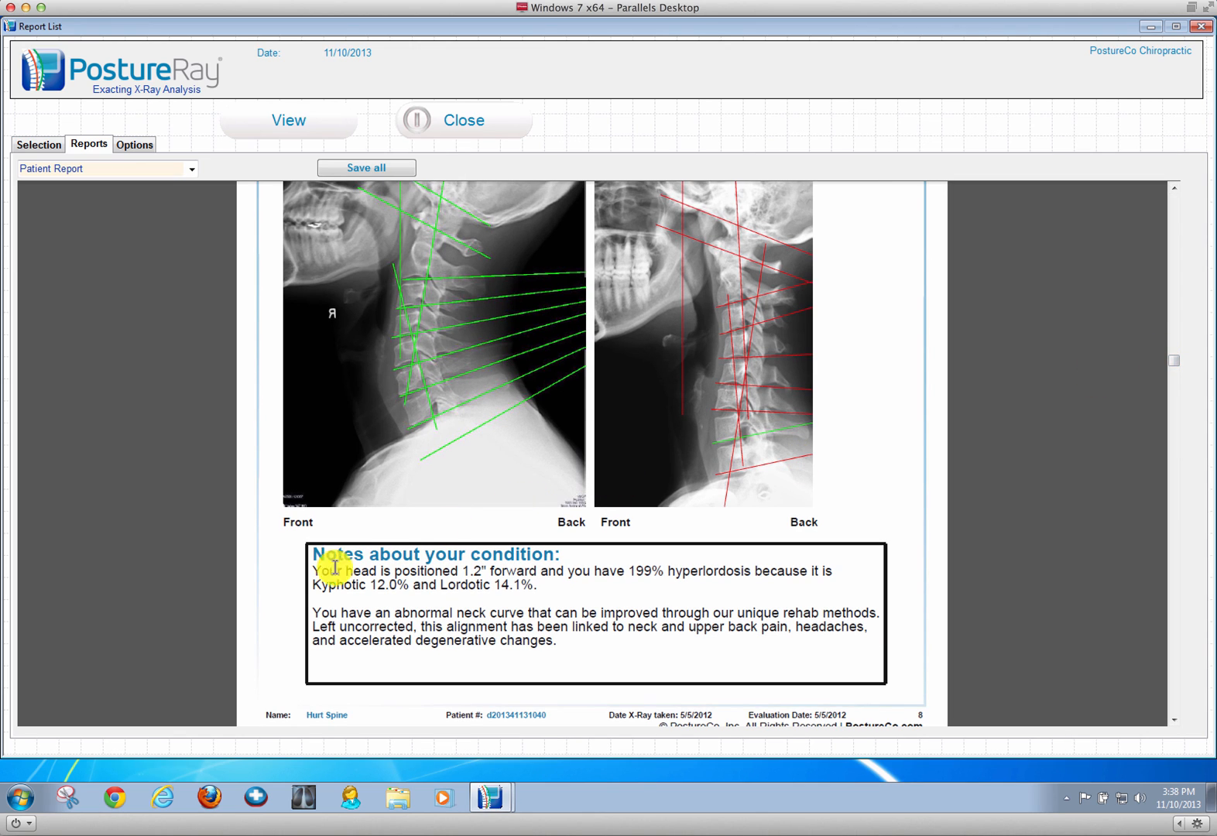
{"action": "left_click_drag", "start_coordinate": [313, 571], "coordinate": [536, 584]}
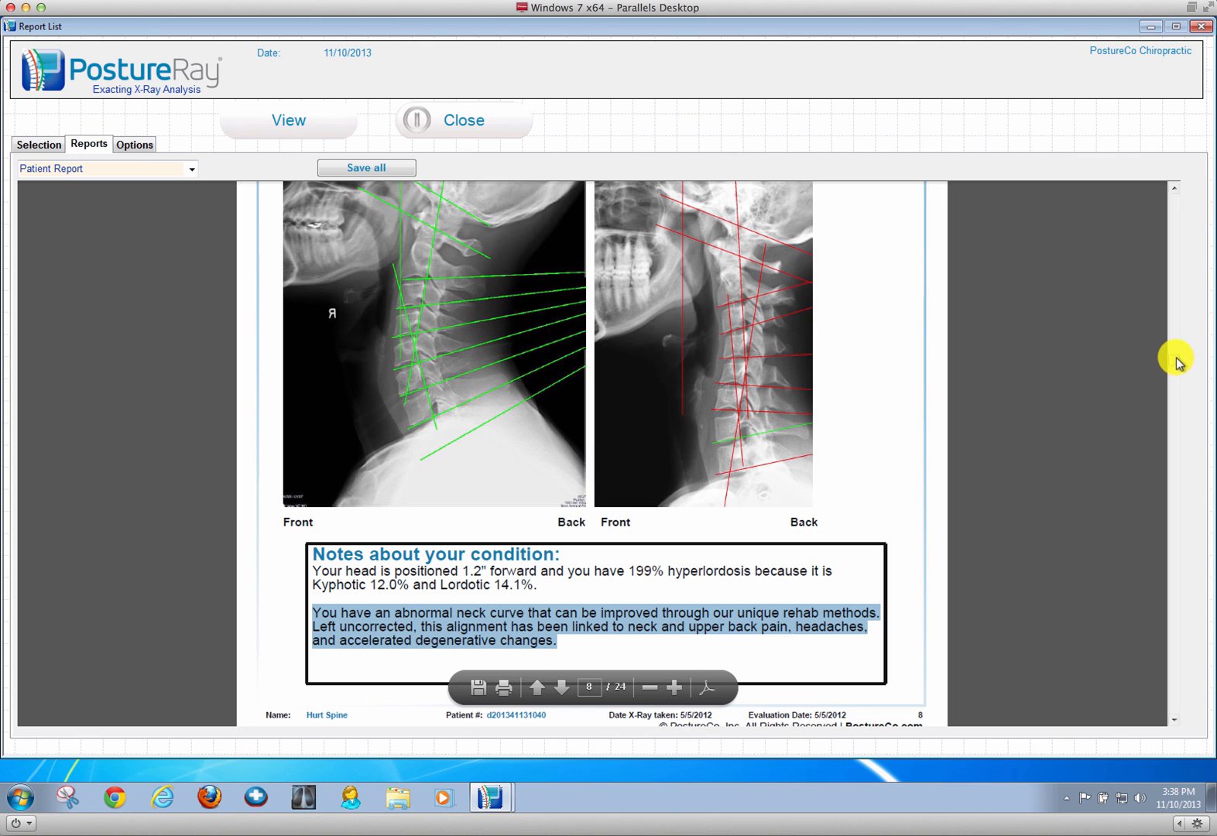
Step: Page from the neck flexion/extension findings to the thoracic pages and highlight the scoliosis measurement sentences
{"action": "scroll", "scroll_direction": "down", "scroll_amount": 3}
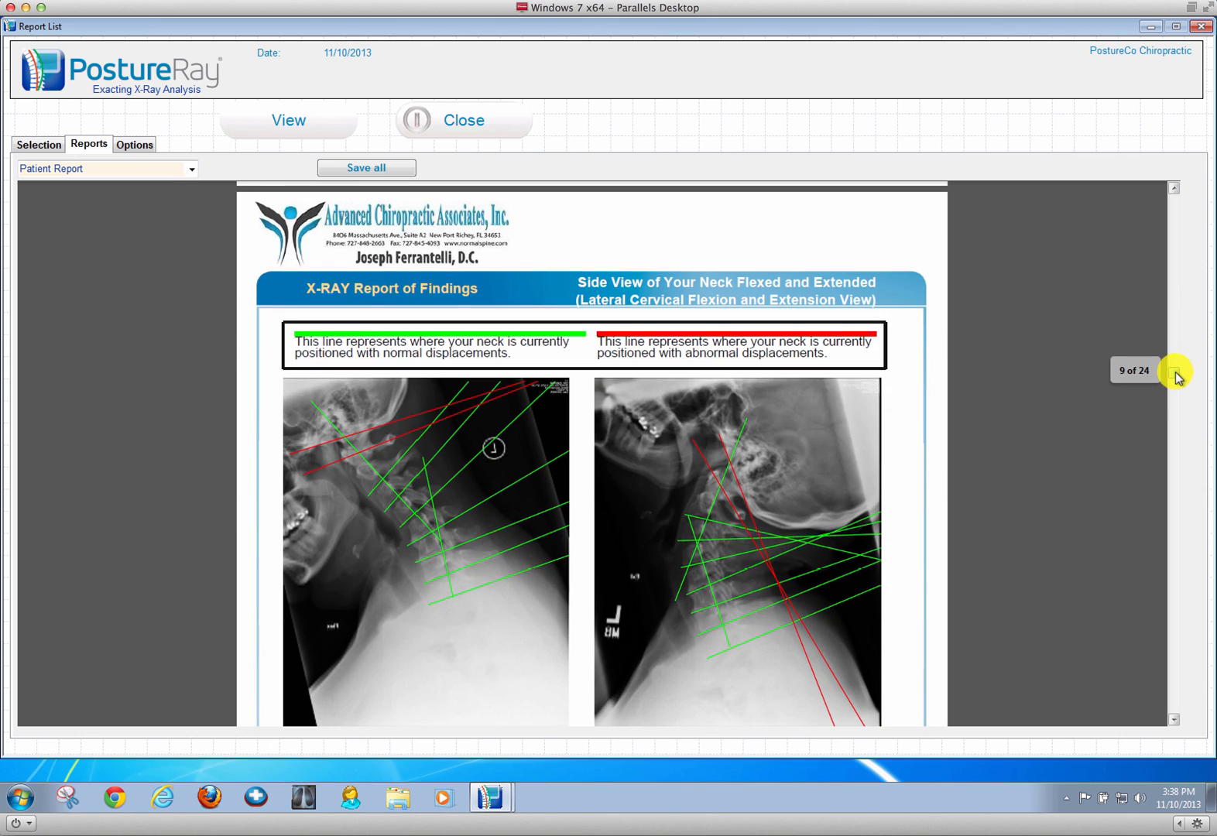
{"action": "scroll", "scroll_direction": "down", "scroll_amount": 3}
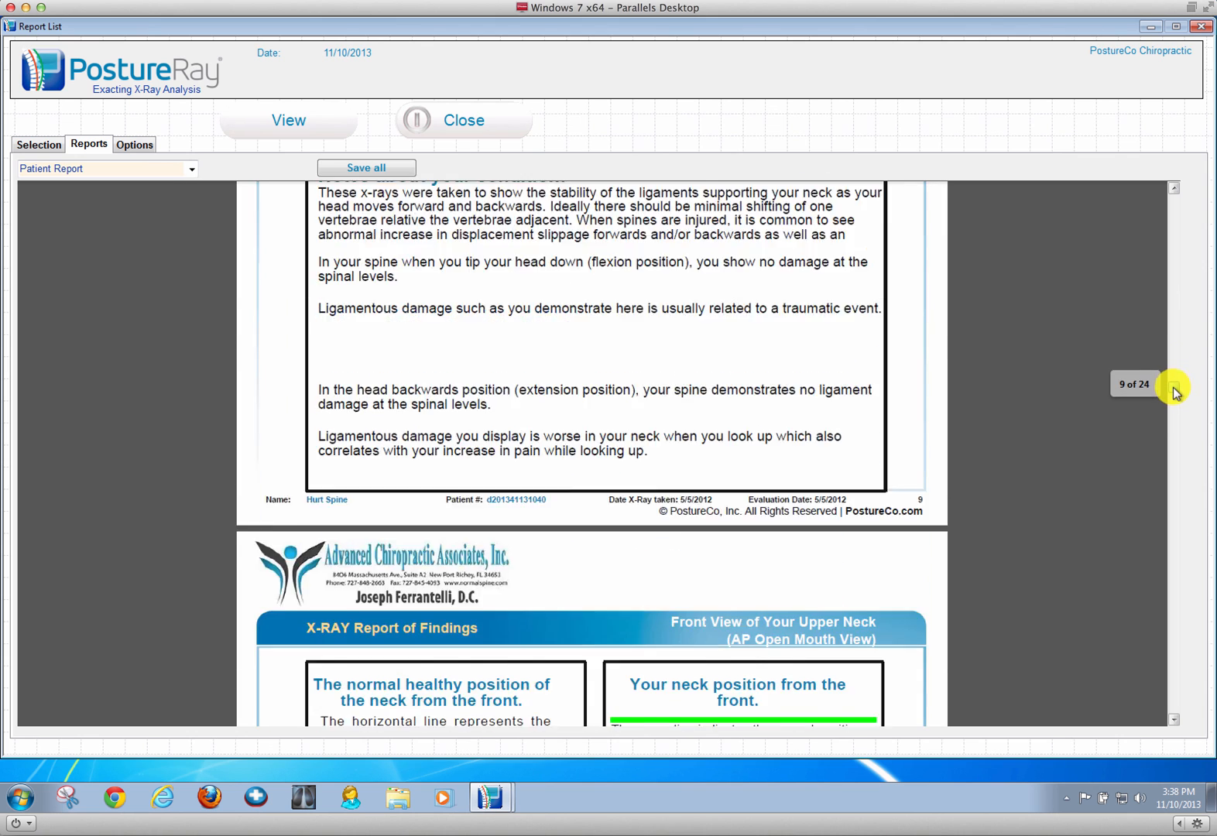
{"action": "left_click", "coordinate": [1173, 406]}
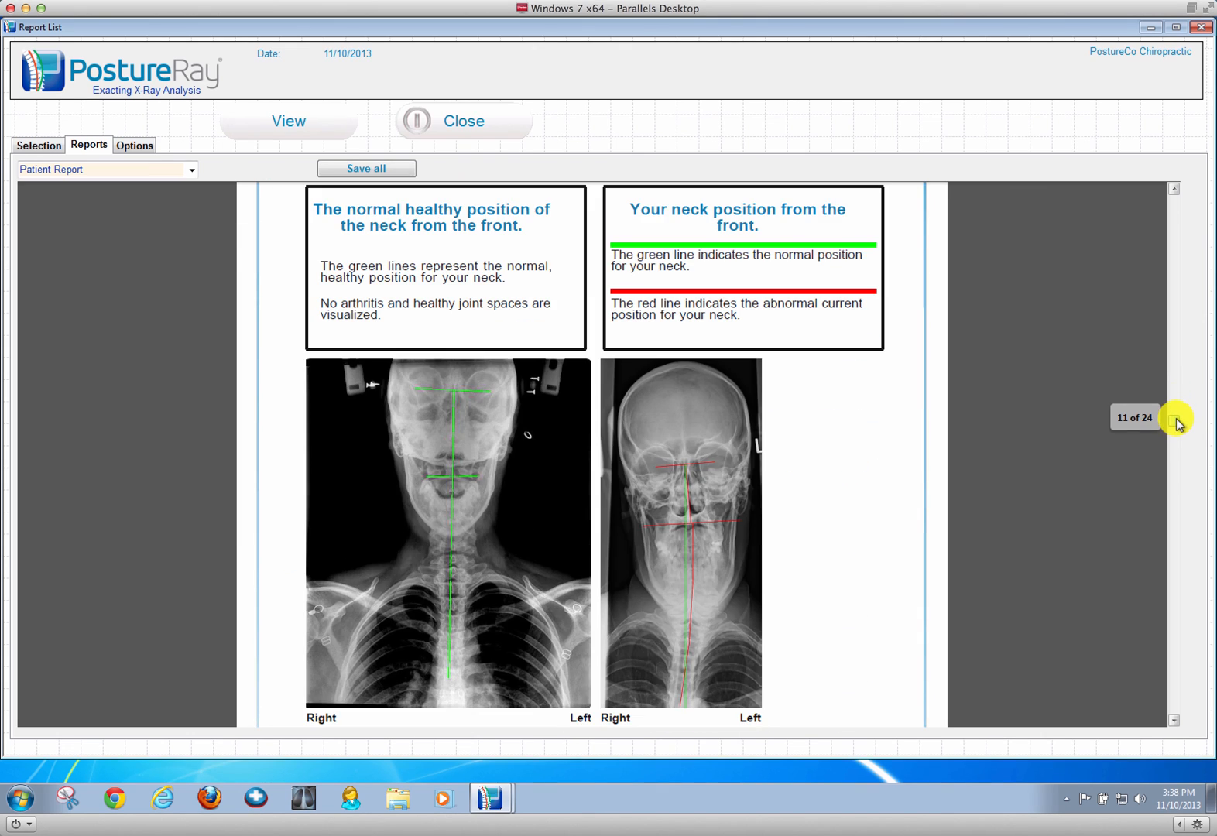
{"action": "left_click", "coordinate": [1176, 446]}
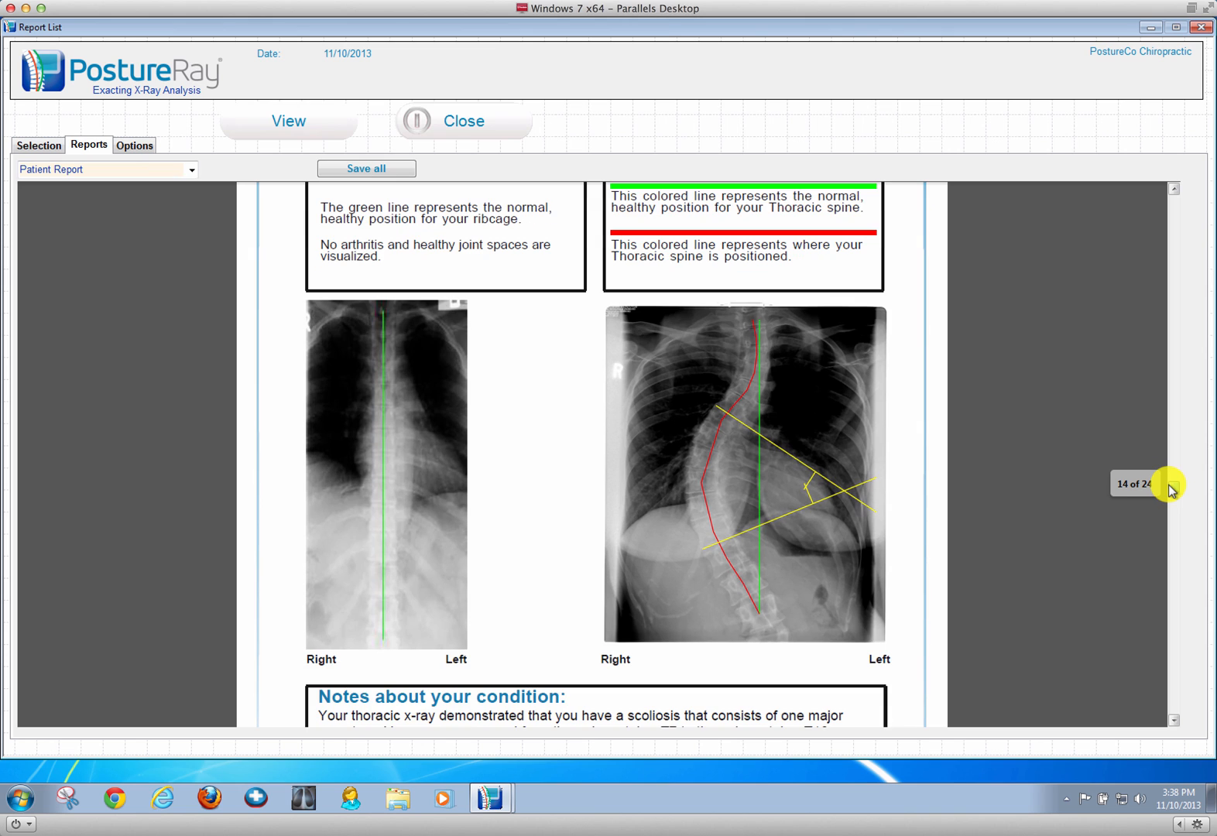
{"action": "scroll", "scroll_direction": "down", "scroll_amount": 3}
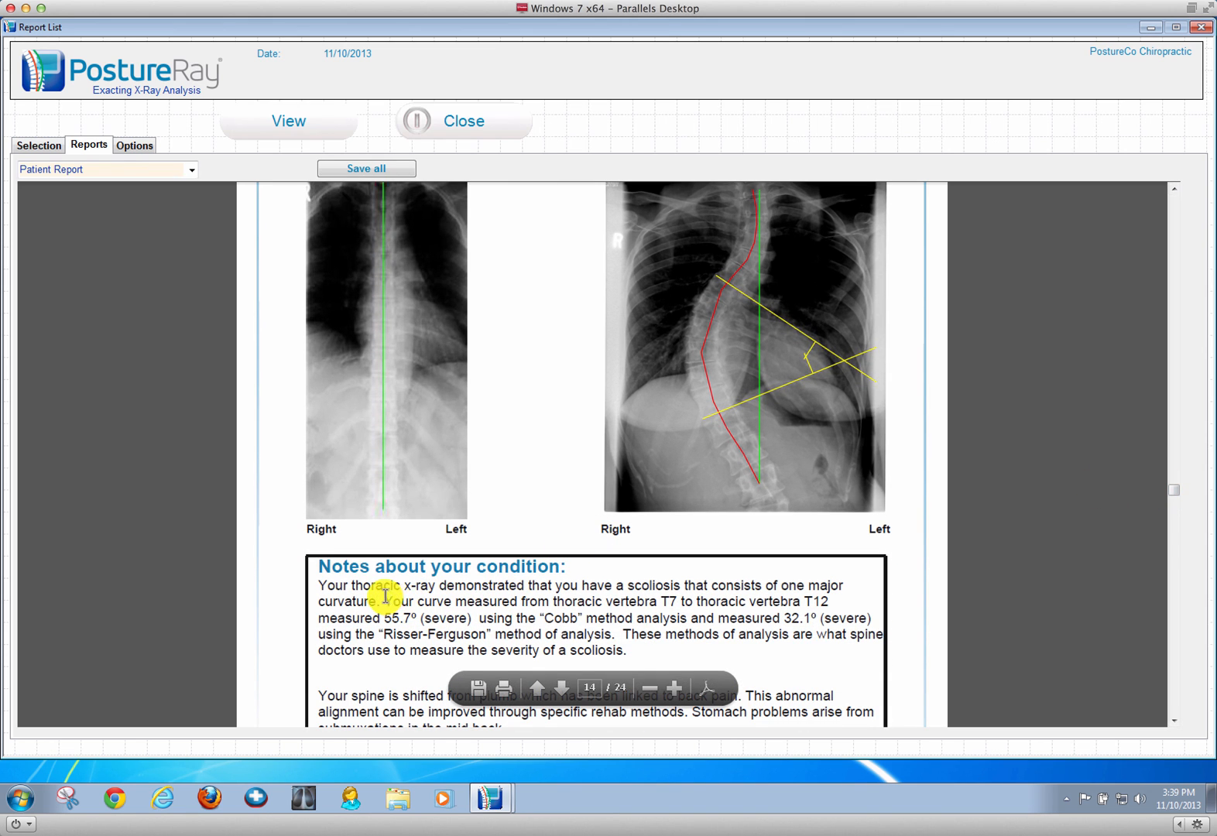
{"action": "left_click_drag", "start_coordinate": [382, 601], "coordinate": [608, 650]}
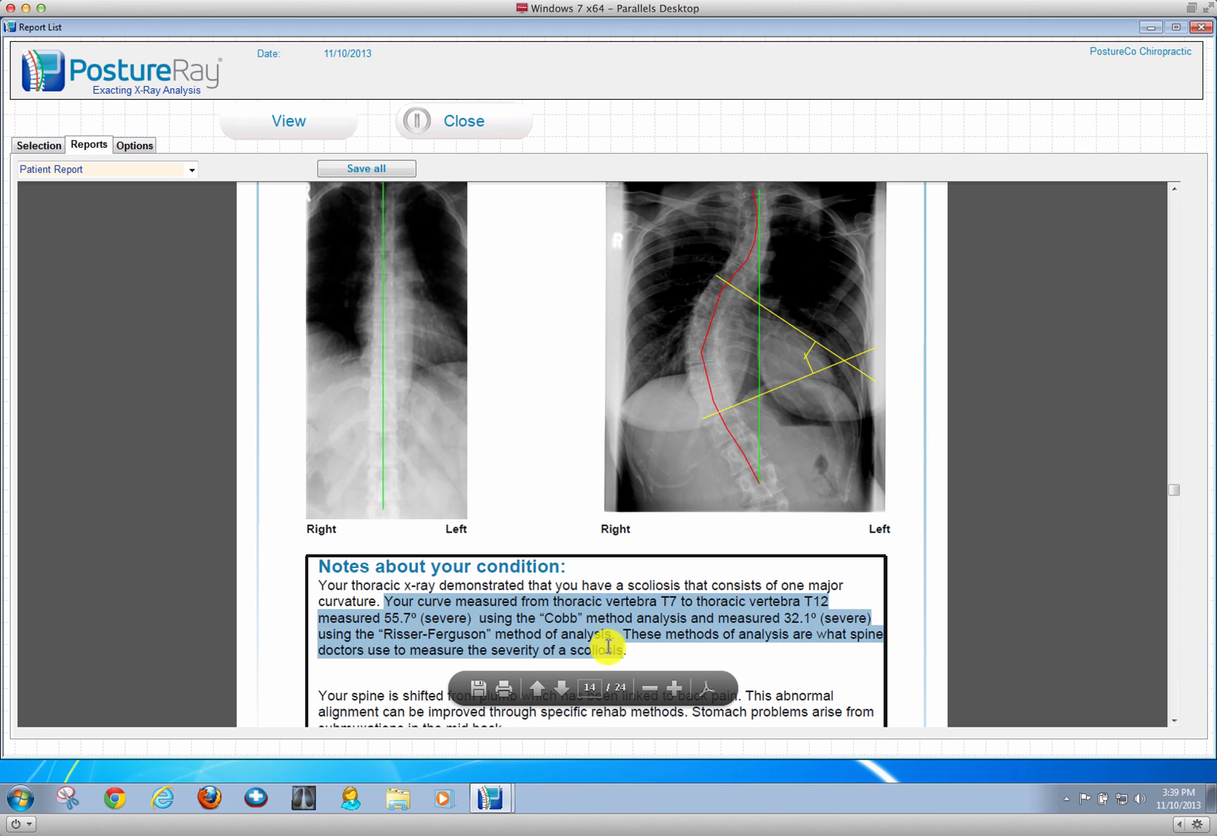
{"action": "mouse_move", "coordinate": [1178, 498]}
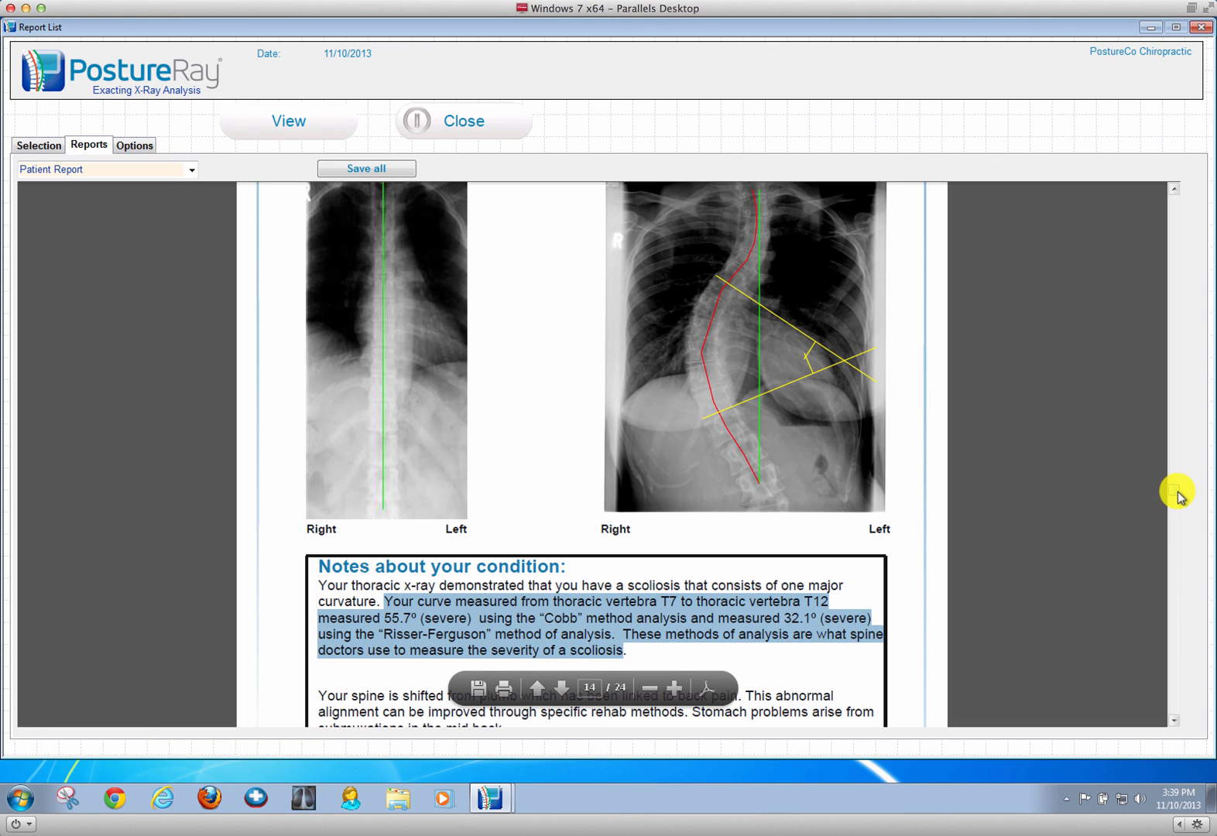
Step: Continue to page 17 with the front low-back X-ray comparison and lumbar scoliosis notes
{"action": "scroll", "scroll_direction": "down", "scroll_amount": 3}
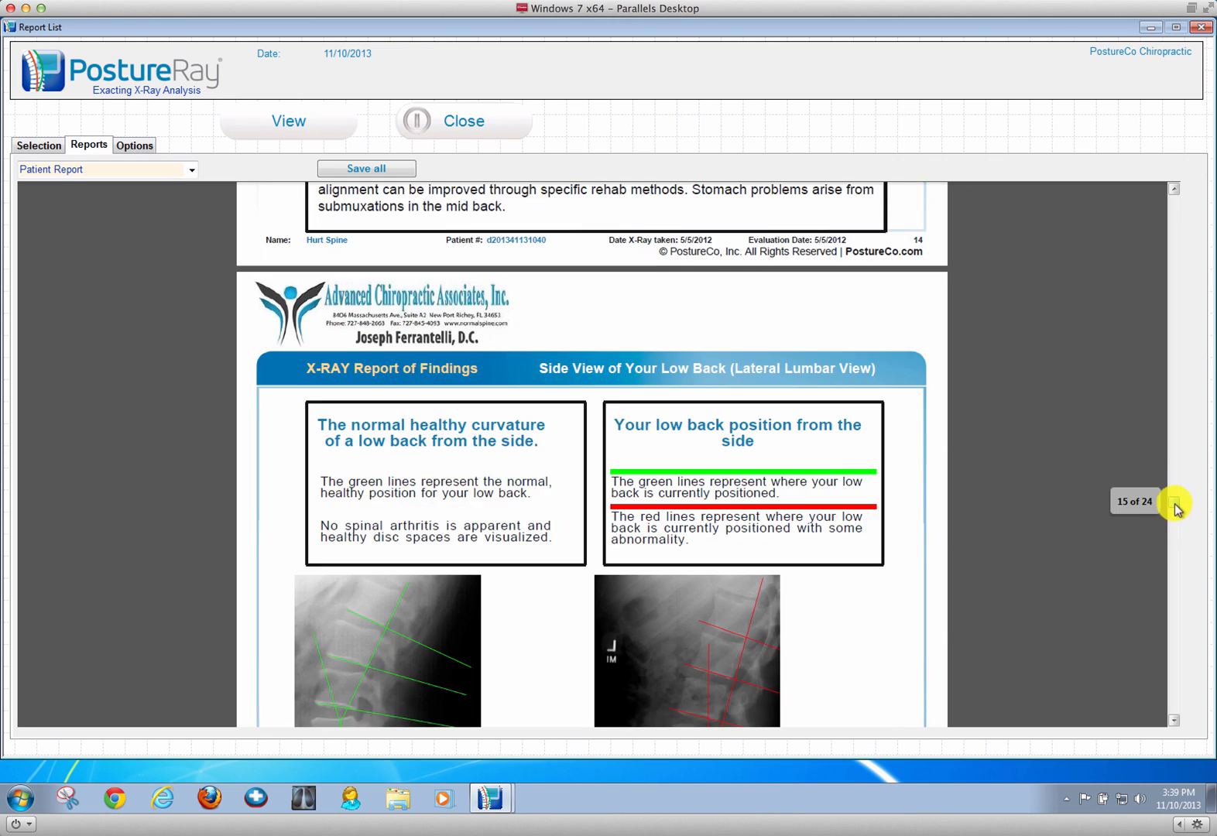
{"action": "scroll", "scroll_direction": "down", "scroll_amount": 3}
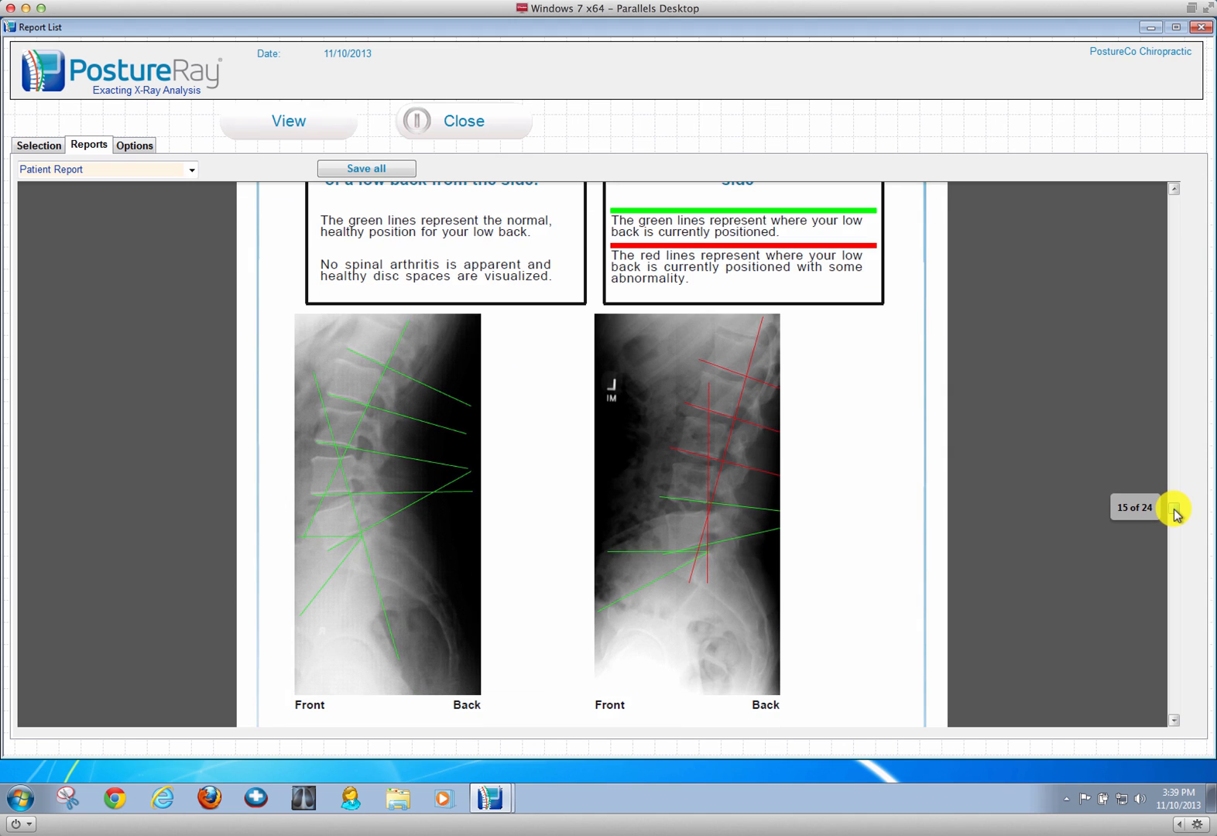
{"action": "left_click", "coordinate": [1173, 528]}
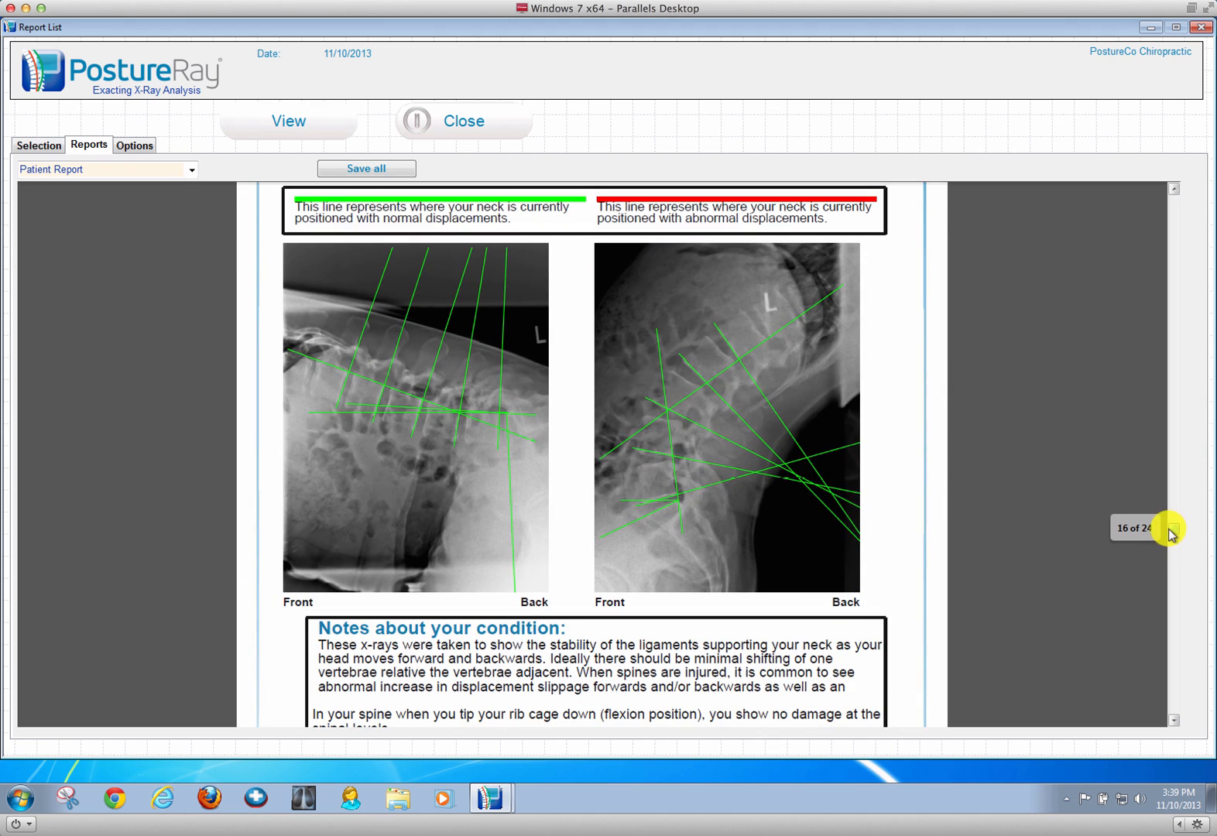
{"action": "scroll", "scroll_direction": "down", "scroll_amount": 3}
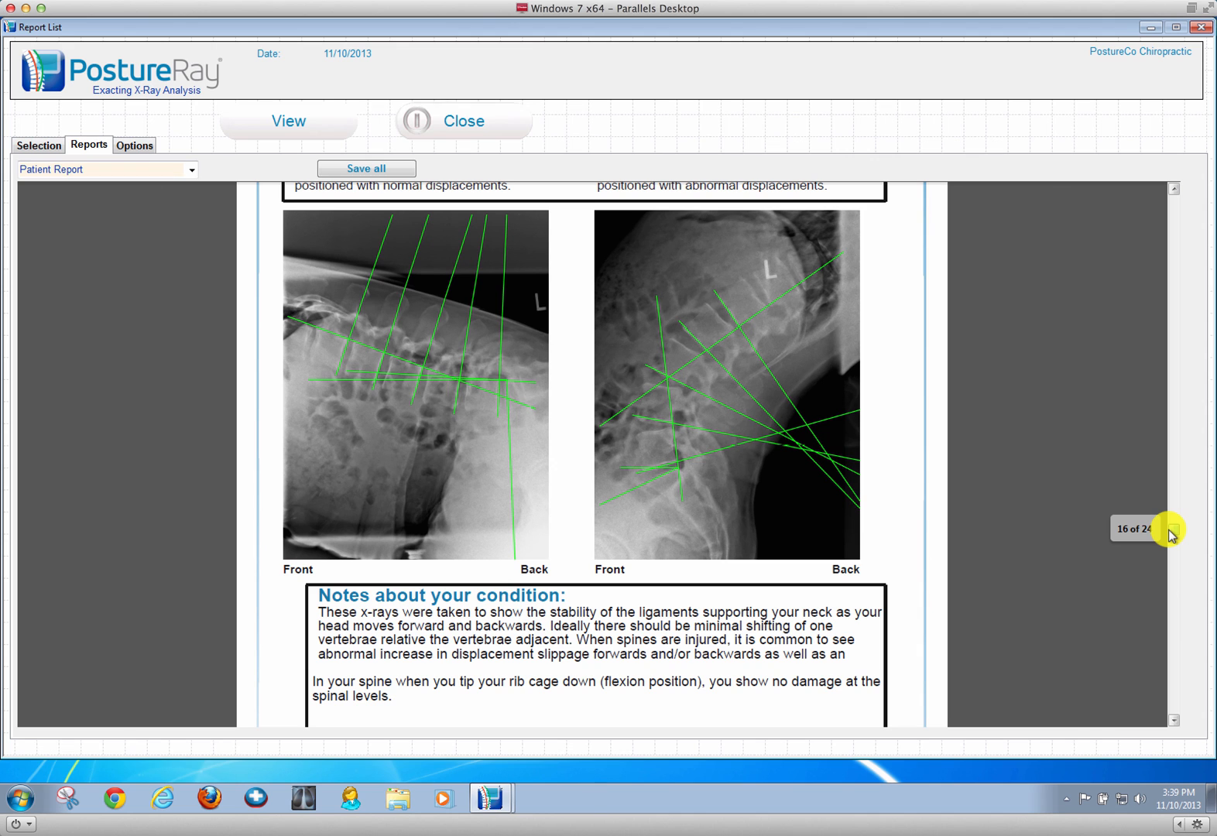
{"action": "scroll", "scroll_direction": "down", "scroll_amount": 3}
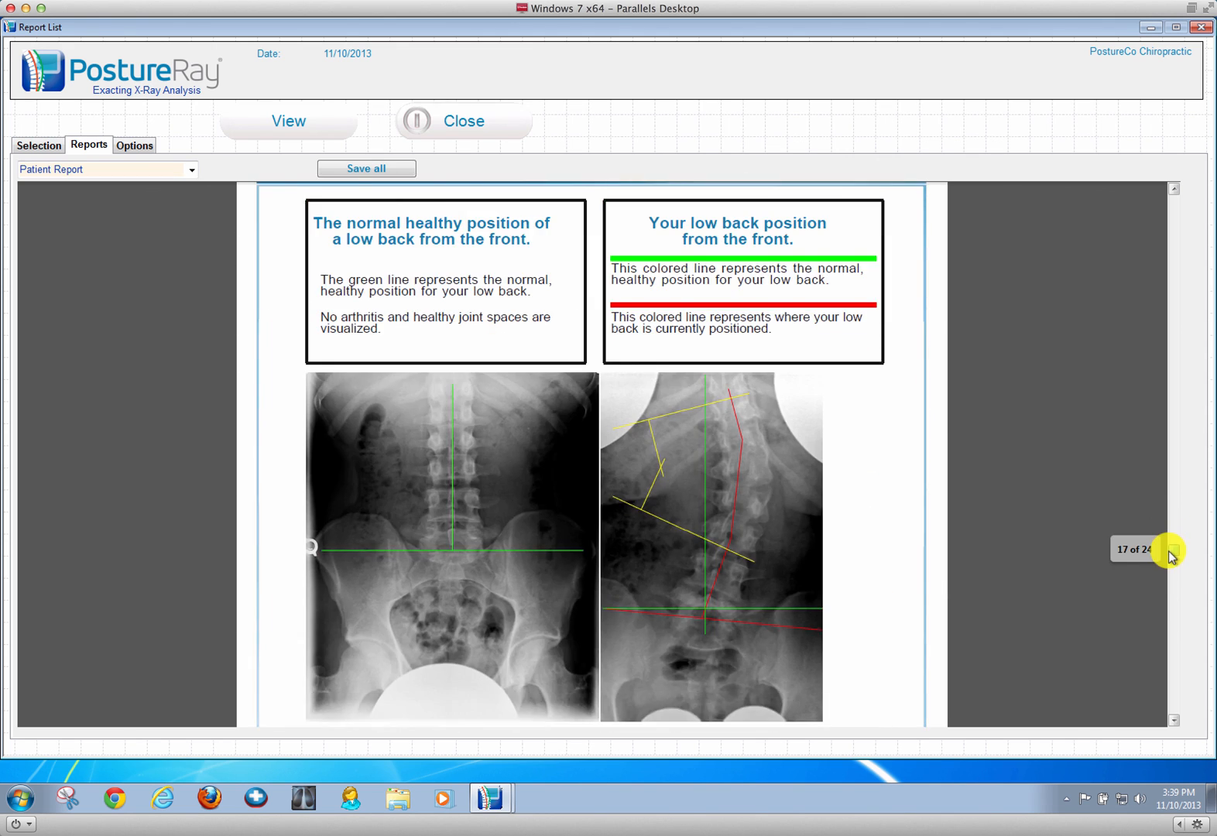
{"action": "scroll", "scroll_direction": "down", "scroll_amount": 3}
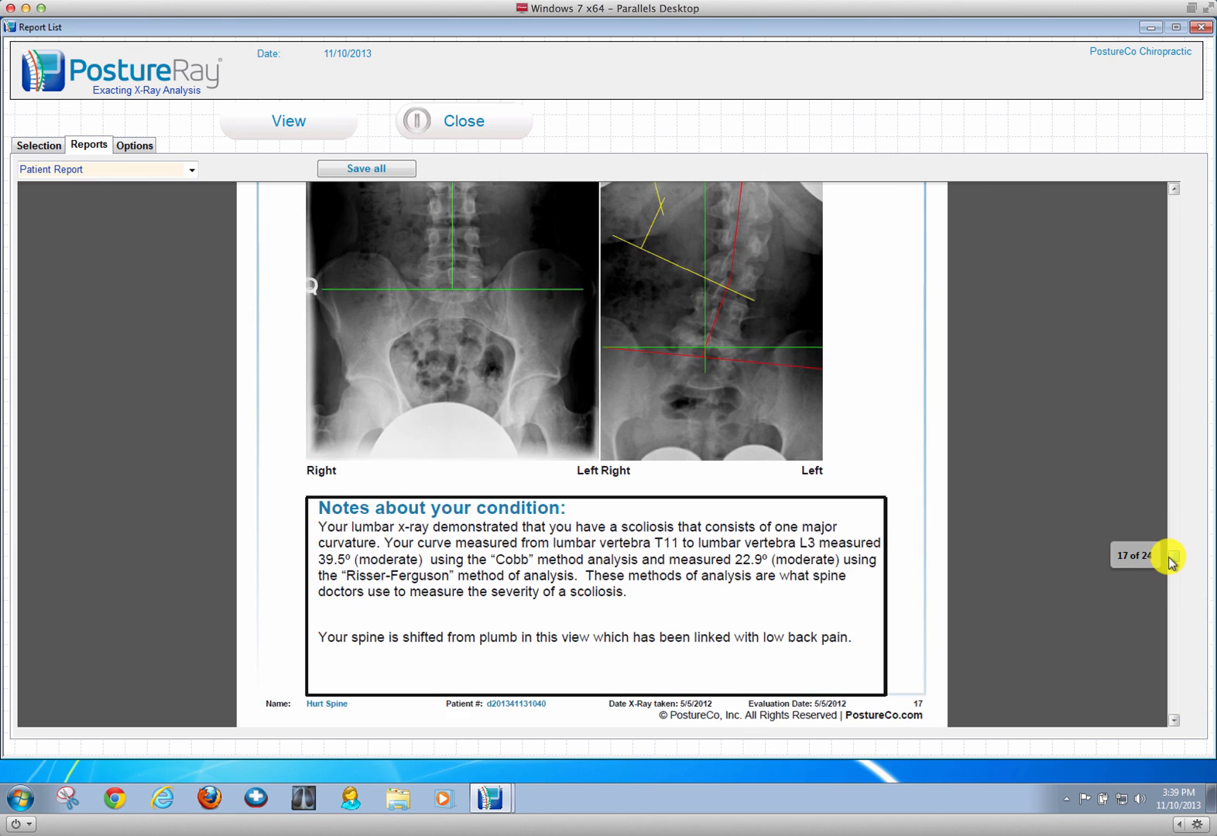
Step: Page past the lateral posture photo to the hand X-ray and list the report types
{"action": "left_click", "coordinate": [1177, 571]}
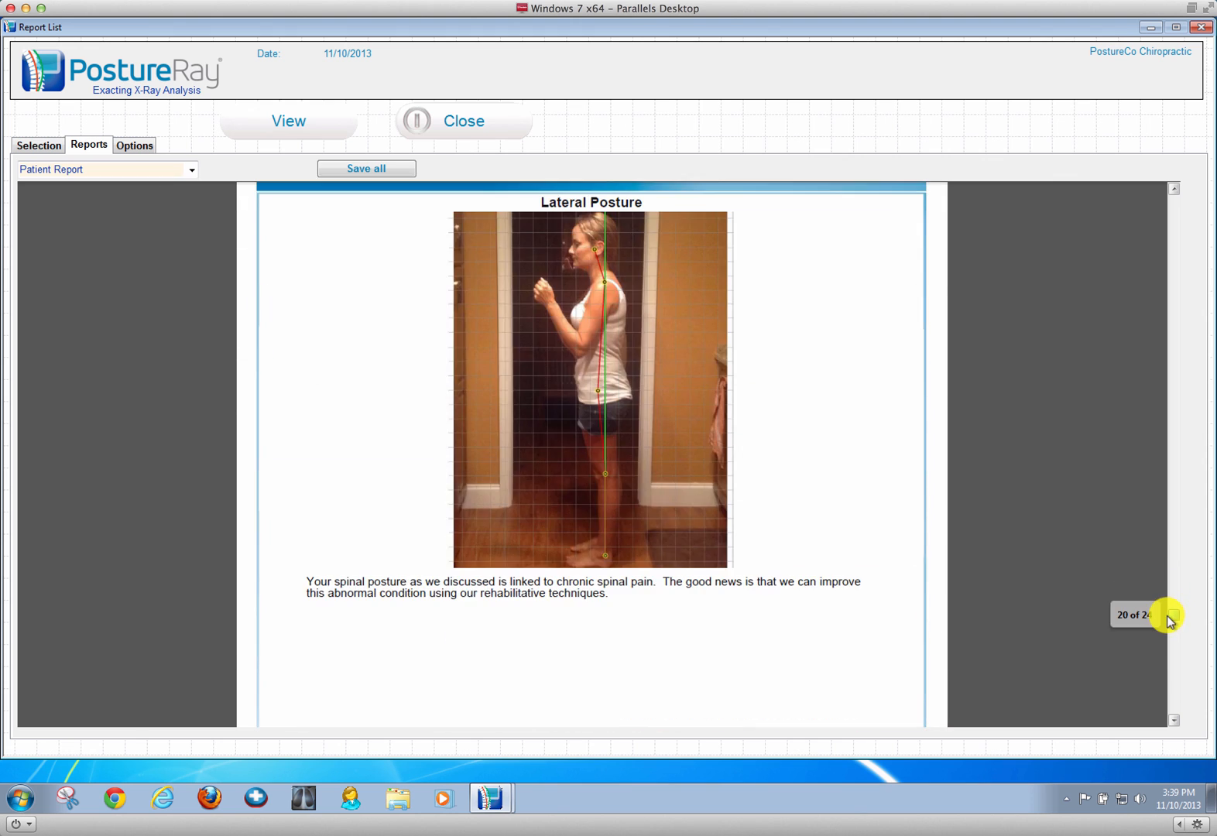
{"action": "left_click", "coordinate": [1167, 639]}
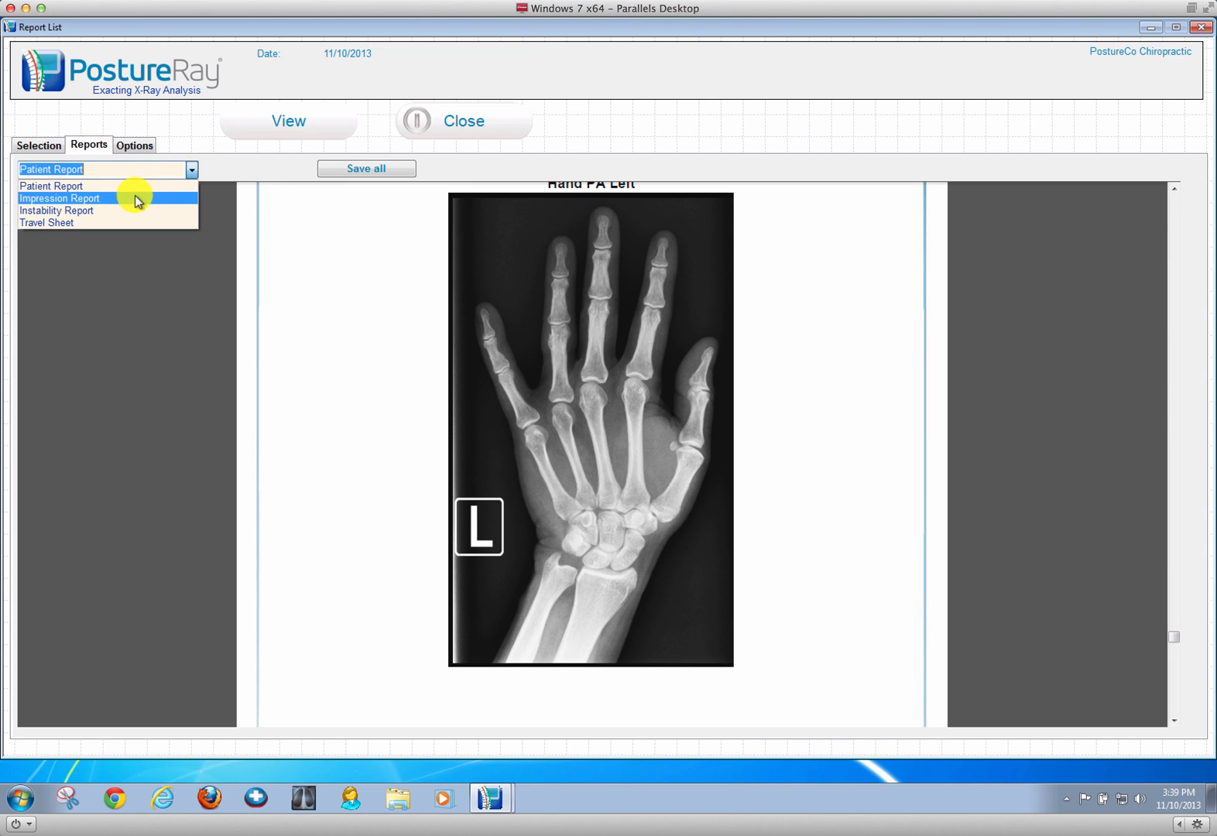
Step: Open the Impression Report and page through the lateral cervical pages to the flexion/extension values table on page 4
{"action": "left_click", "coordinate": [59, 199]}
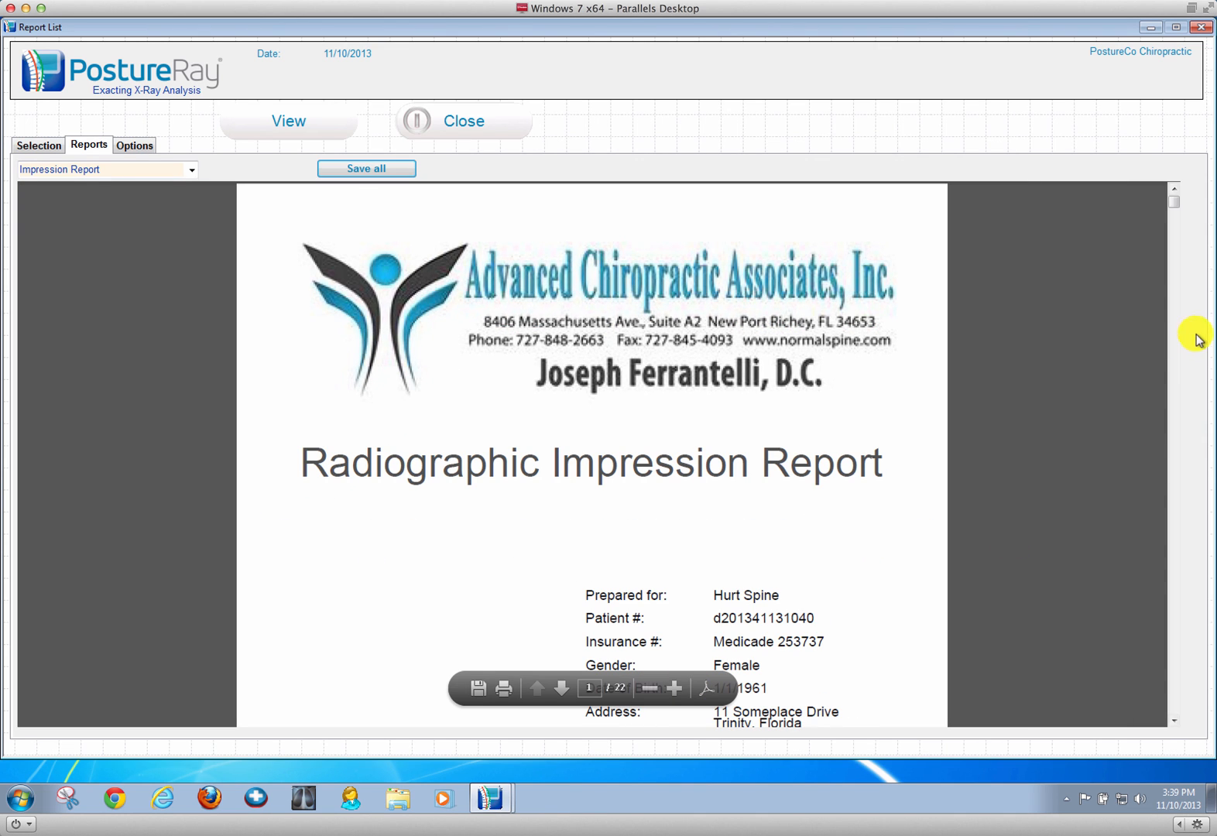
{"action": "scroll", "scroll_direction": "down", "scroll_amount": 3}
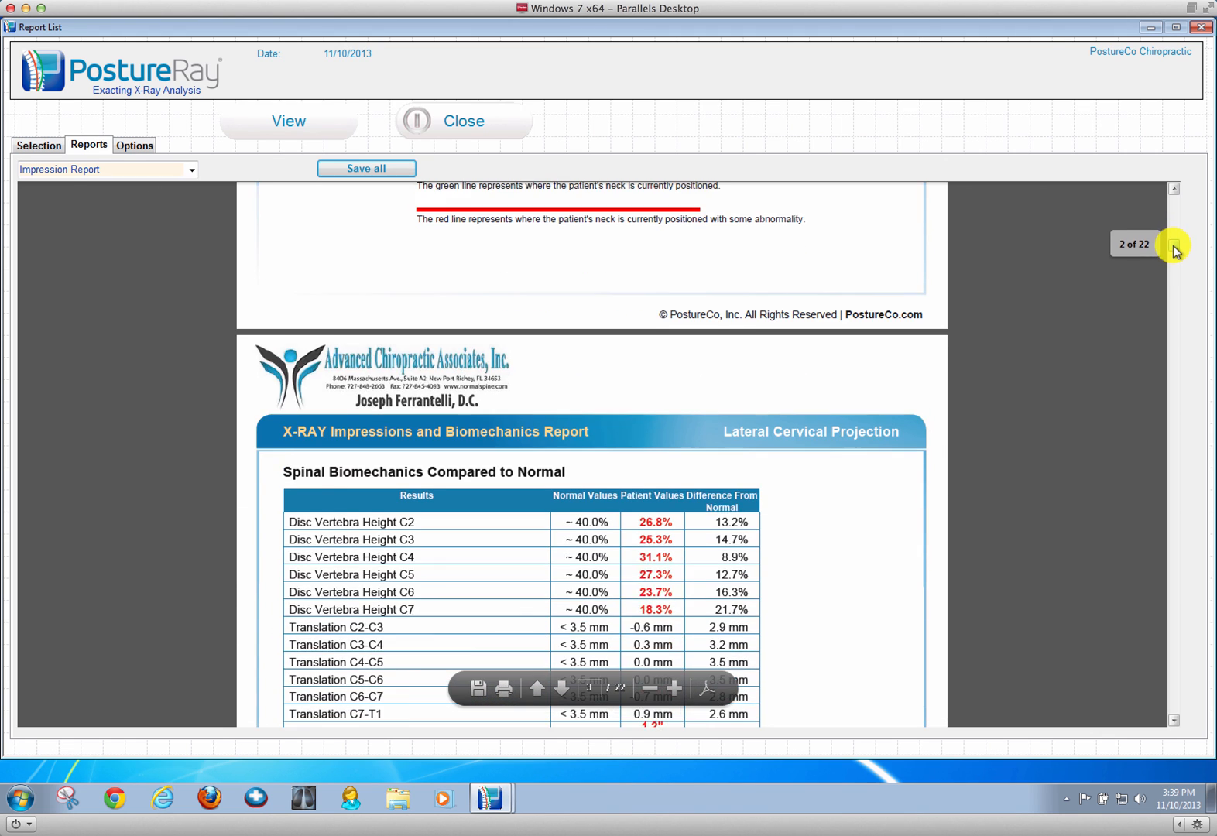
{"action": "scroll", "scroll_direction": "down", "scroll_amount": 3}
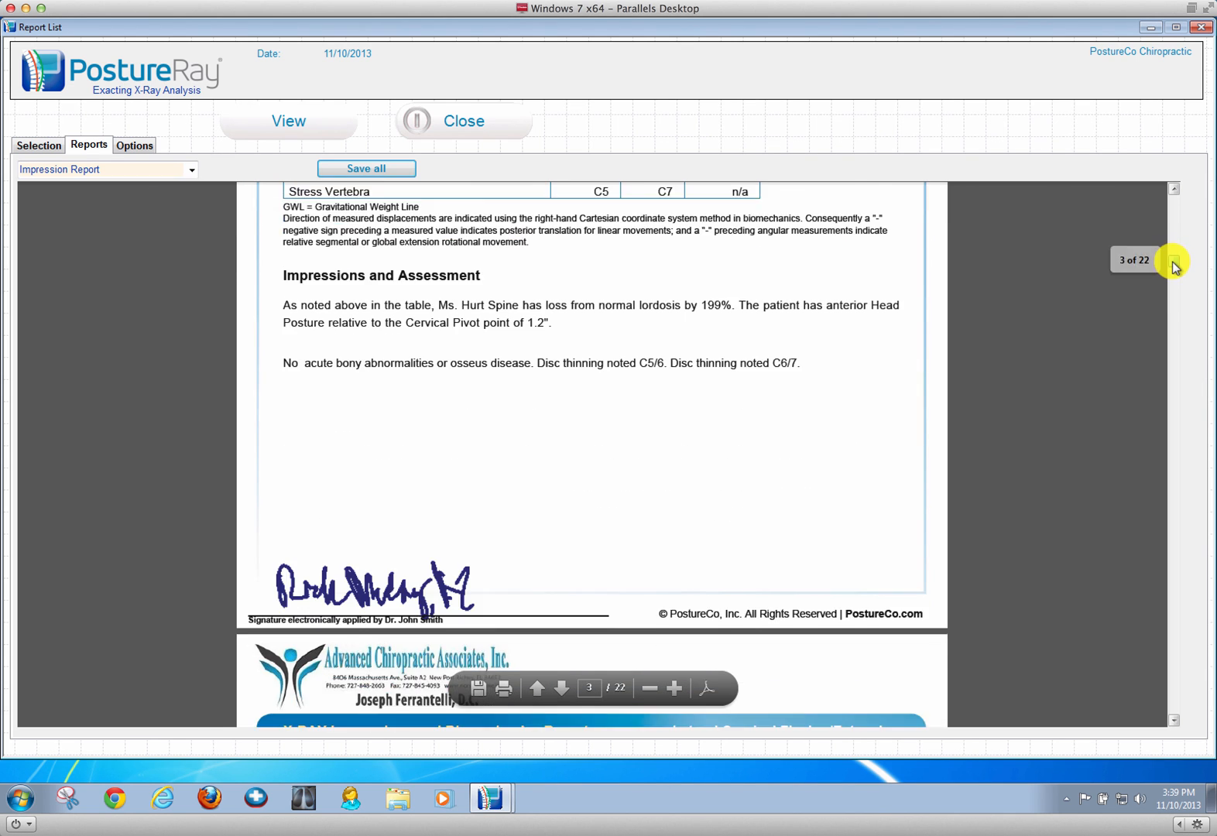
{"action": "left_click", "coordinate": [561, 688]}
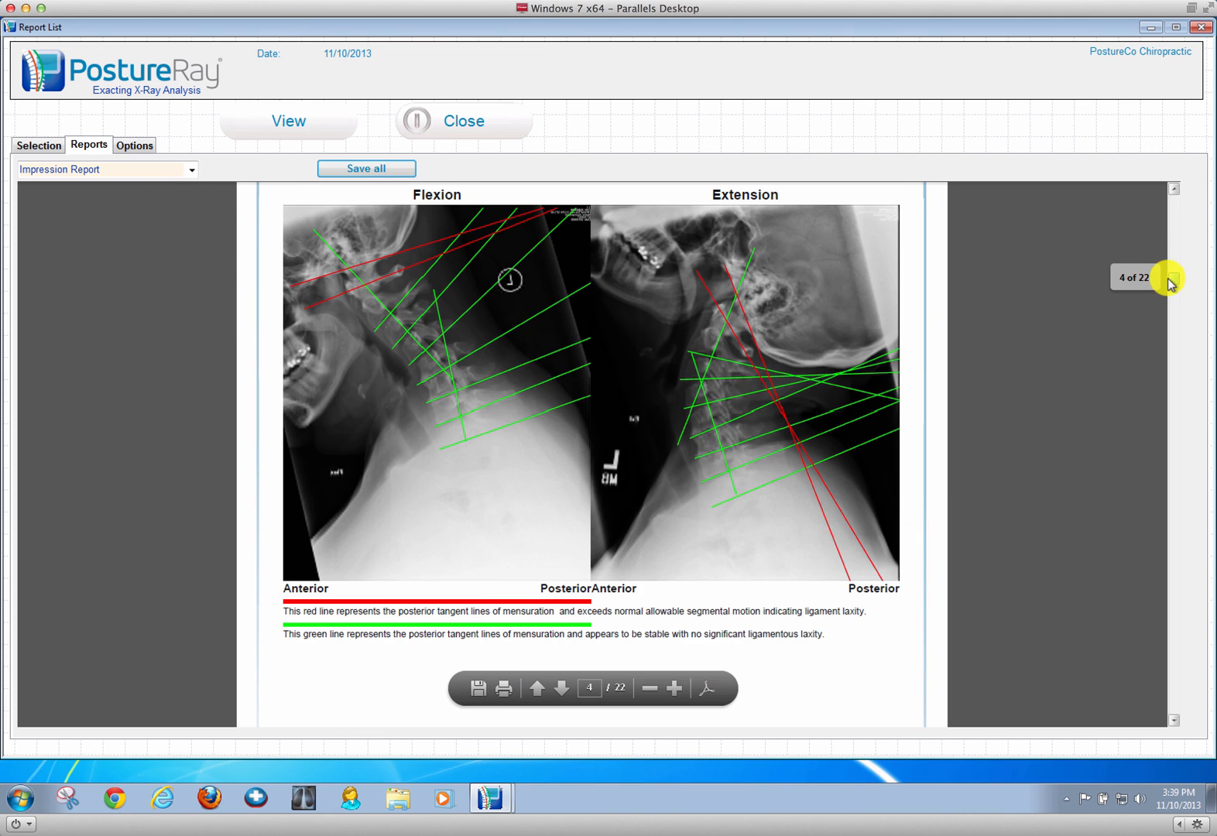
{"action": "scroll", "scroll_direction": "down", "scroll_amount": 3}
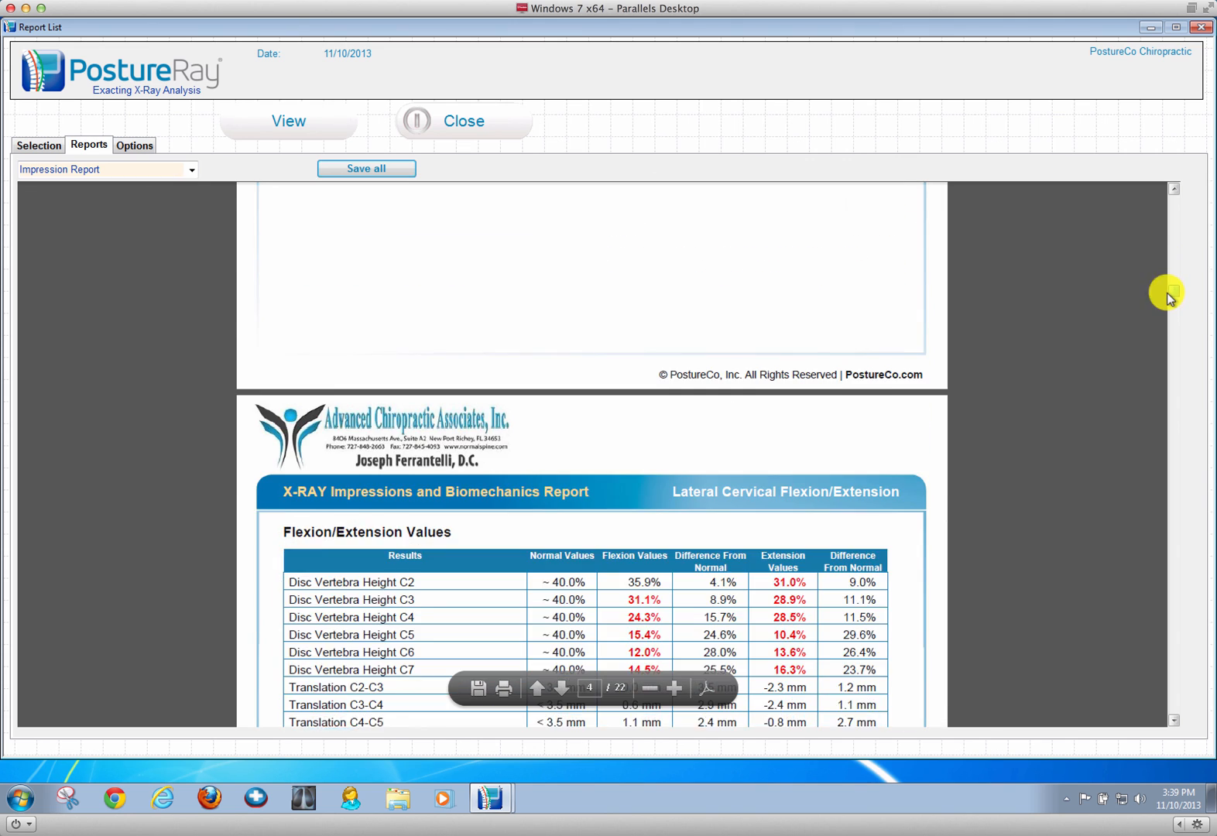
Step: Page through the flexion/extension impressions and neutral position assessment to the Nasium Cervical/Thoracic Projection
{"action": "scroll", "scroll_direction": "down", "scroll_amount": 3}
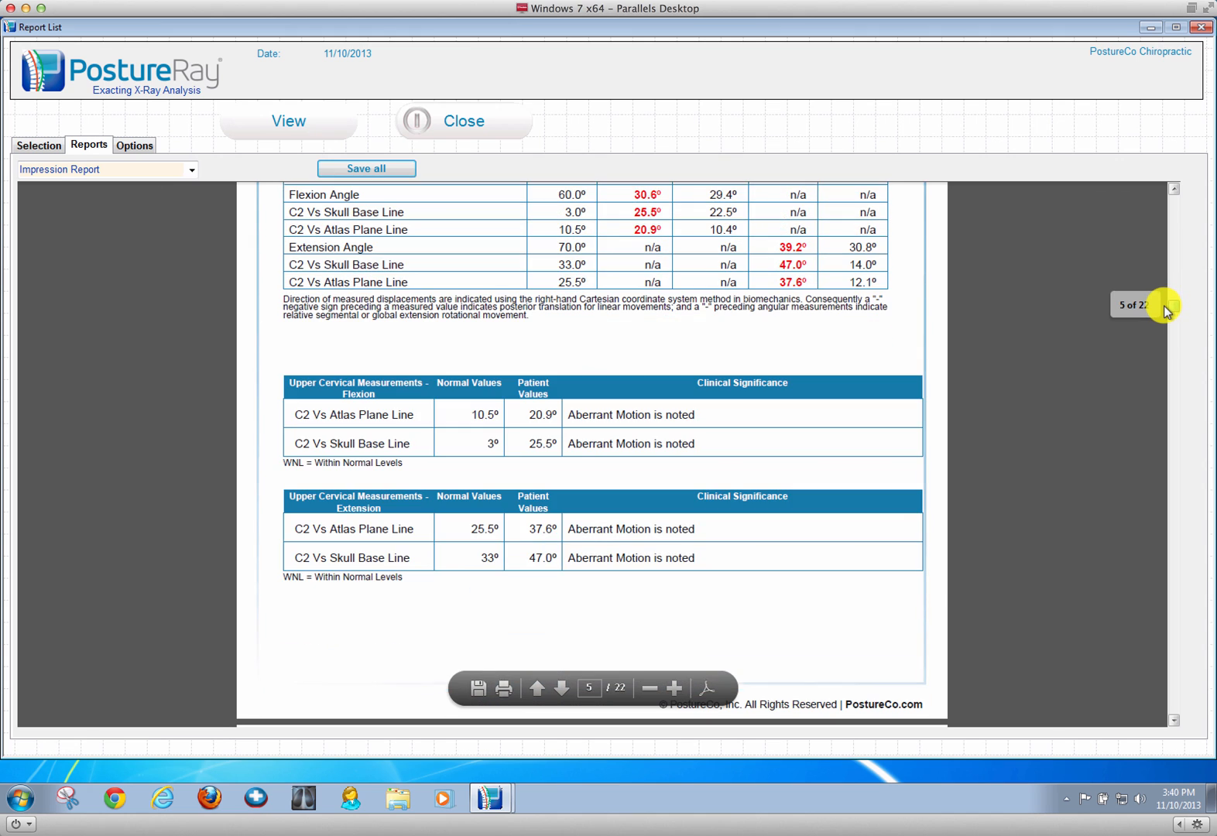
{"action": "left_click", "coordinate": [562, 688]}
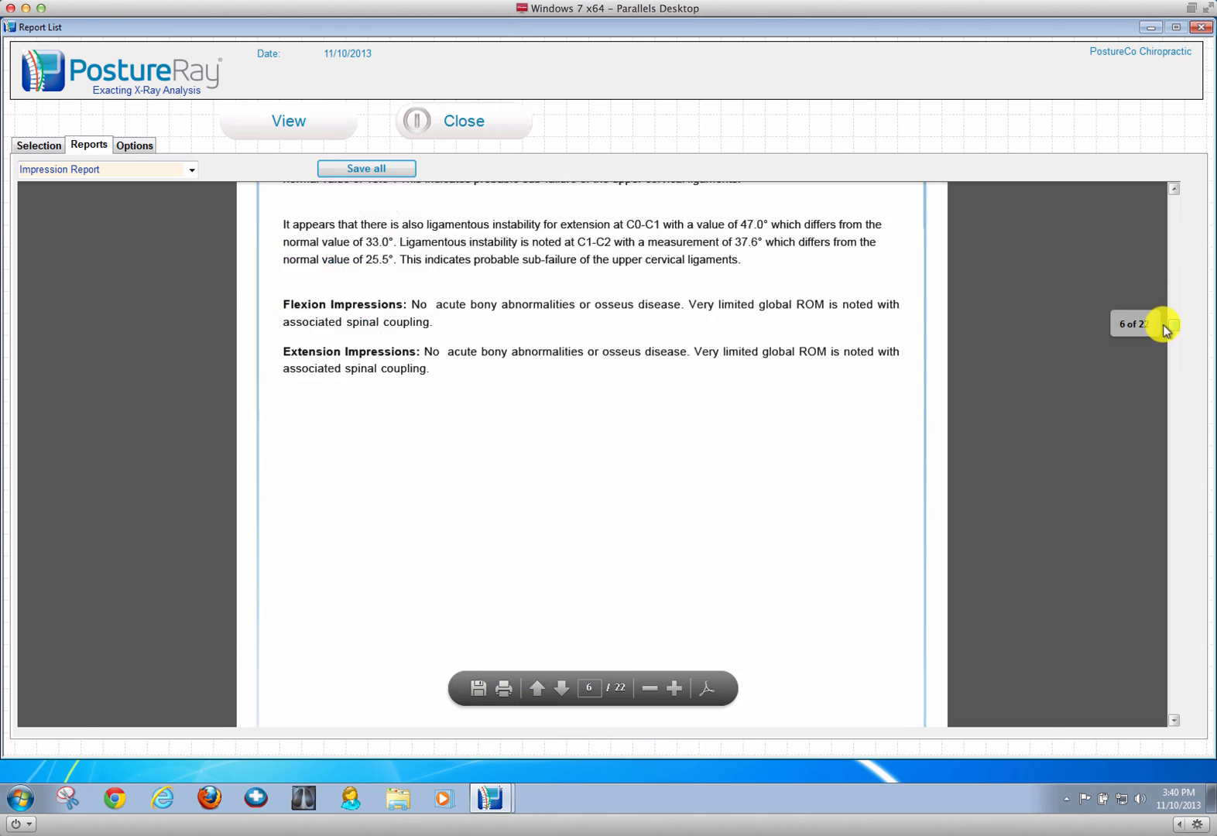
{"action": "left_click", "coordinate": [561, 688]}
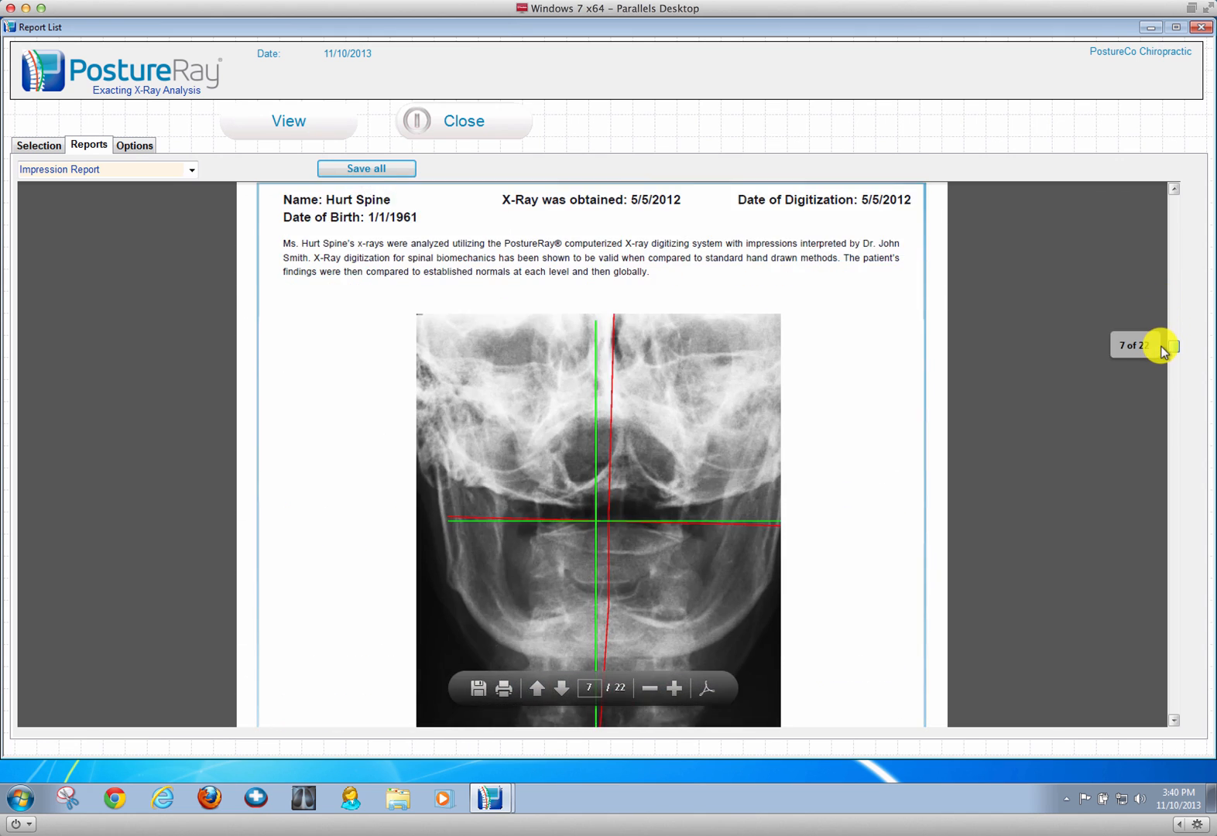
{"action": "left_click", "coordinate": [561, 689]}
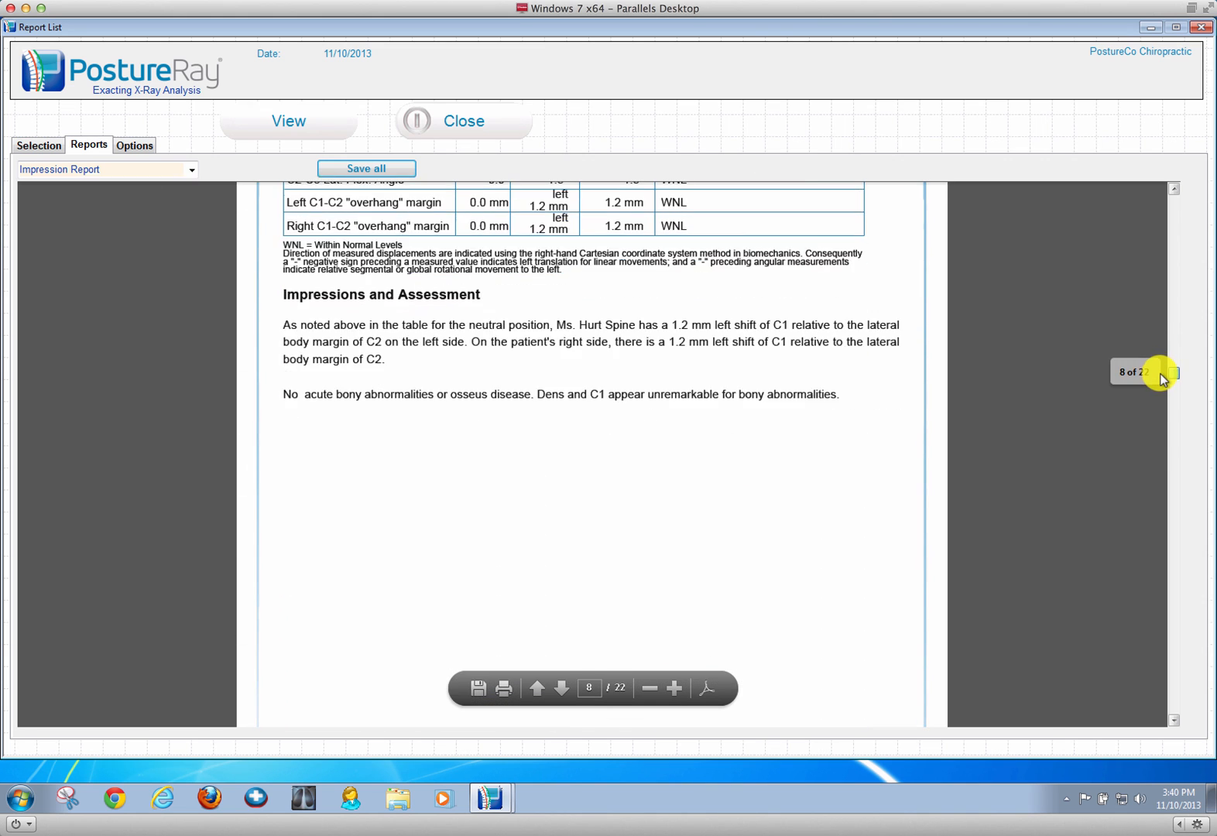
{"action": "left_click", "coordinate": [563, 687]}
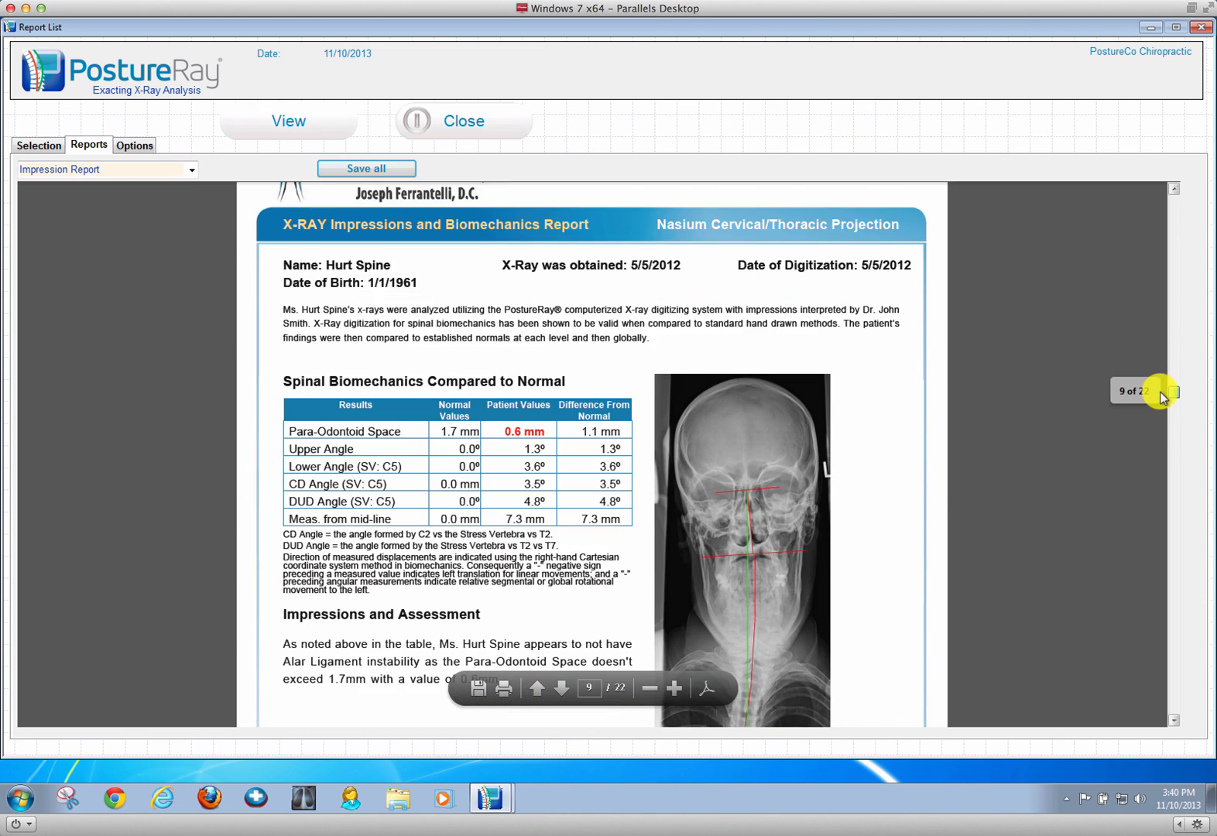
{"action": "scroll", "scroll_direction": "down", "scroll_amount": 3}
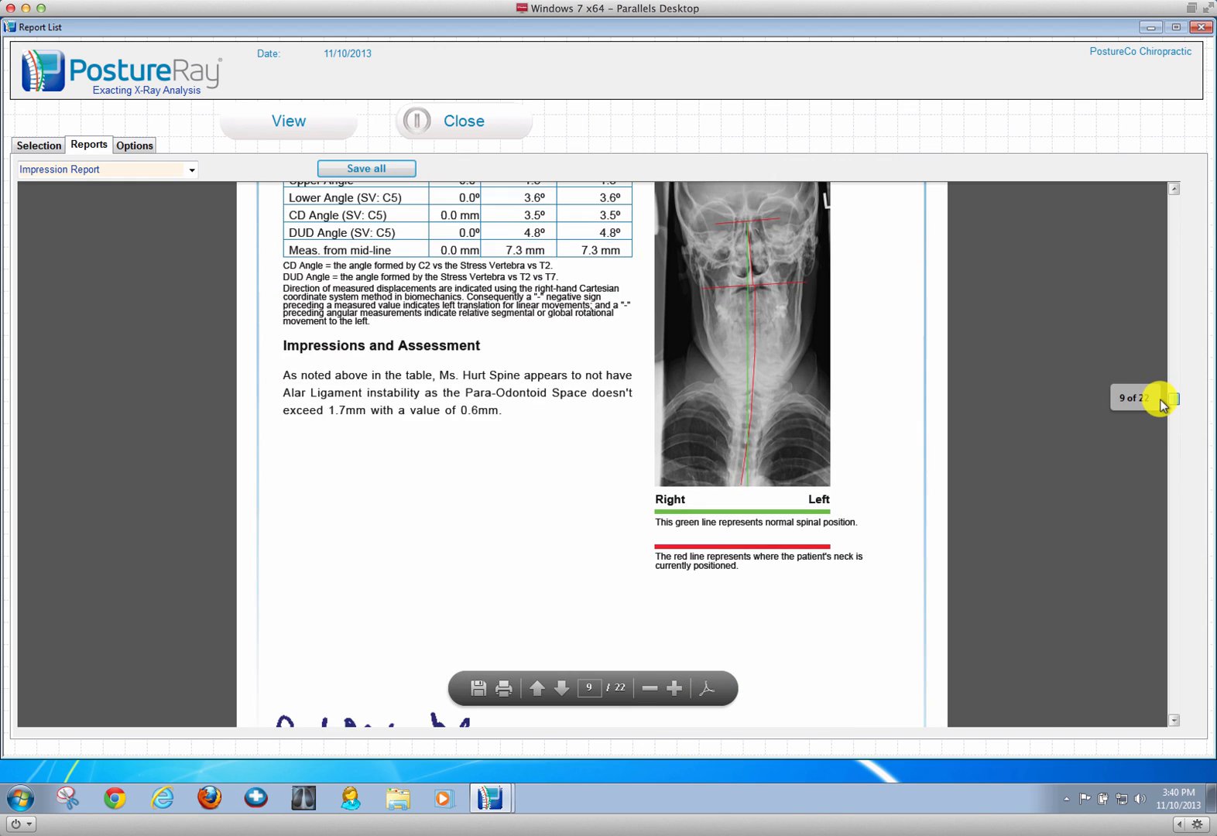
Step: Continue through the base posterior and atlas rotation pages to the Lateral Thoracic Projection on page 12
{"action": "left_click", "coordinate": [561, 688]}
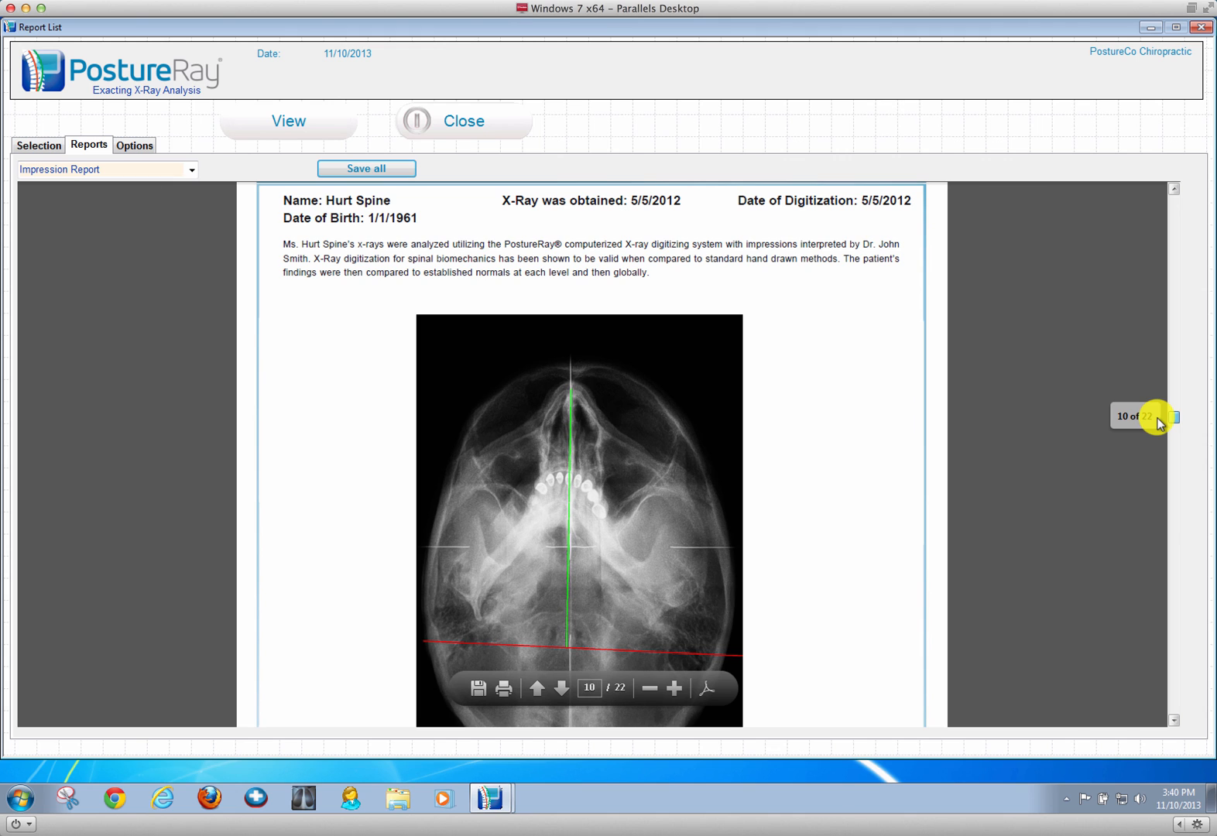
{"action": "scroll", "scroll_direction": "down", "scroll_amount": 3}
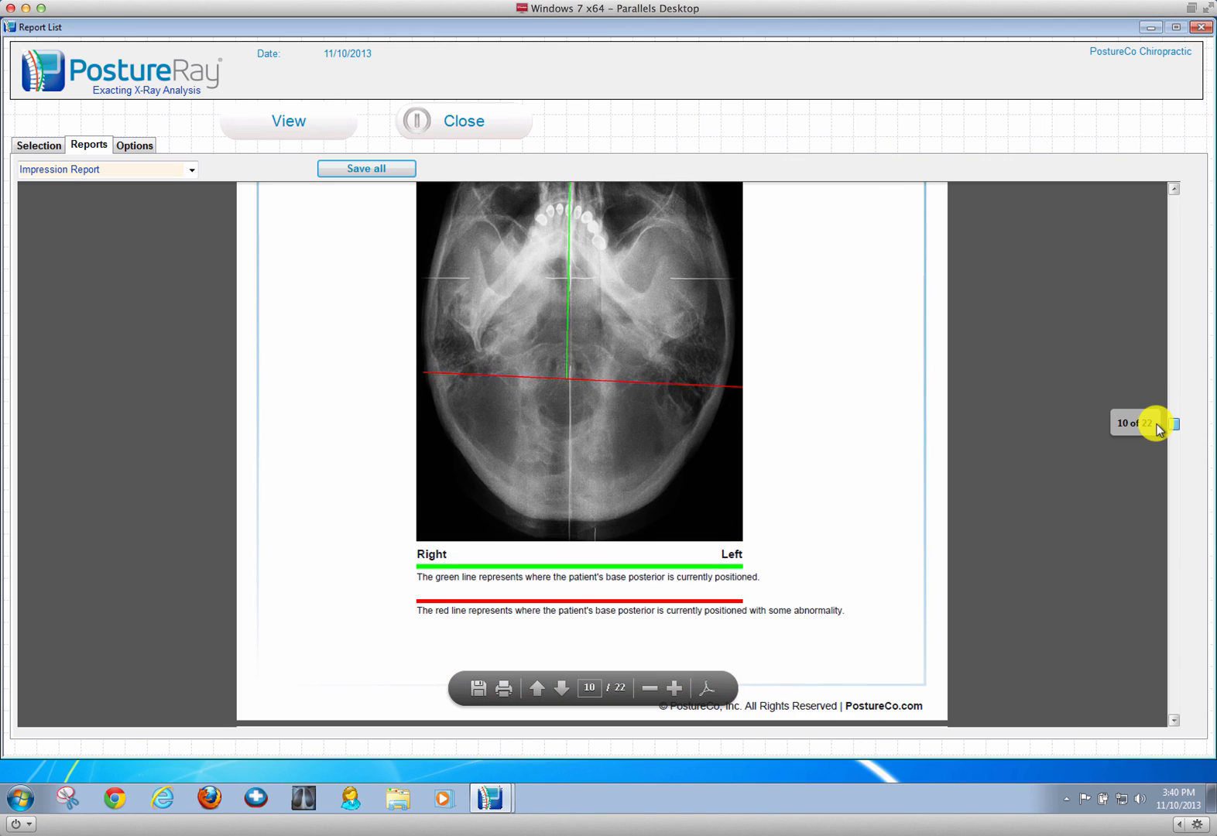
{"action": "left_click", "coordinate": [563, 688]}
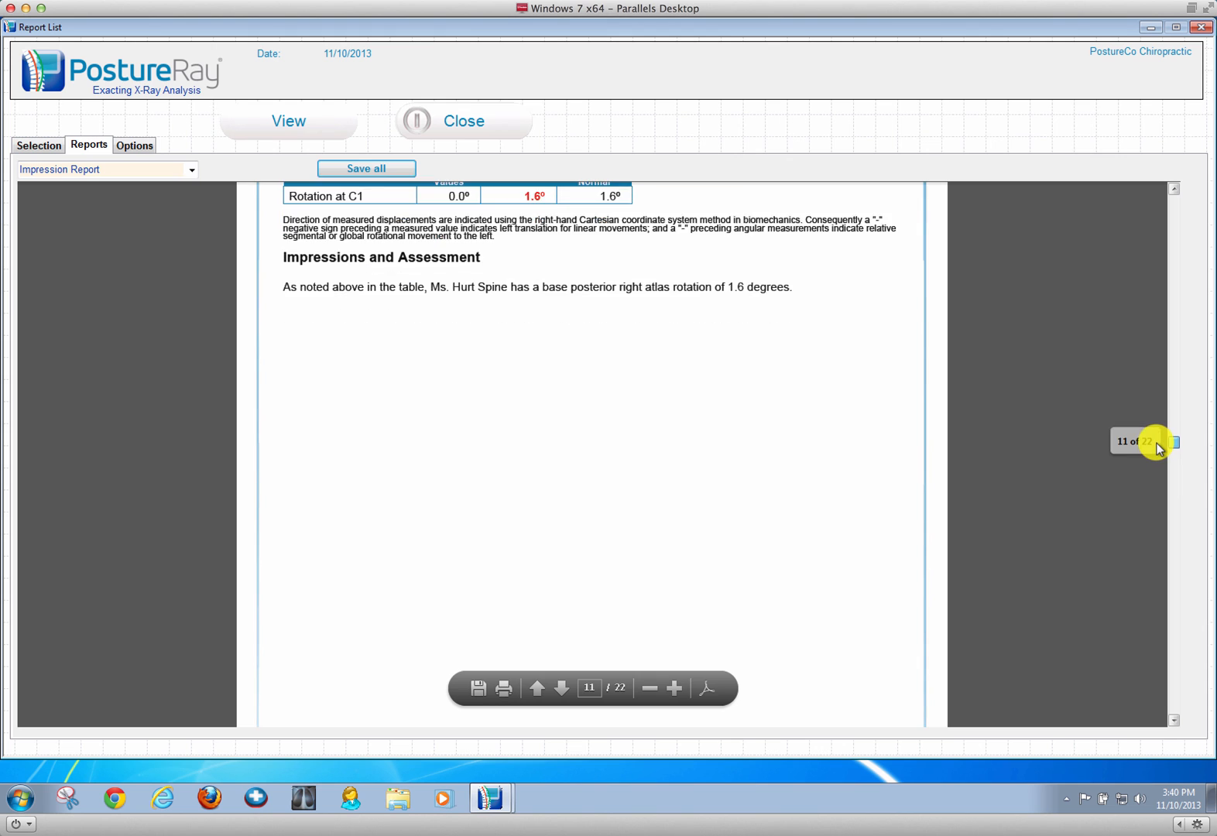
{"action": "left_click", "coordinate": [561, 687]}
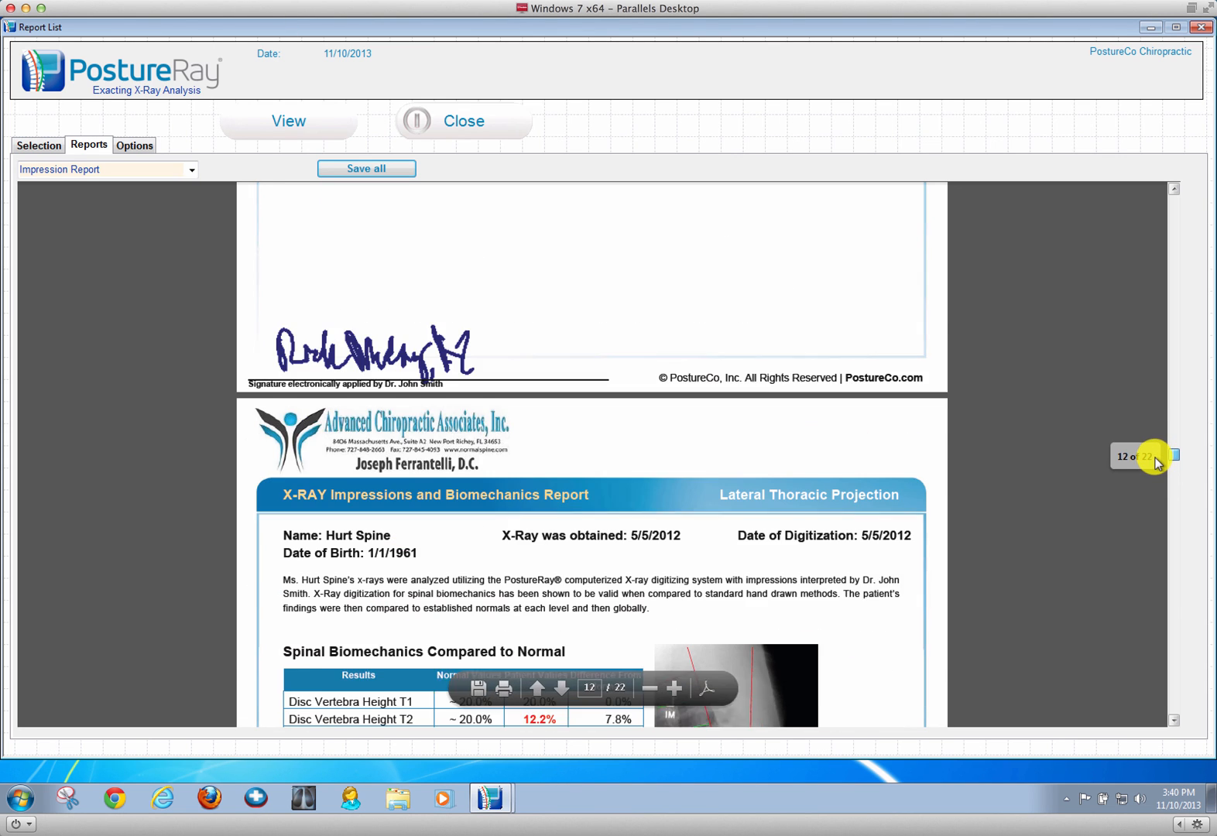
{"action": "scroll", "scroll_direction": "down", "scroll_amount": 3}
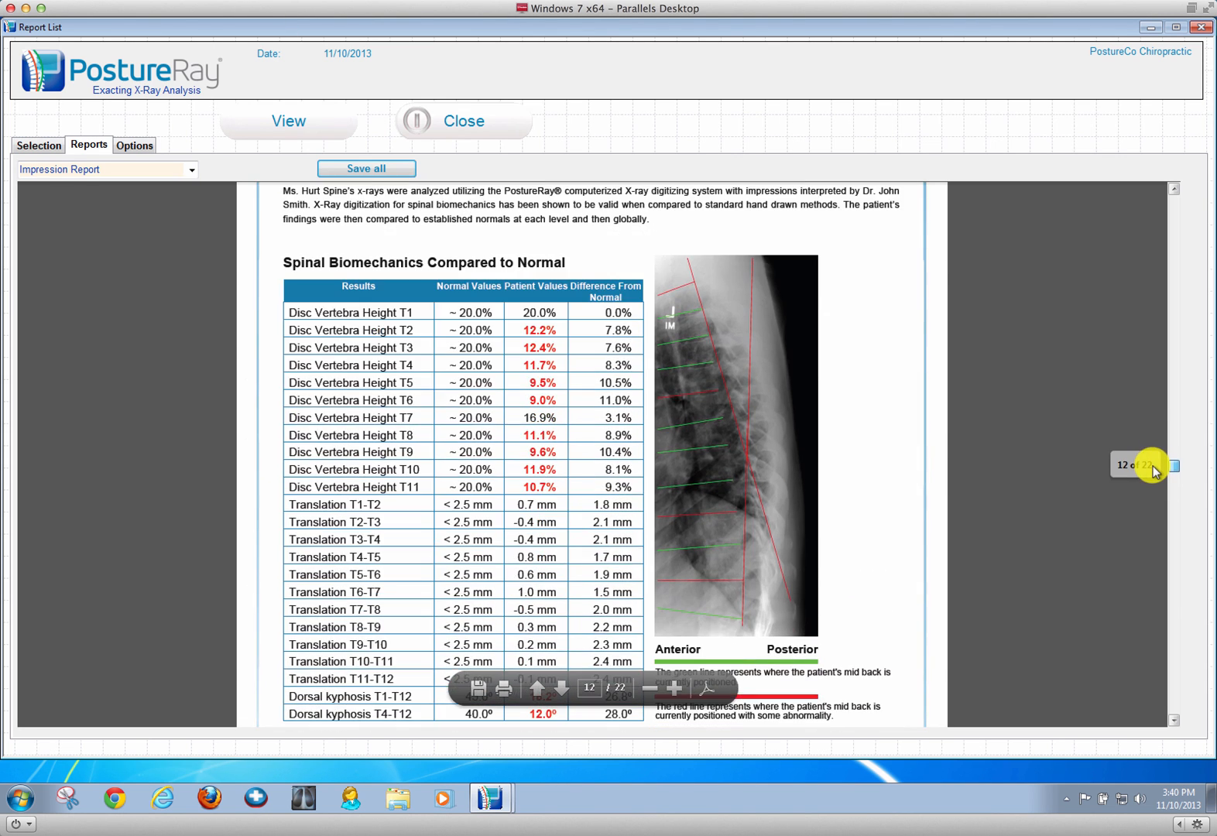